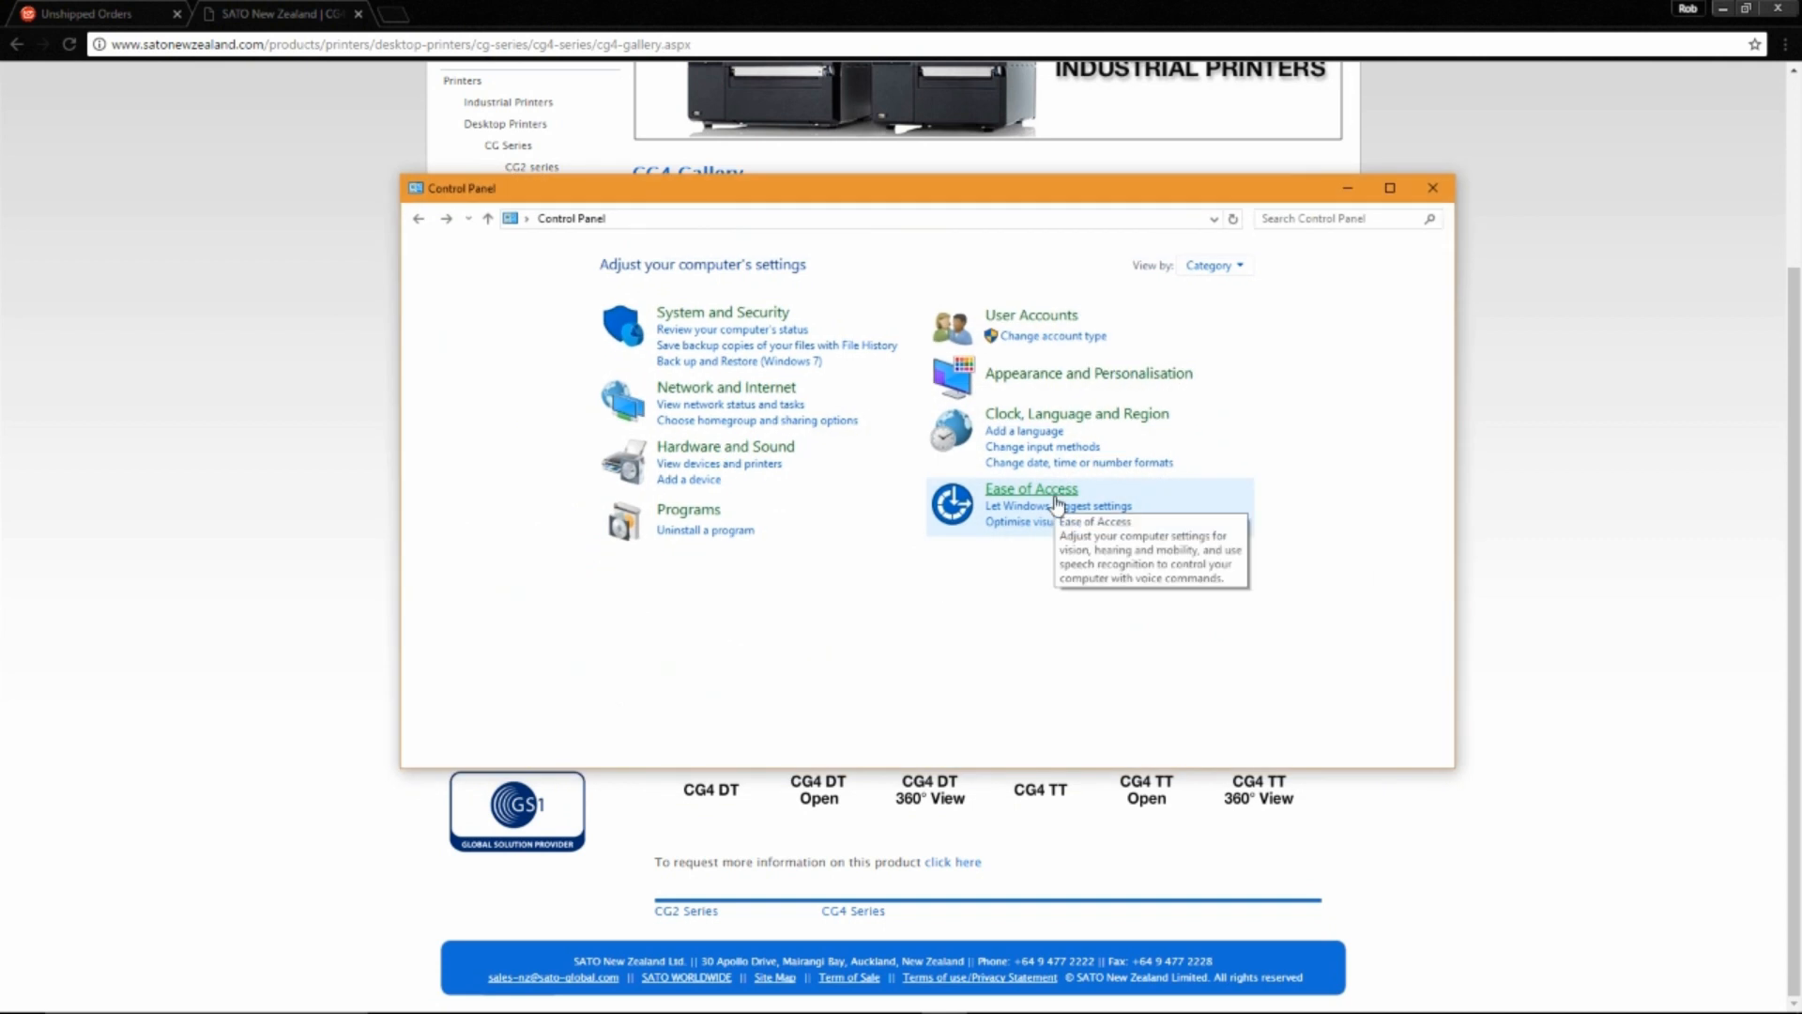
pyautogui.moveTo(764, 468)
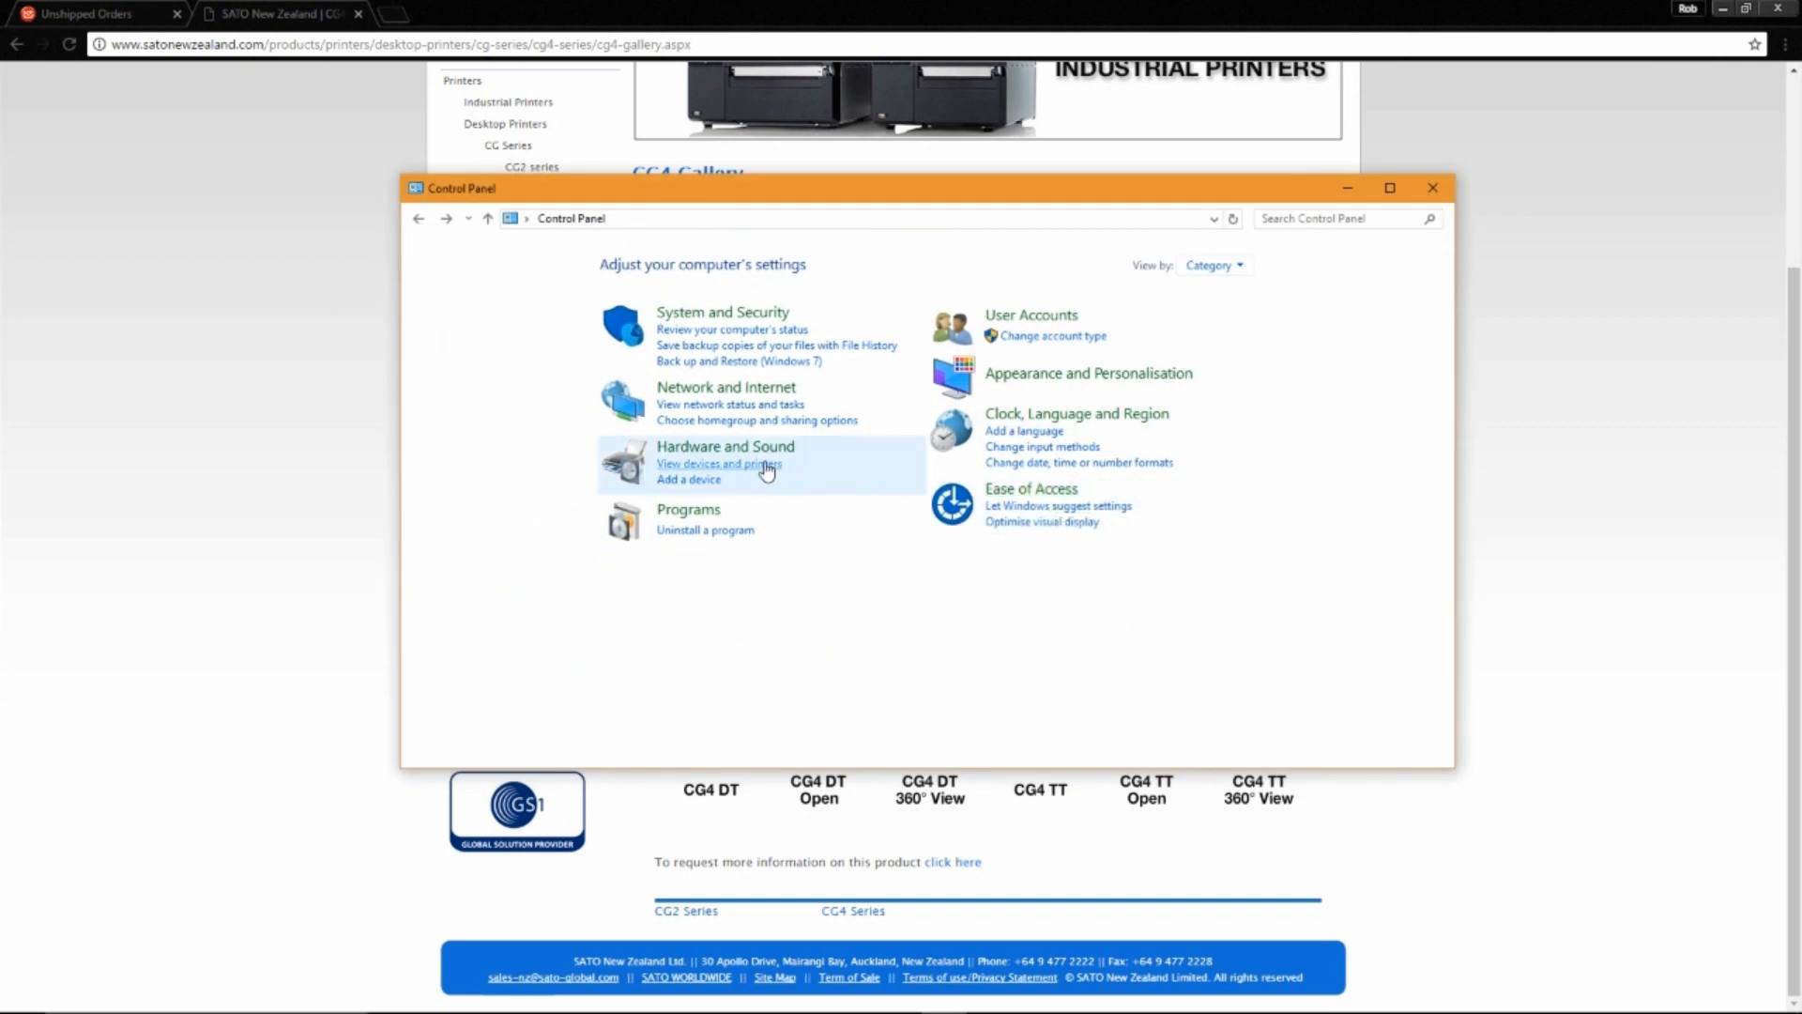
# Show Devices and Printers and select the SATO CG408 to view its details.
pyautogui.click(717, 463)
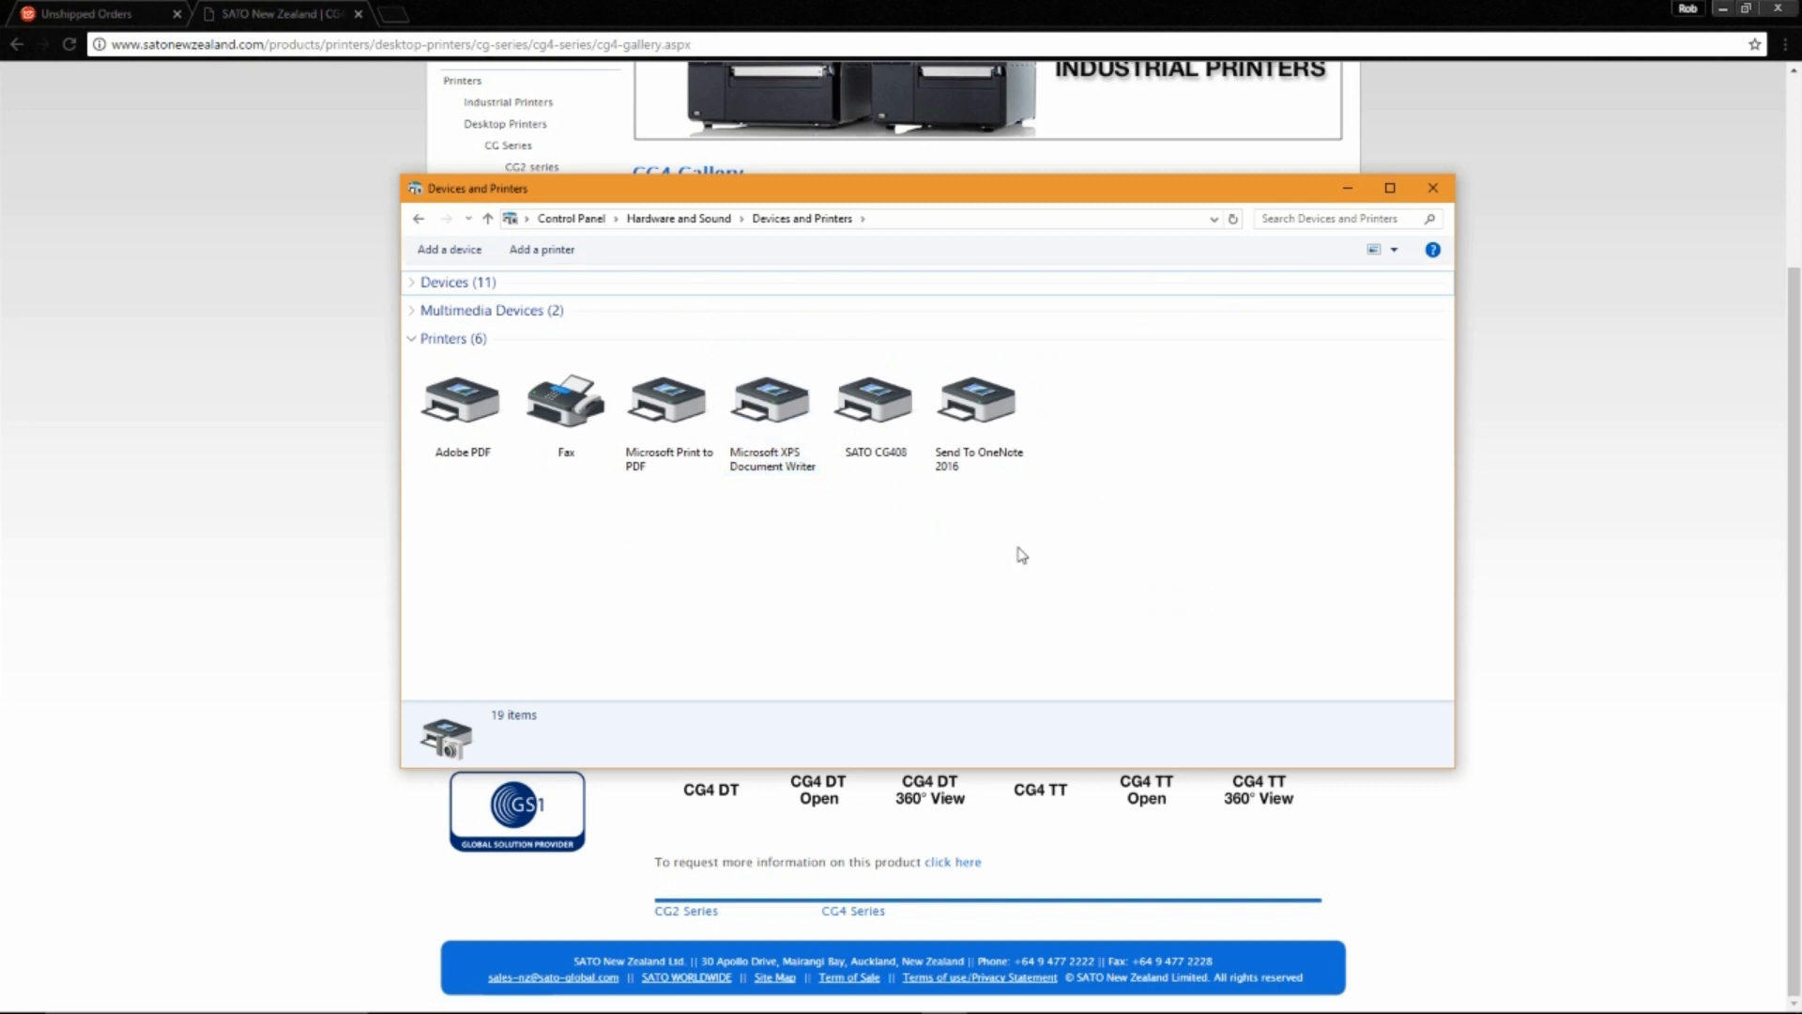
pyautogui.moveTo(1040, 550)
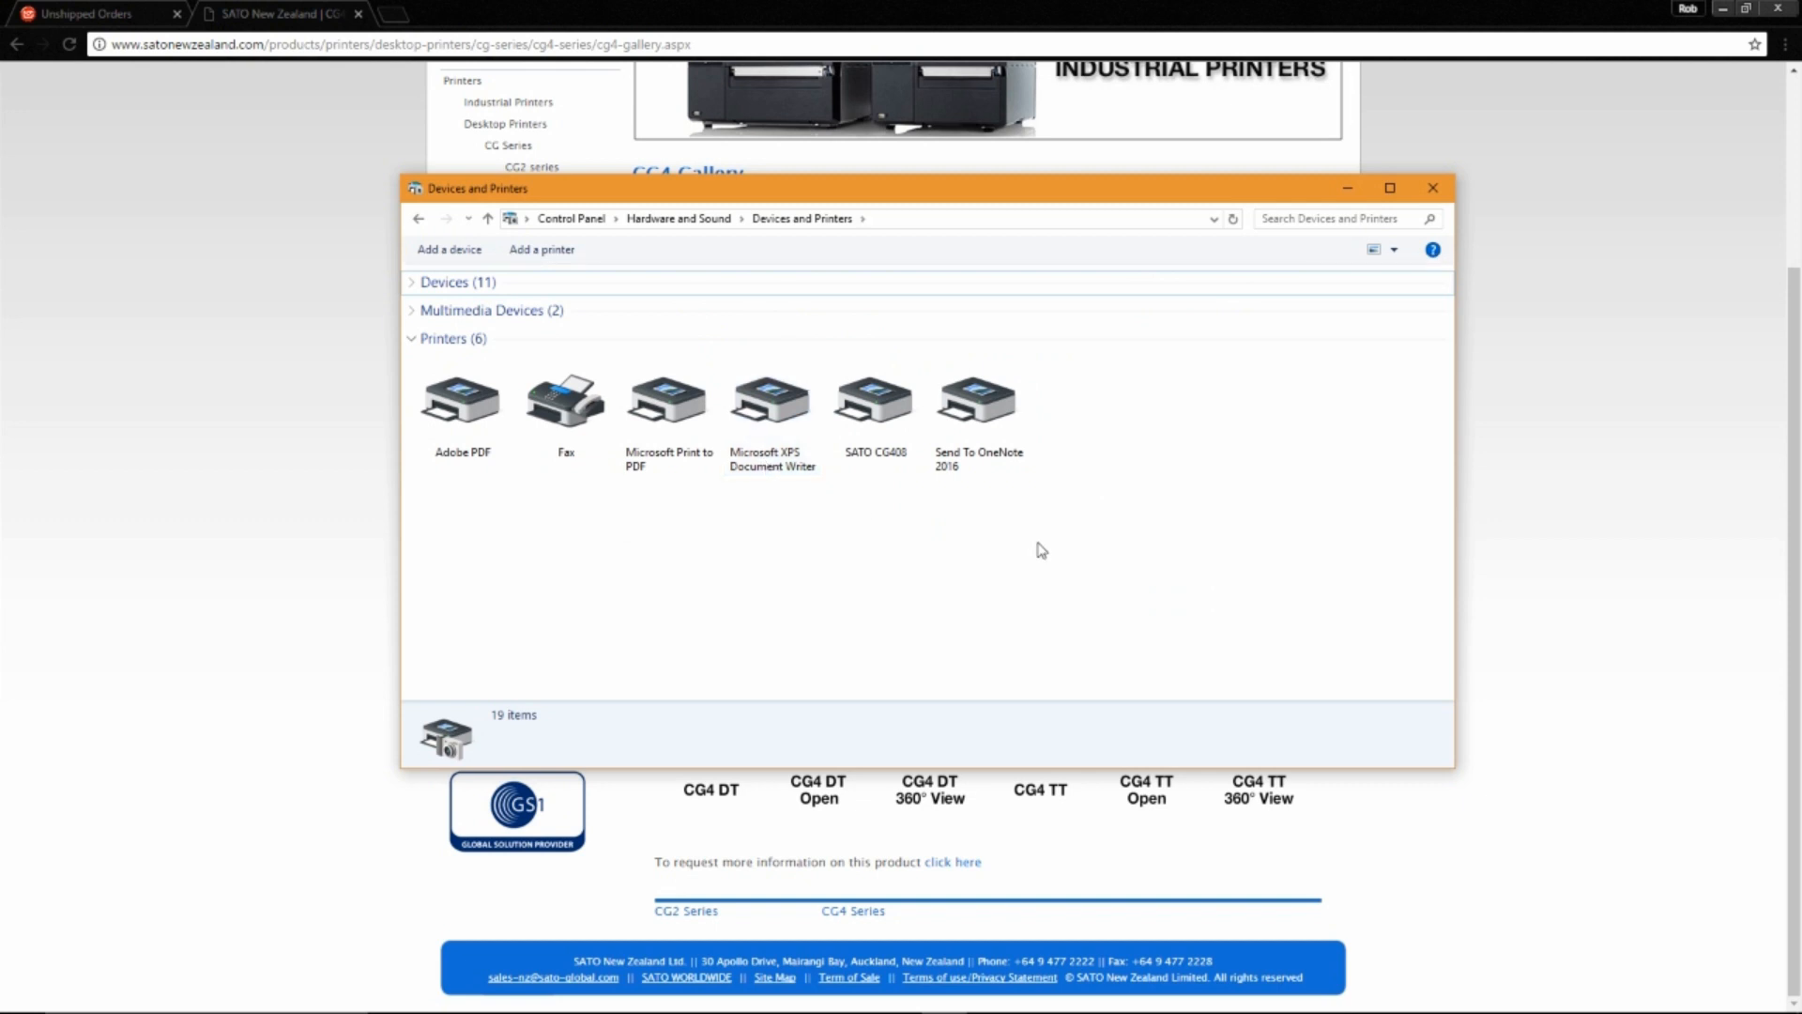
pyautogui.click(875, 403)
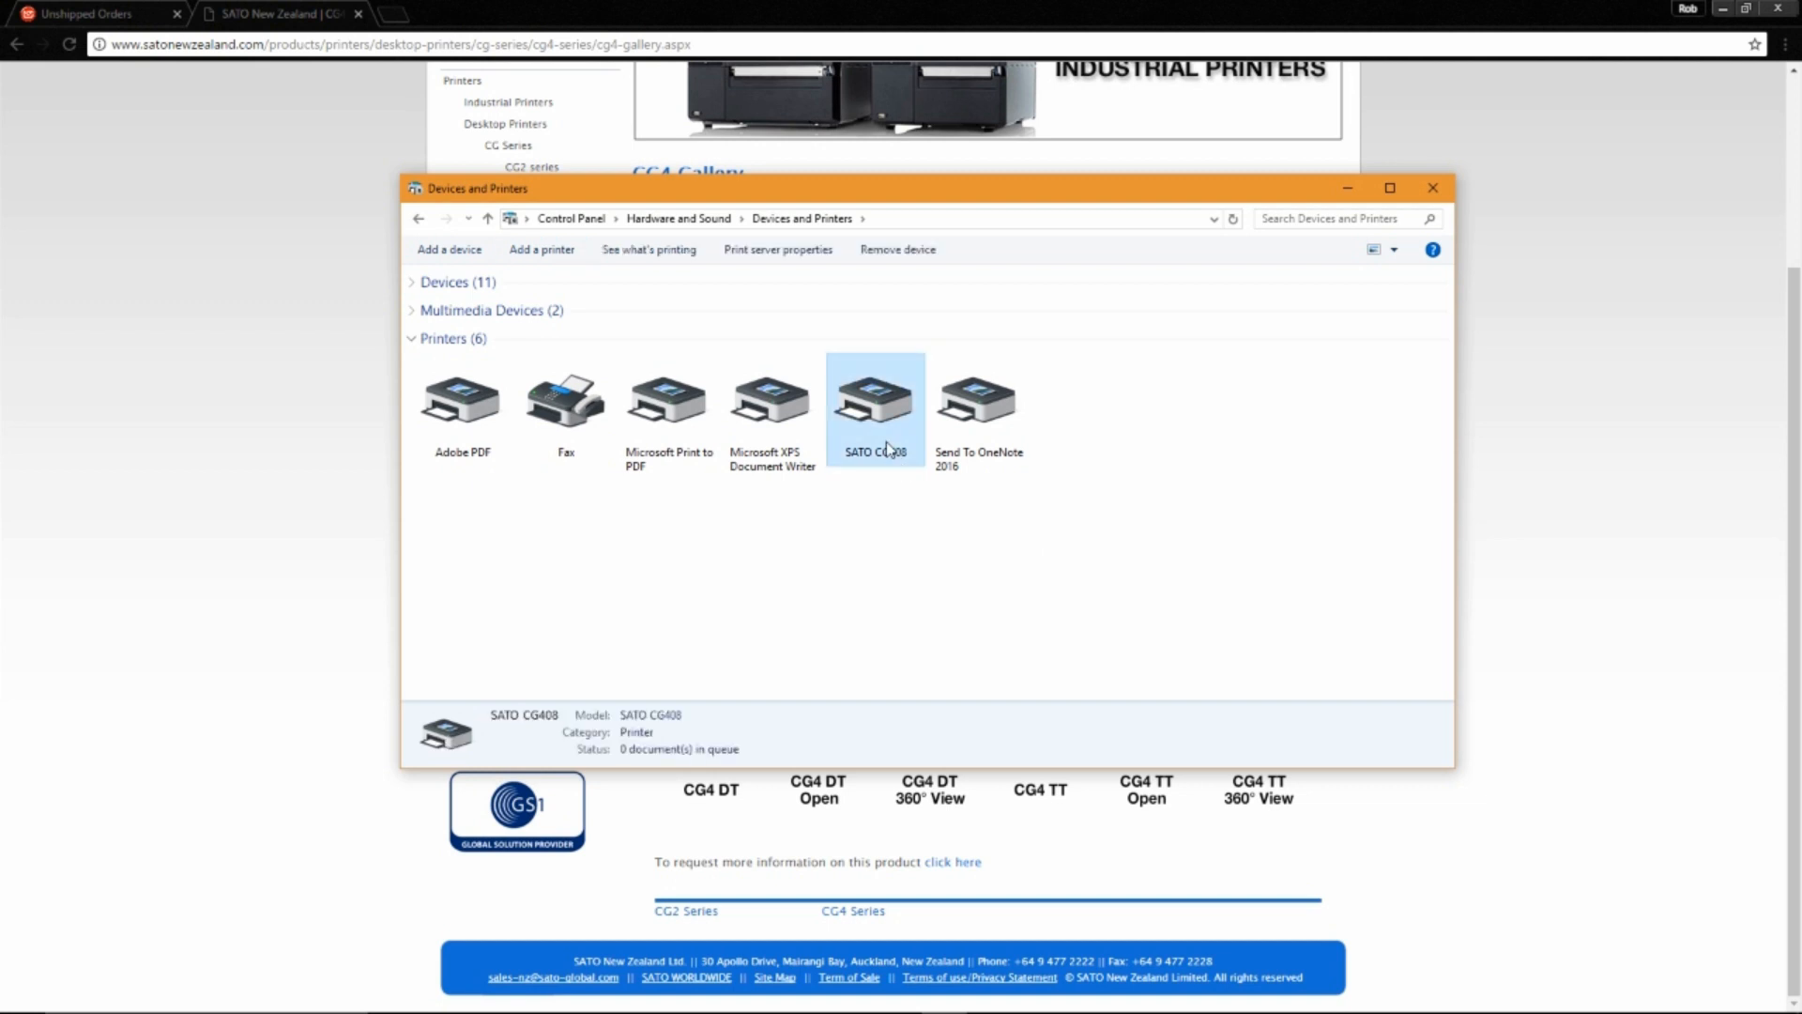
pyautogui.moveTo(907, 485)
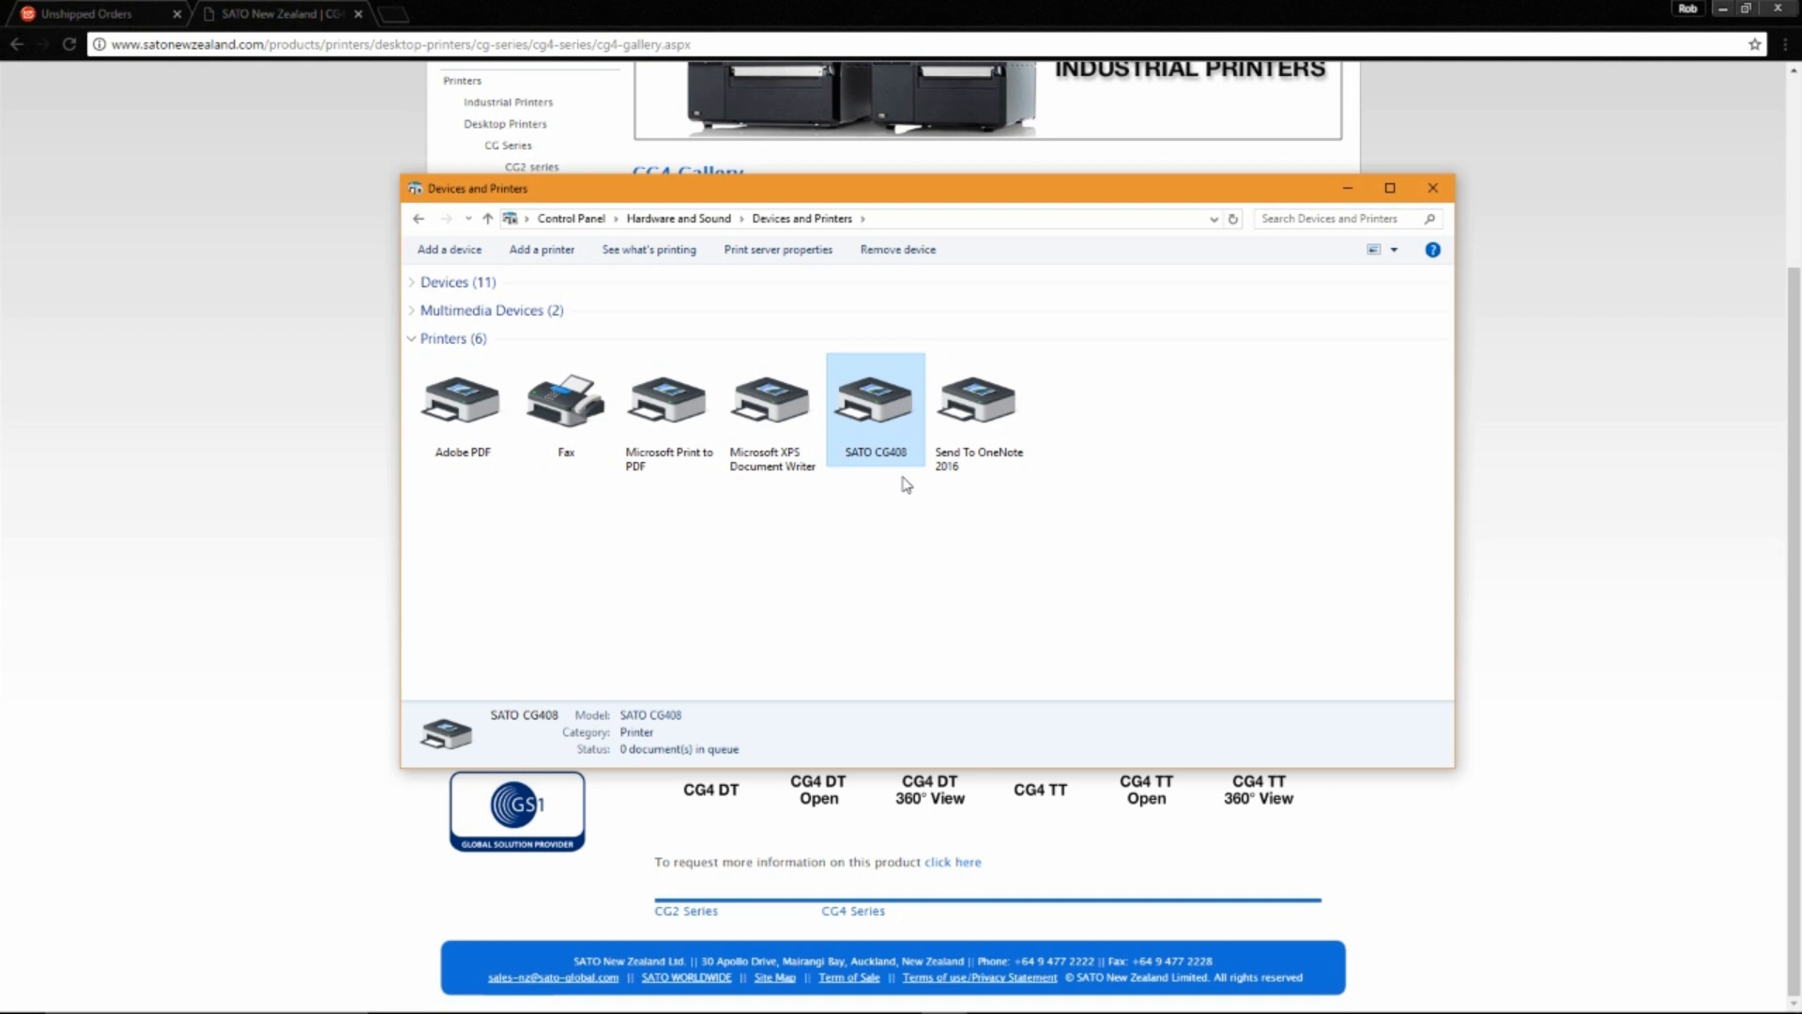
pyautogui.moveTo(103, 15)
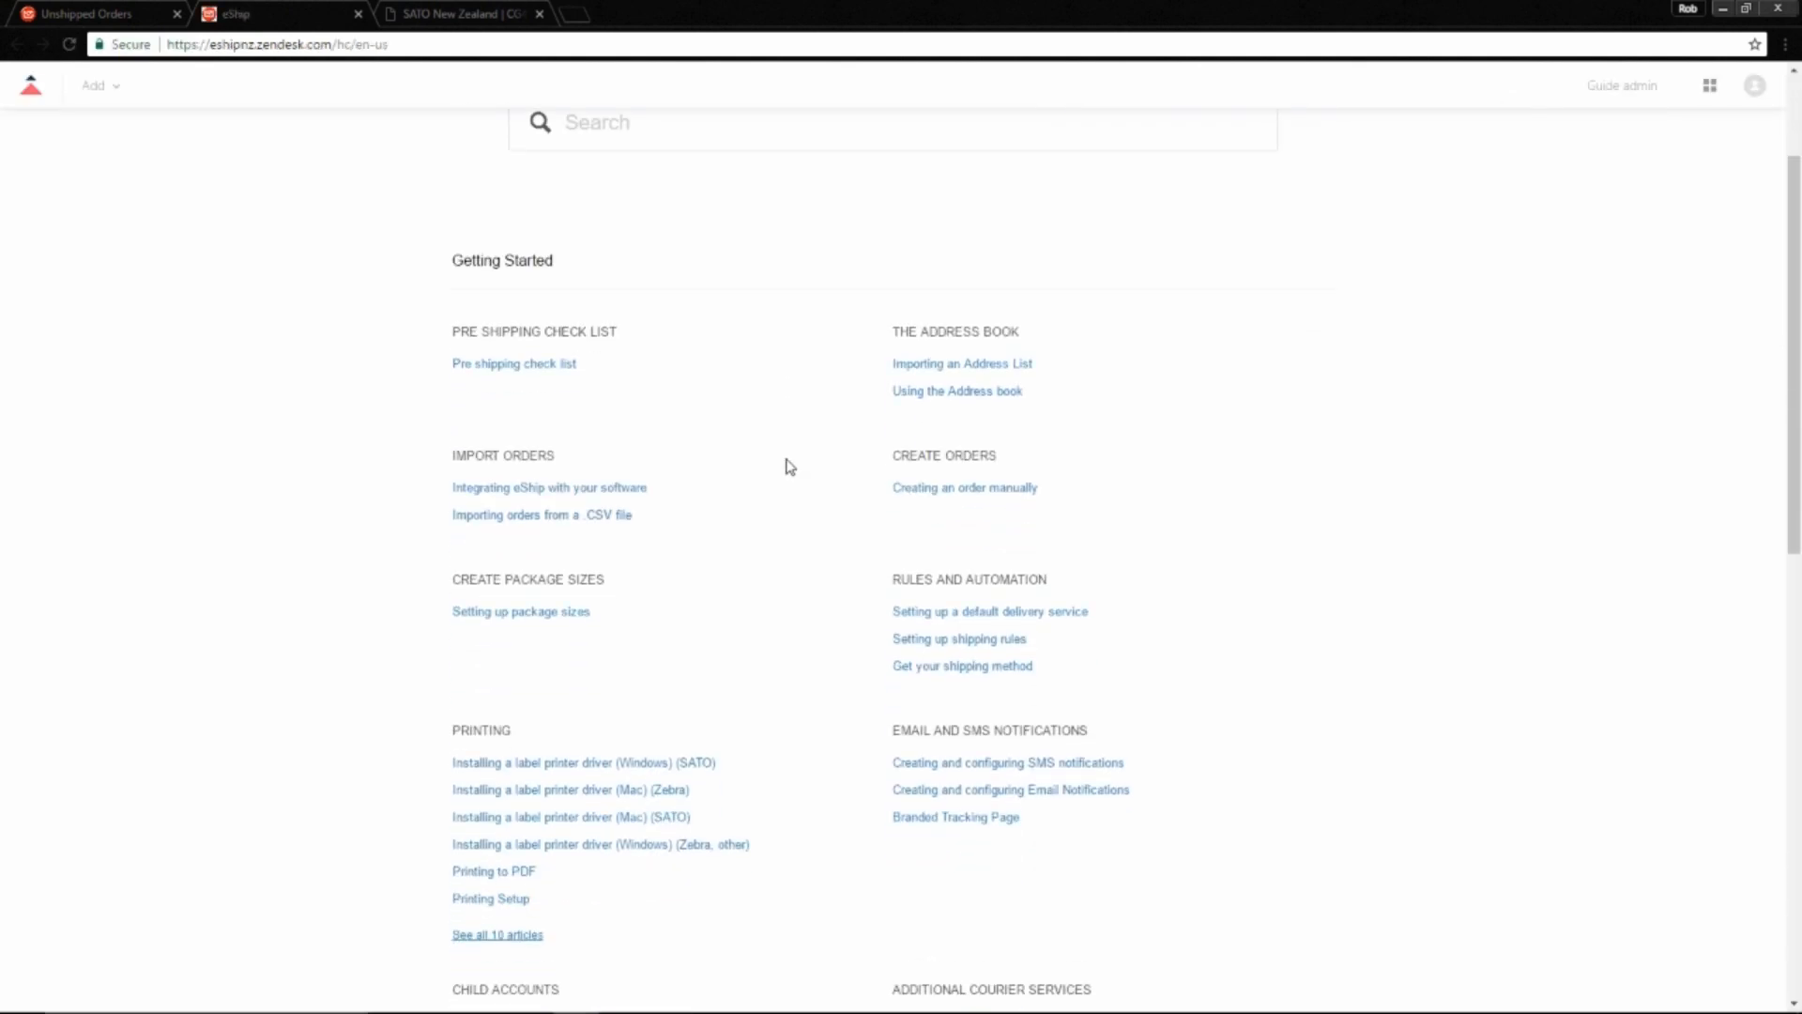
pyautogui.moveTo(583, 762)
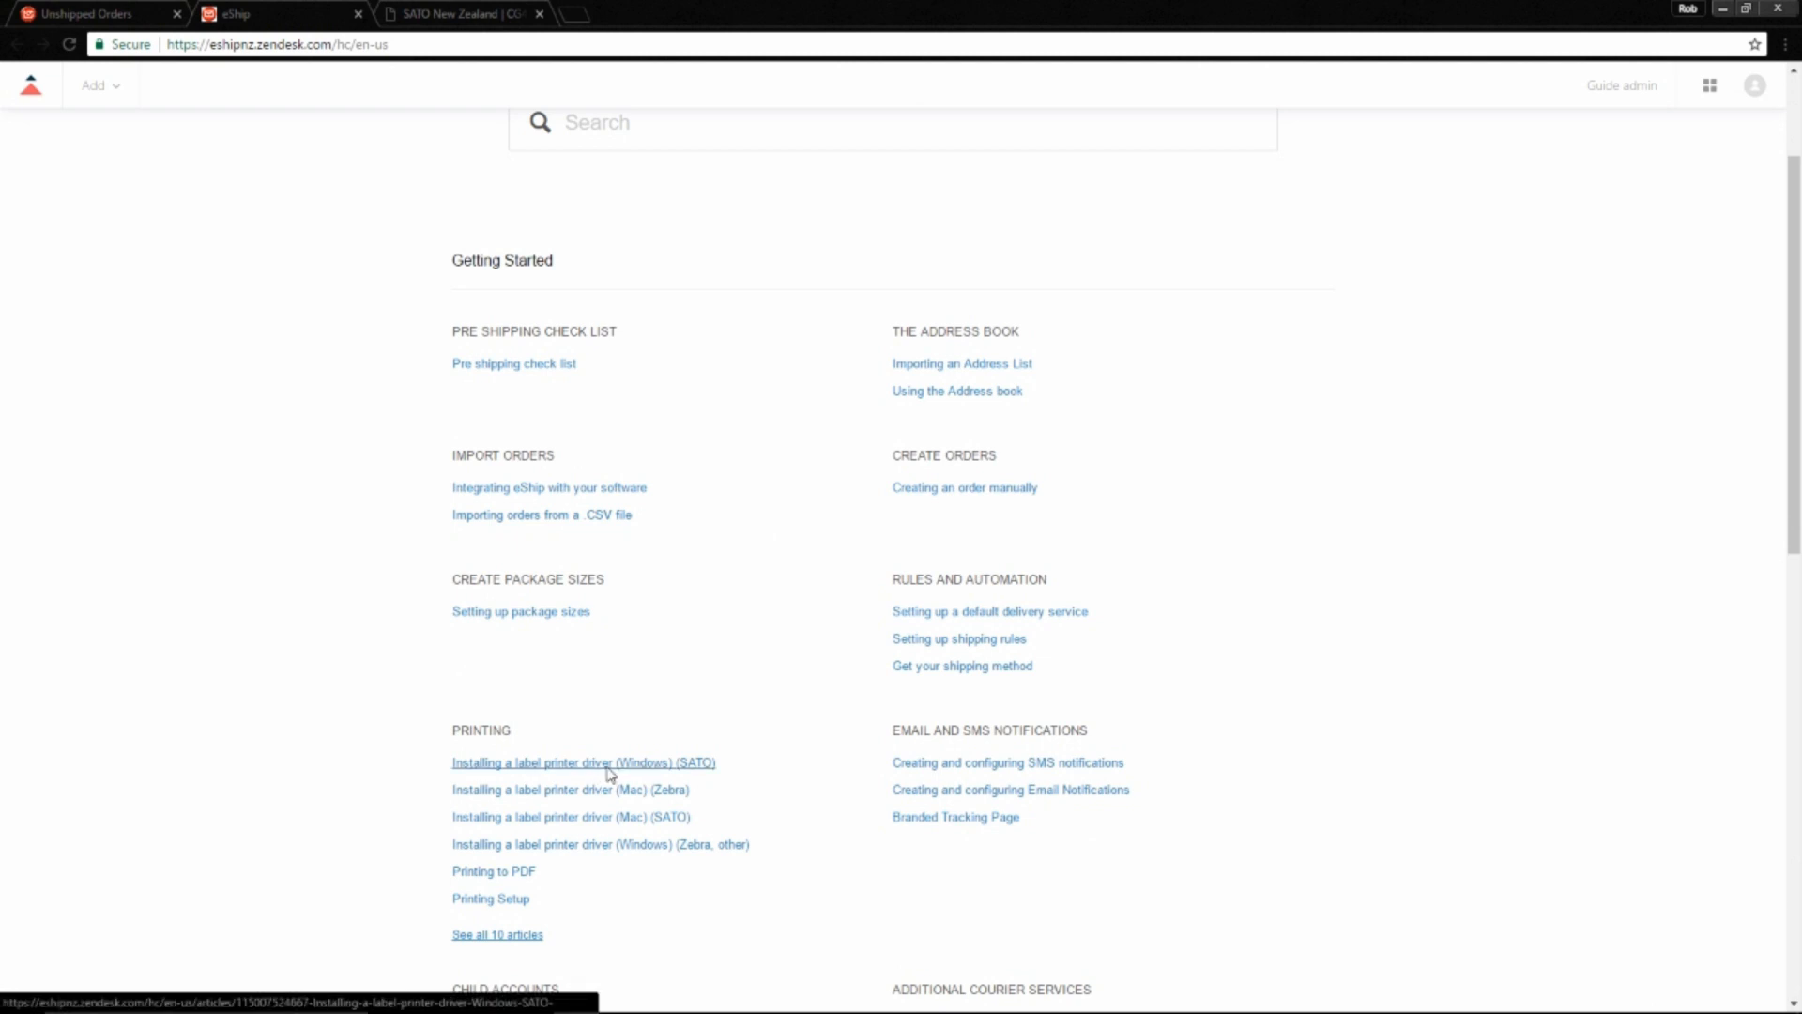
# Open the SATO Windows driver guide and follow its 'this page' link to the driver download.
pyautogui.click(583, 762)
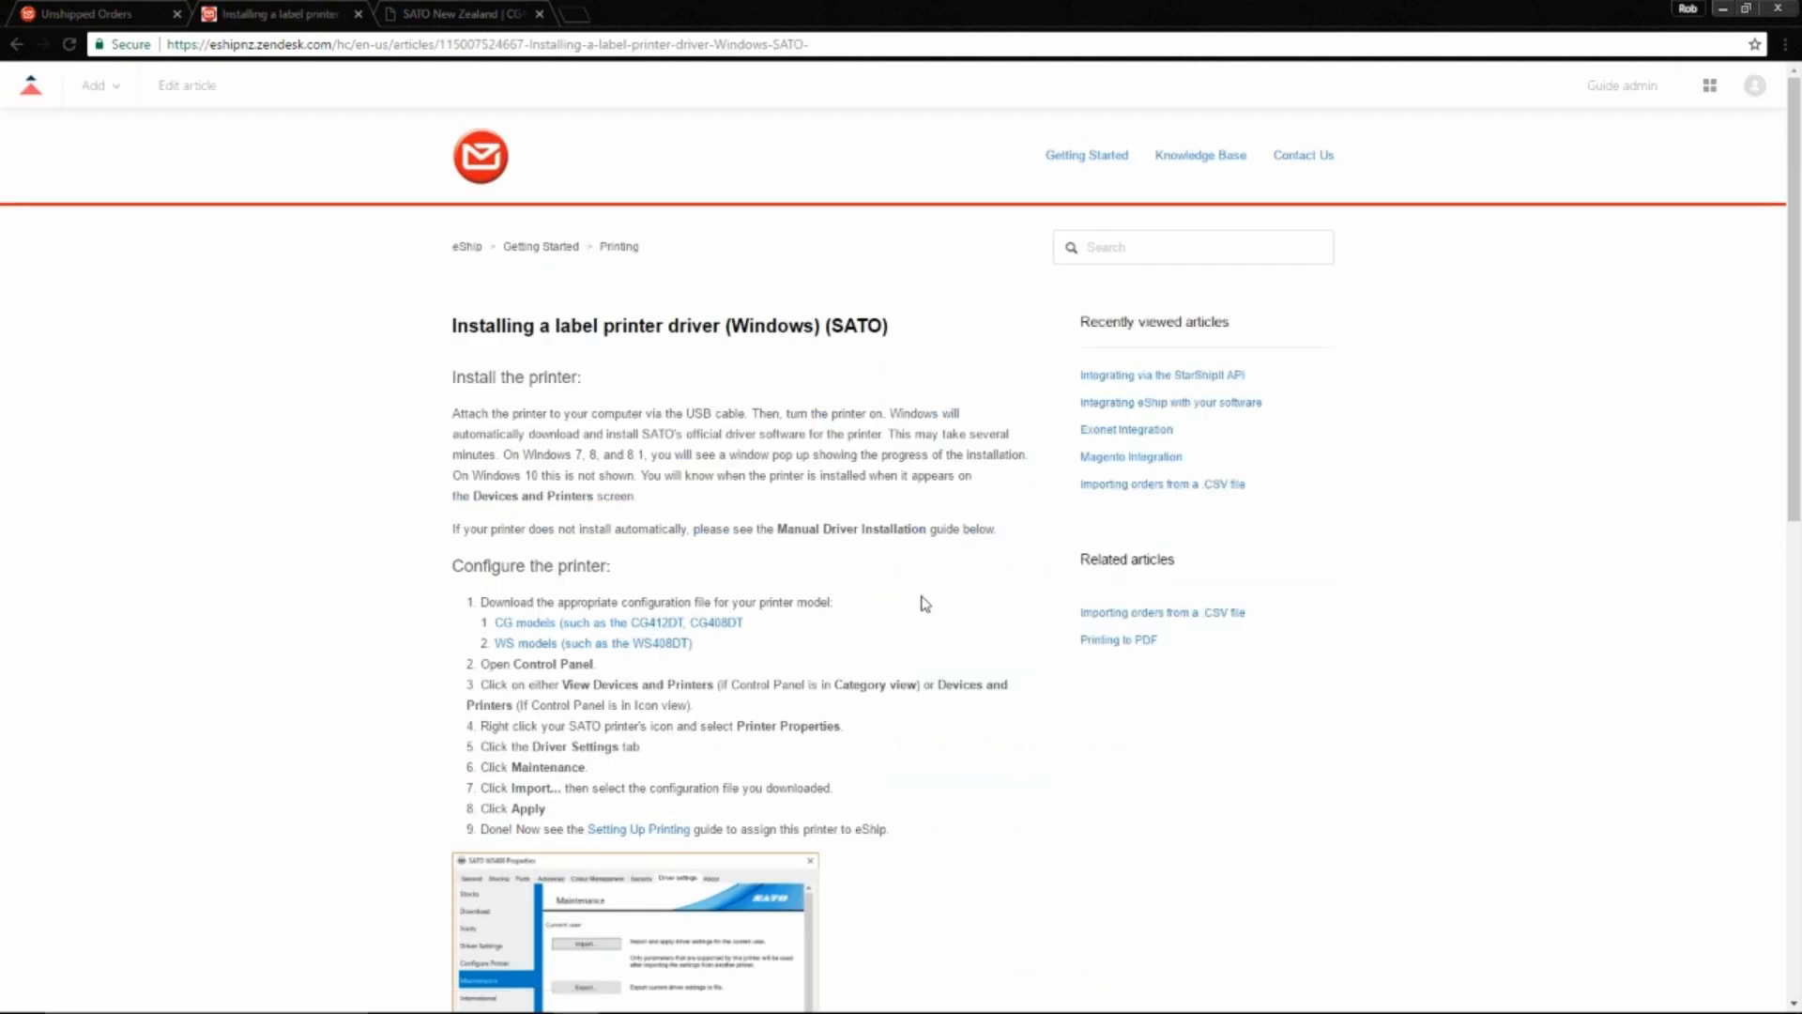
pyautogui.scroll(-3)
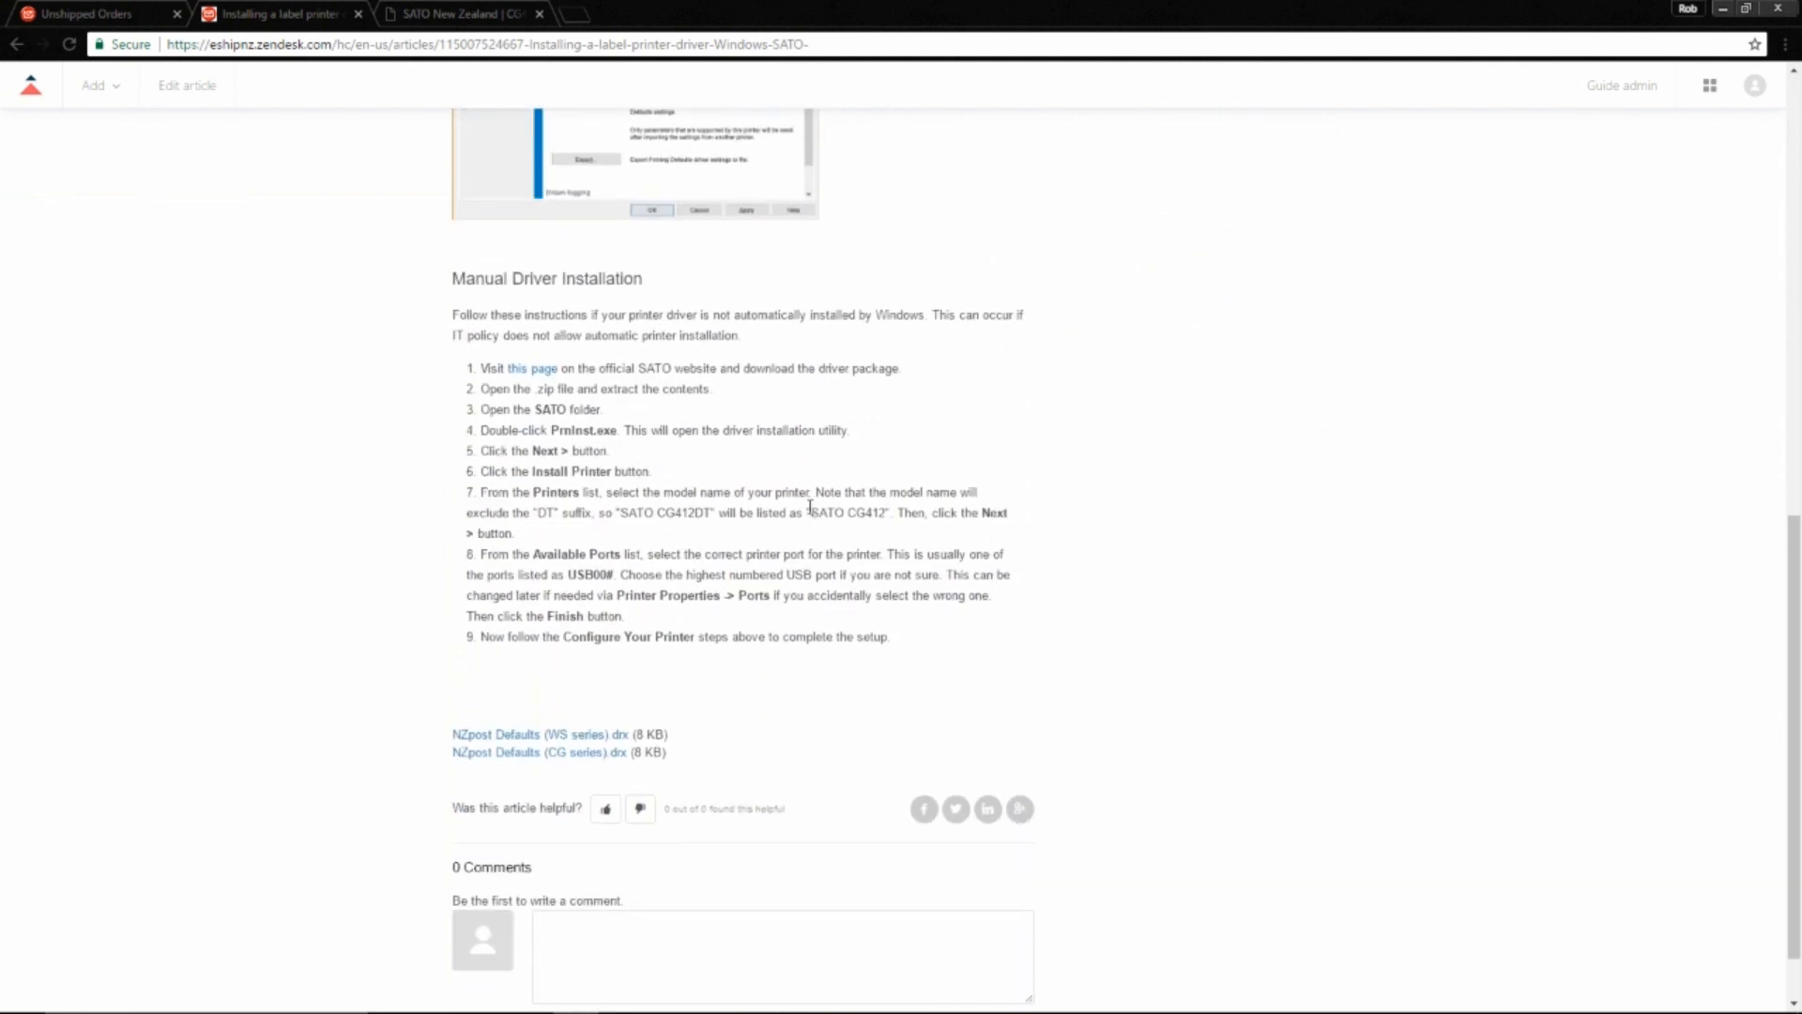
pyautogui.moveTo(529, 368)
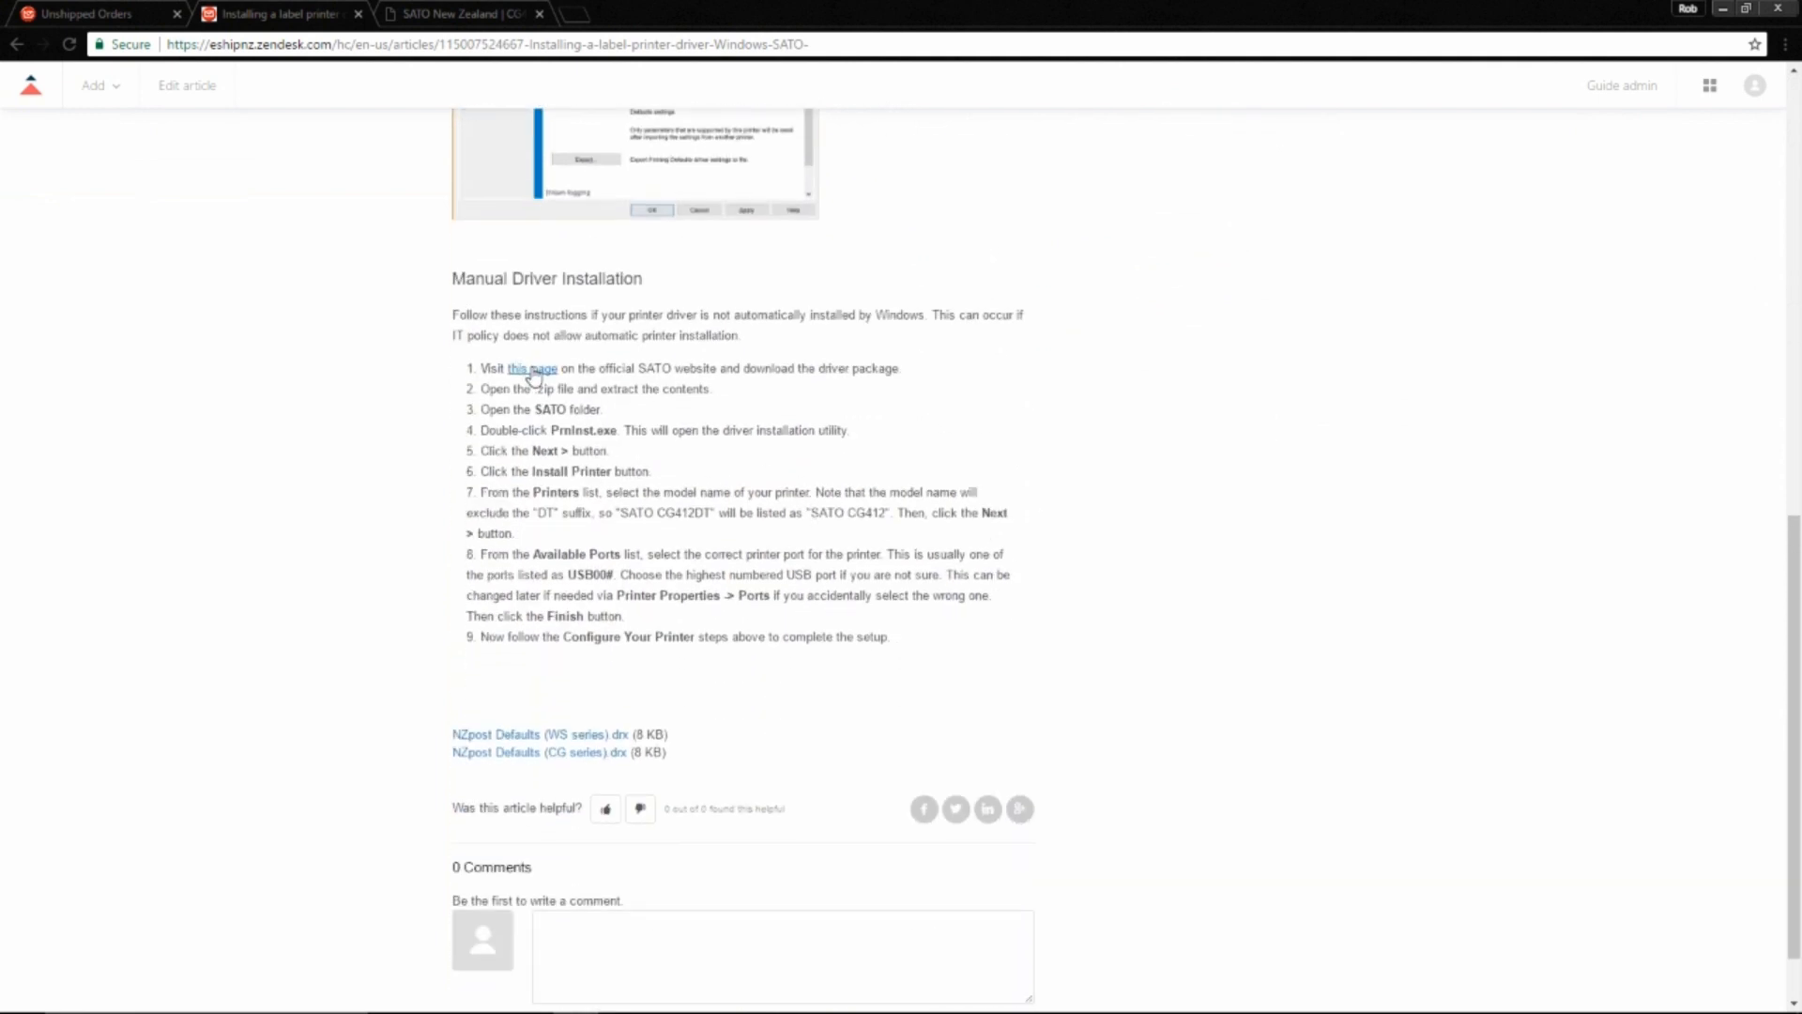
pyautogui.click(530, 368)
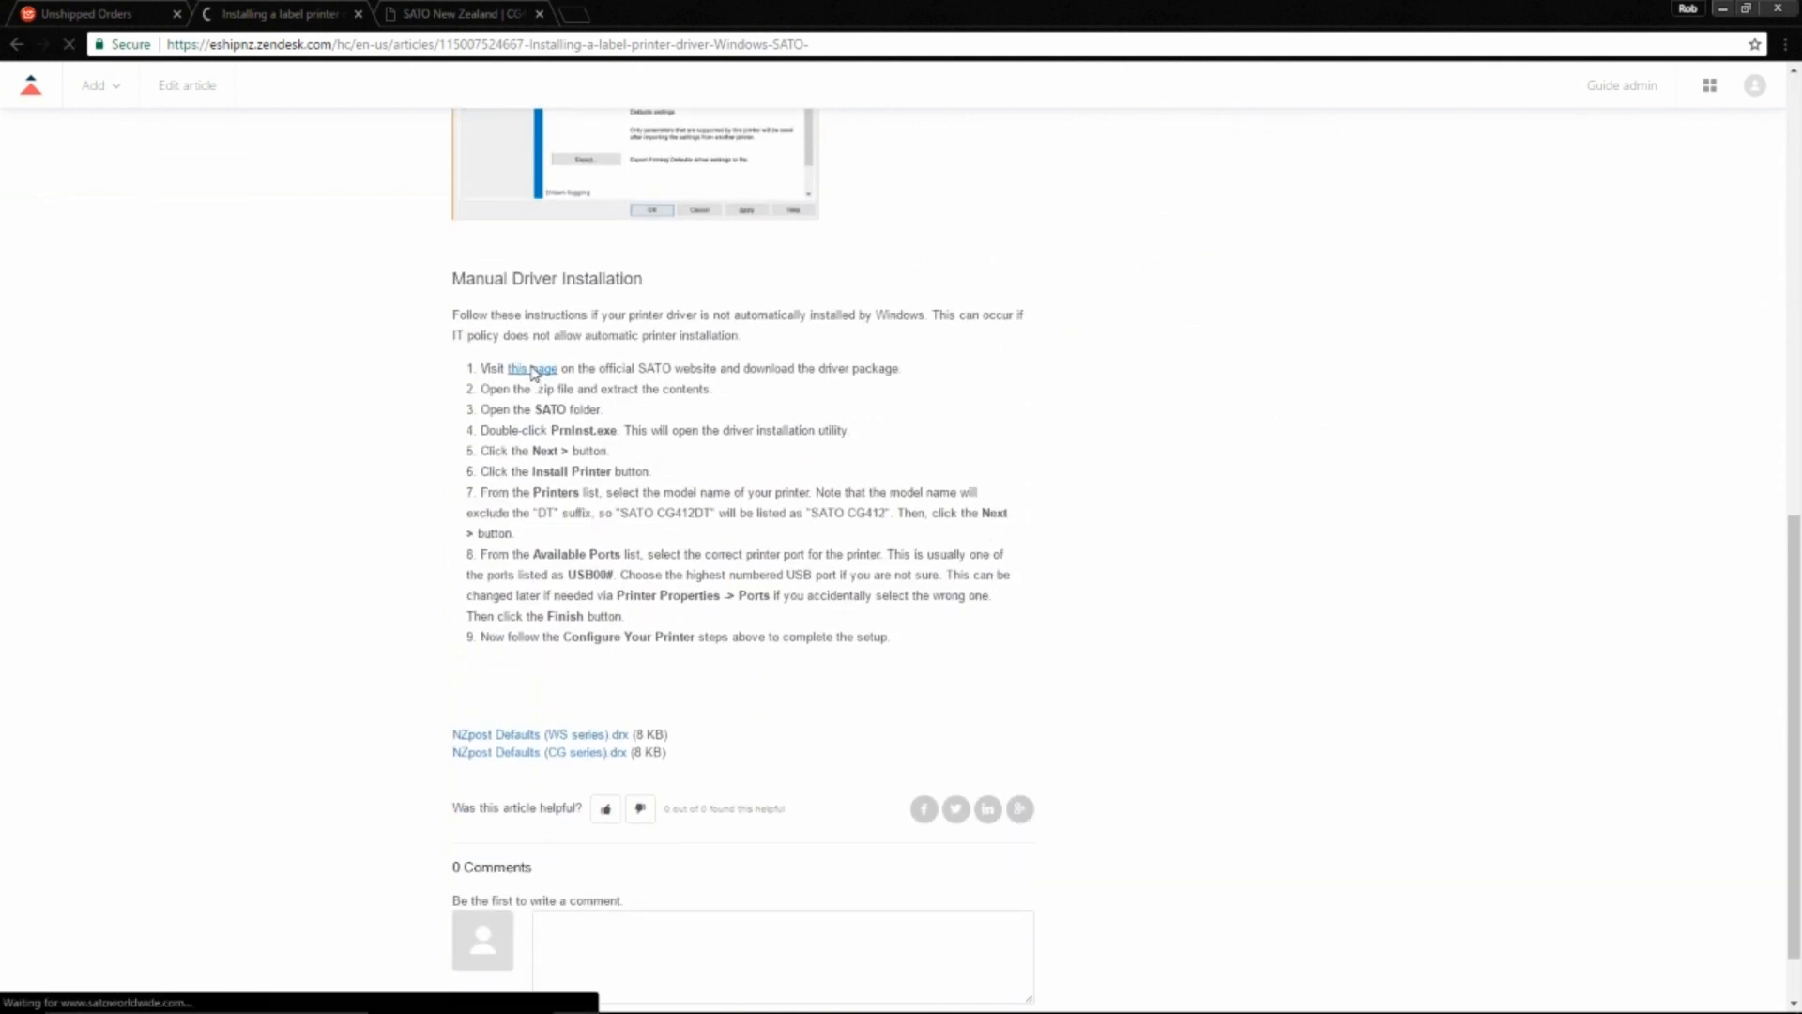
pyautogui.click(529, 368)
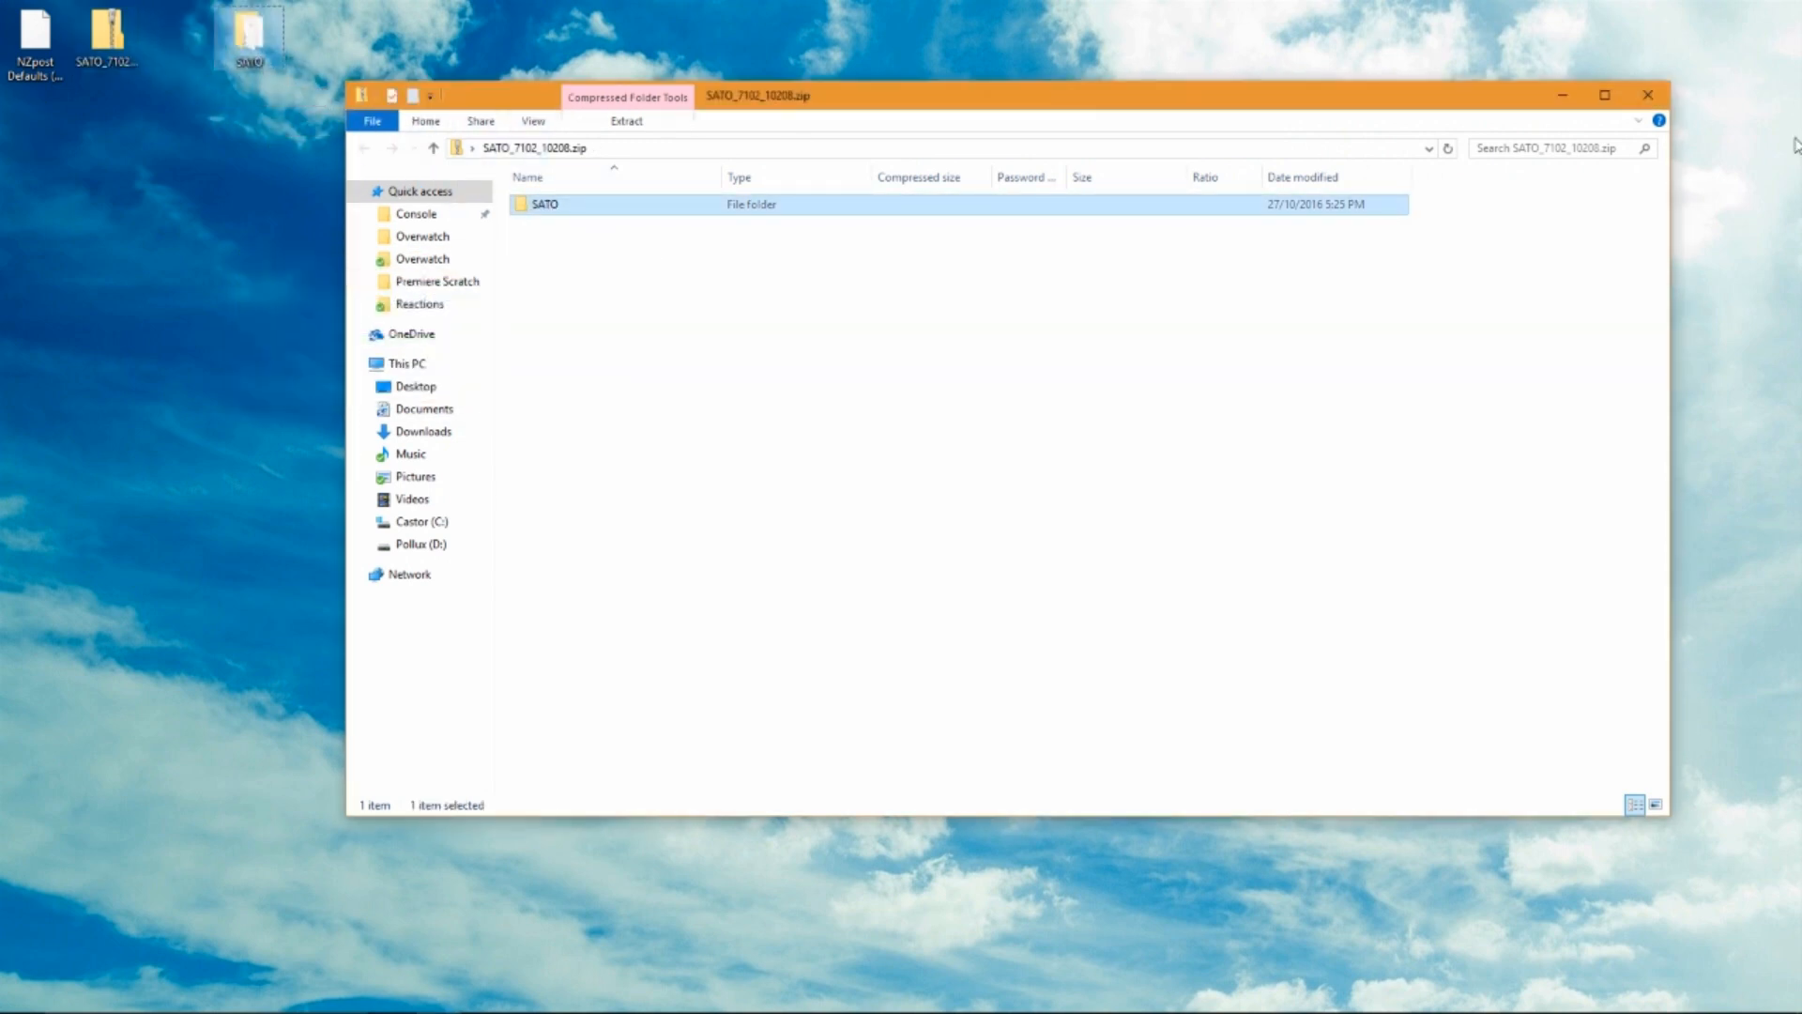
# Close the zip, open the desktop SATO folder, and run PrnInst.exe with admin approval.
pyautogui.click(1649, 94)
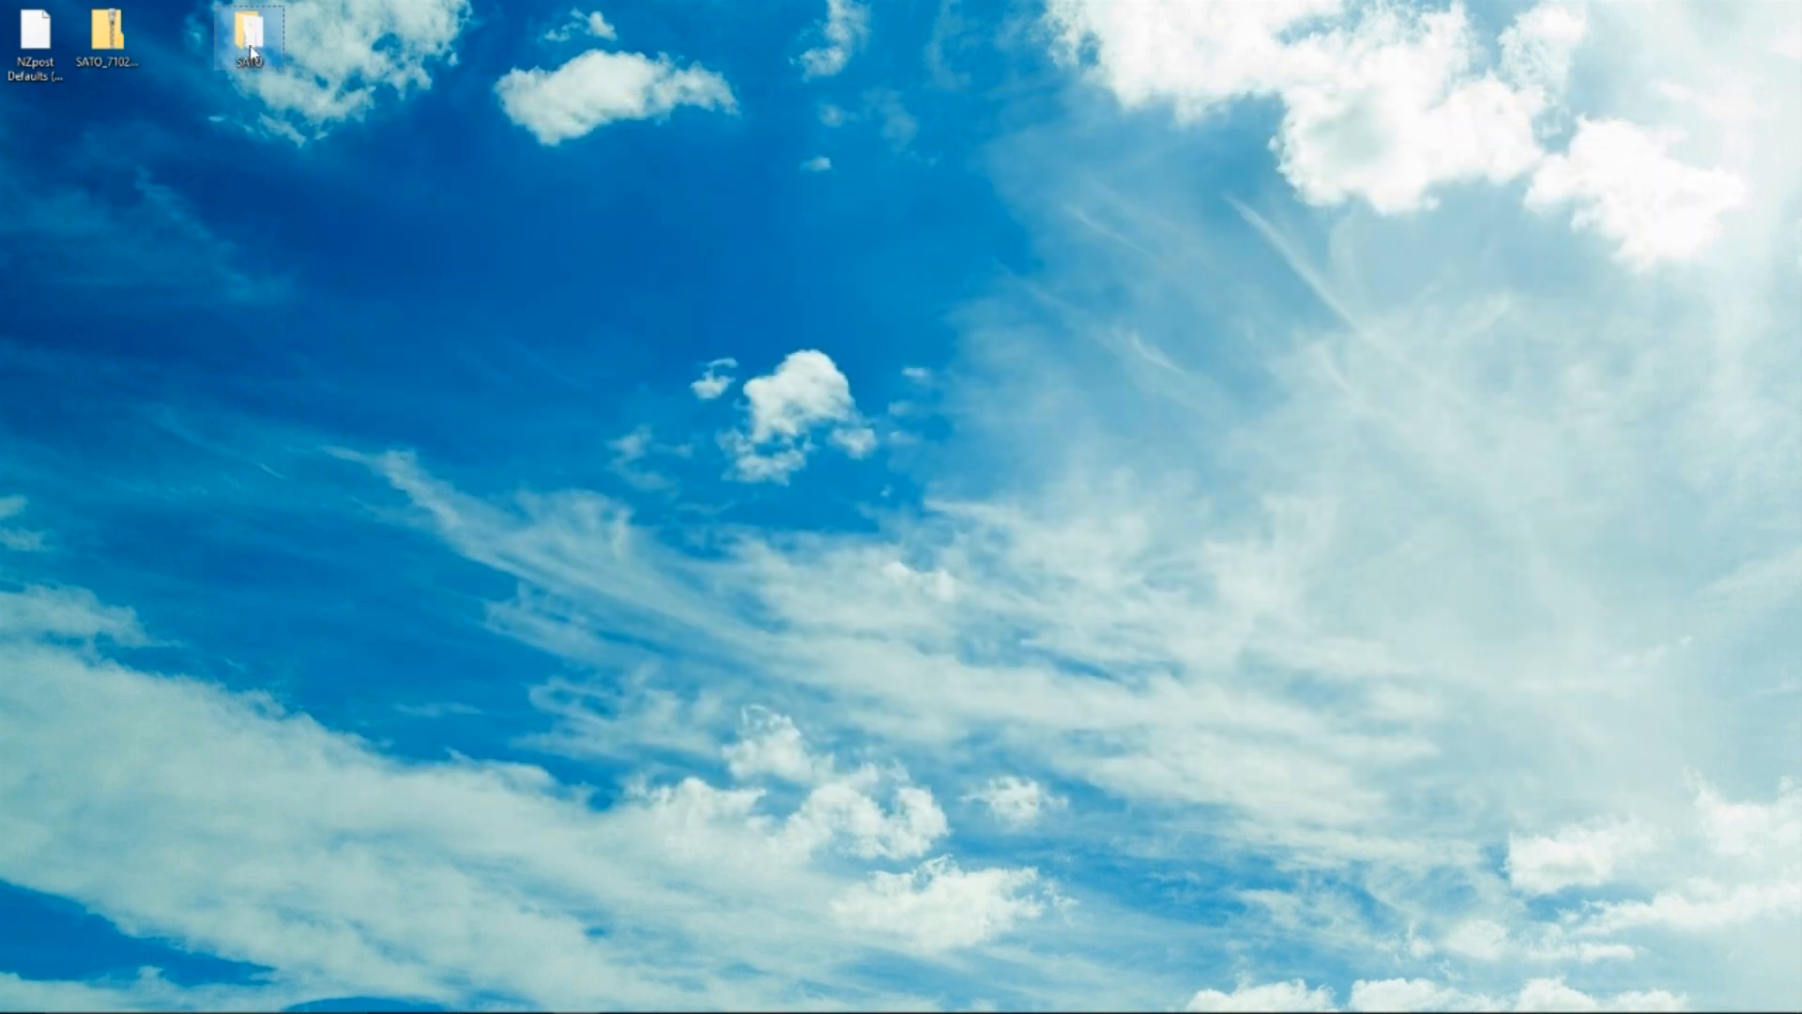
pyautogui.doubleClick(247, 37)
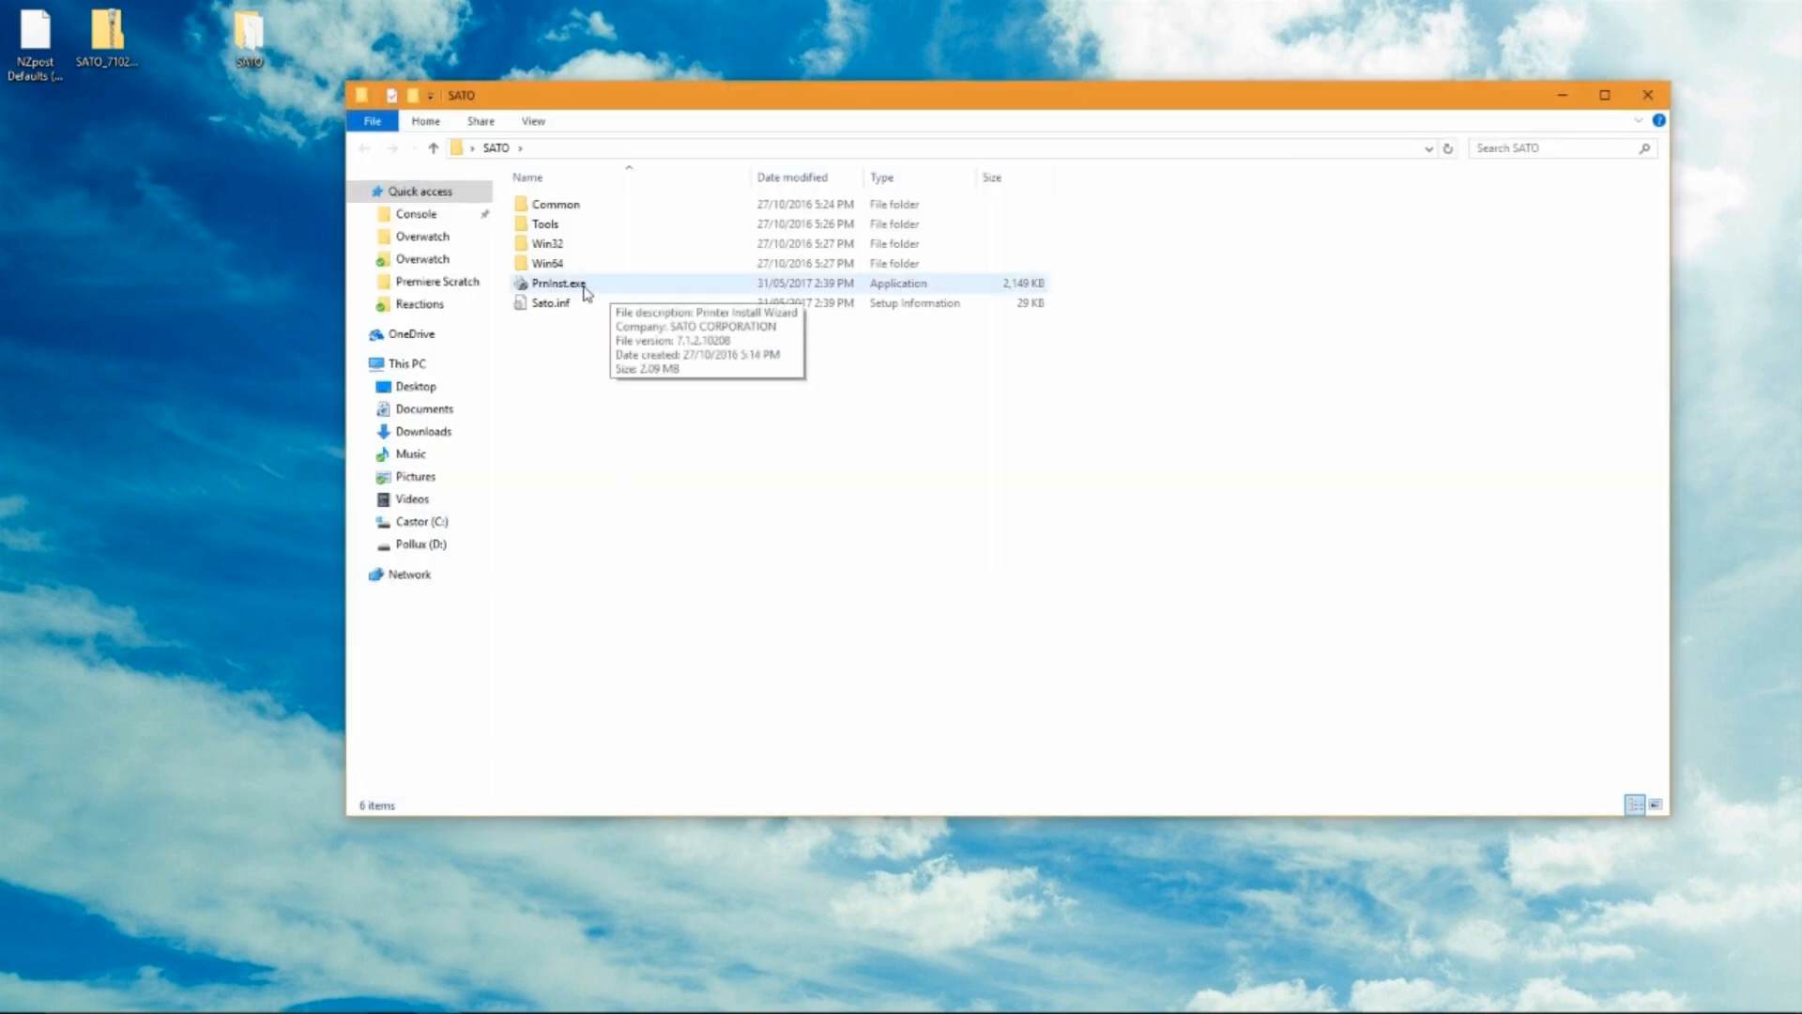
pyautogui.moveTo(575, 293)
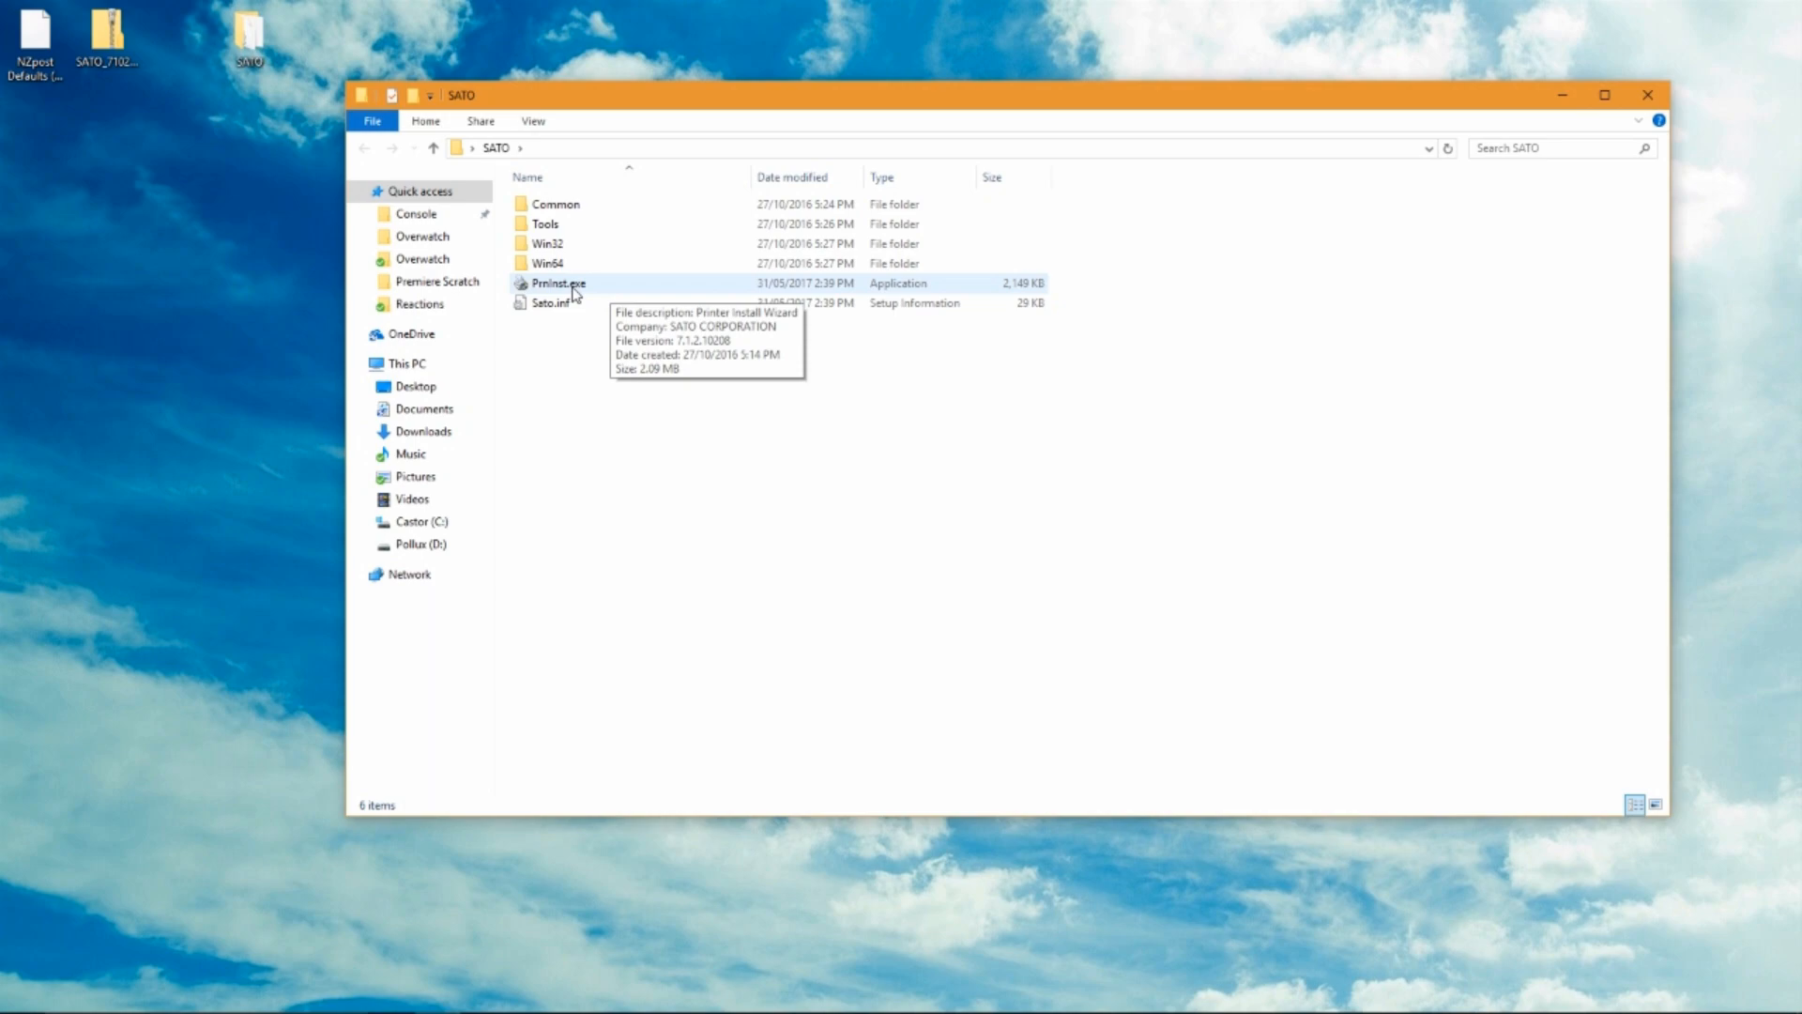
pyautogui.doubleClick(558, 283)
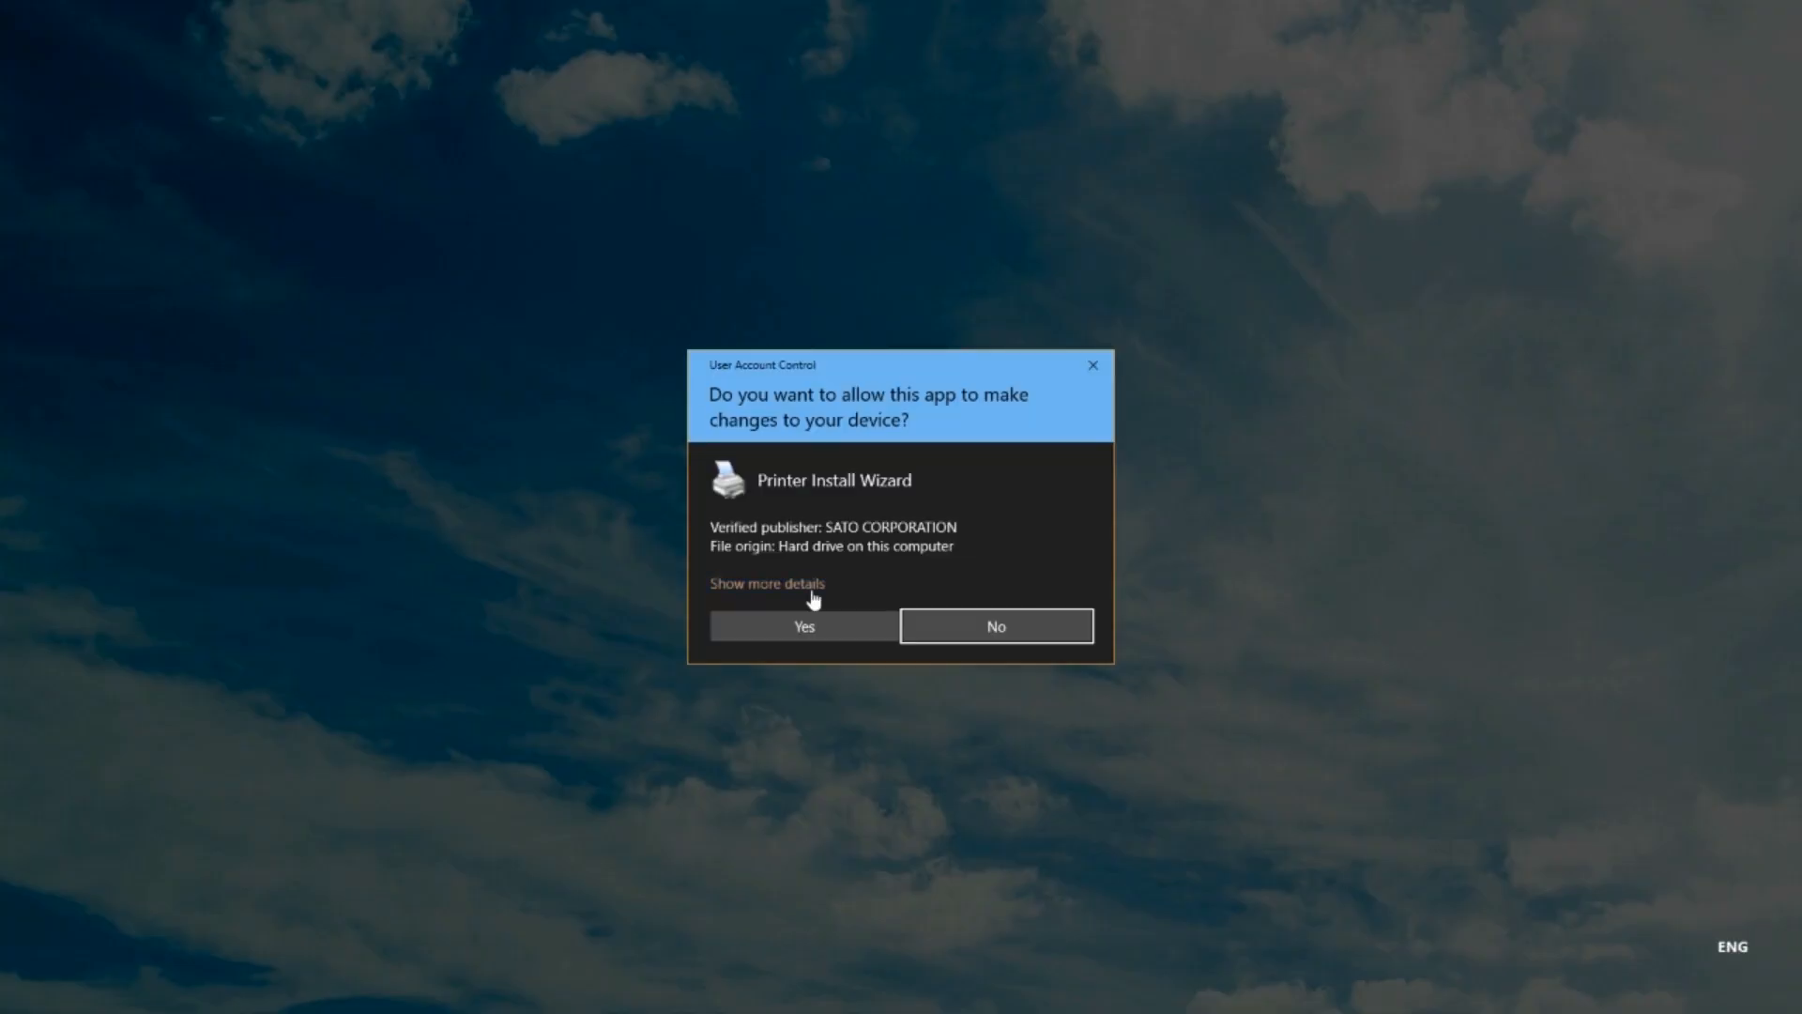
pyautogui.click(804, 626)
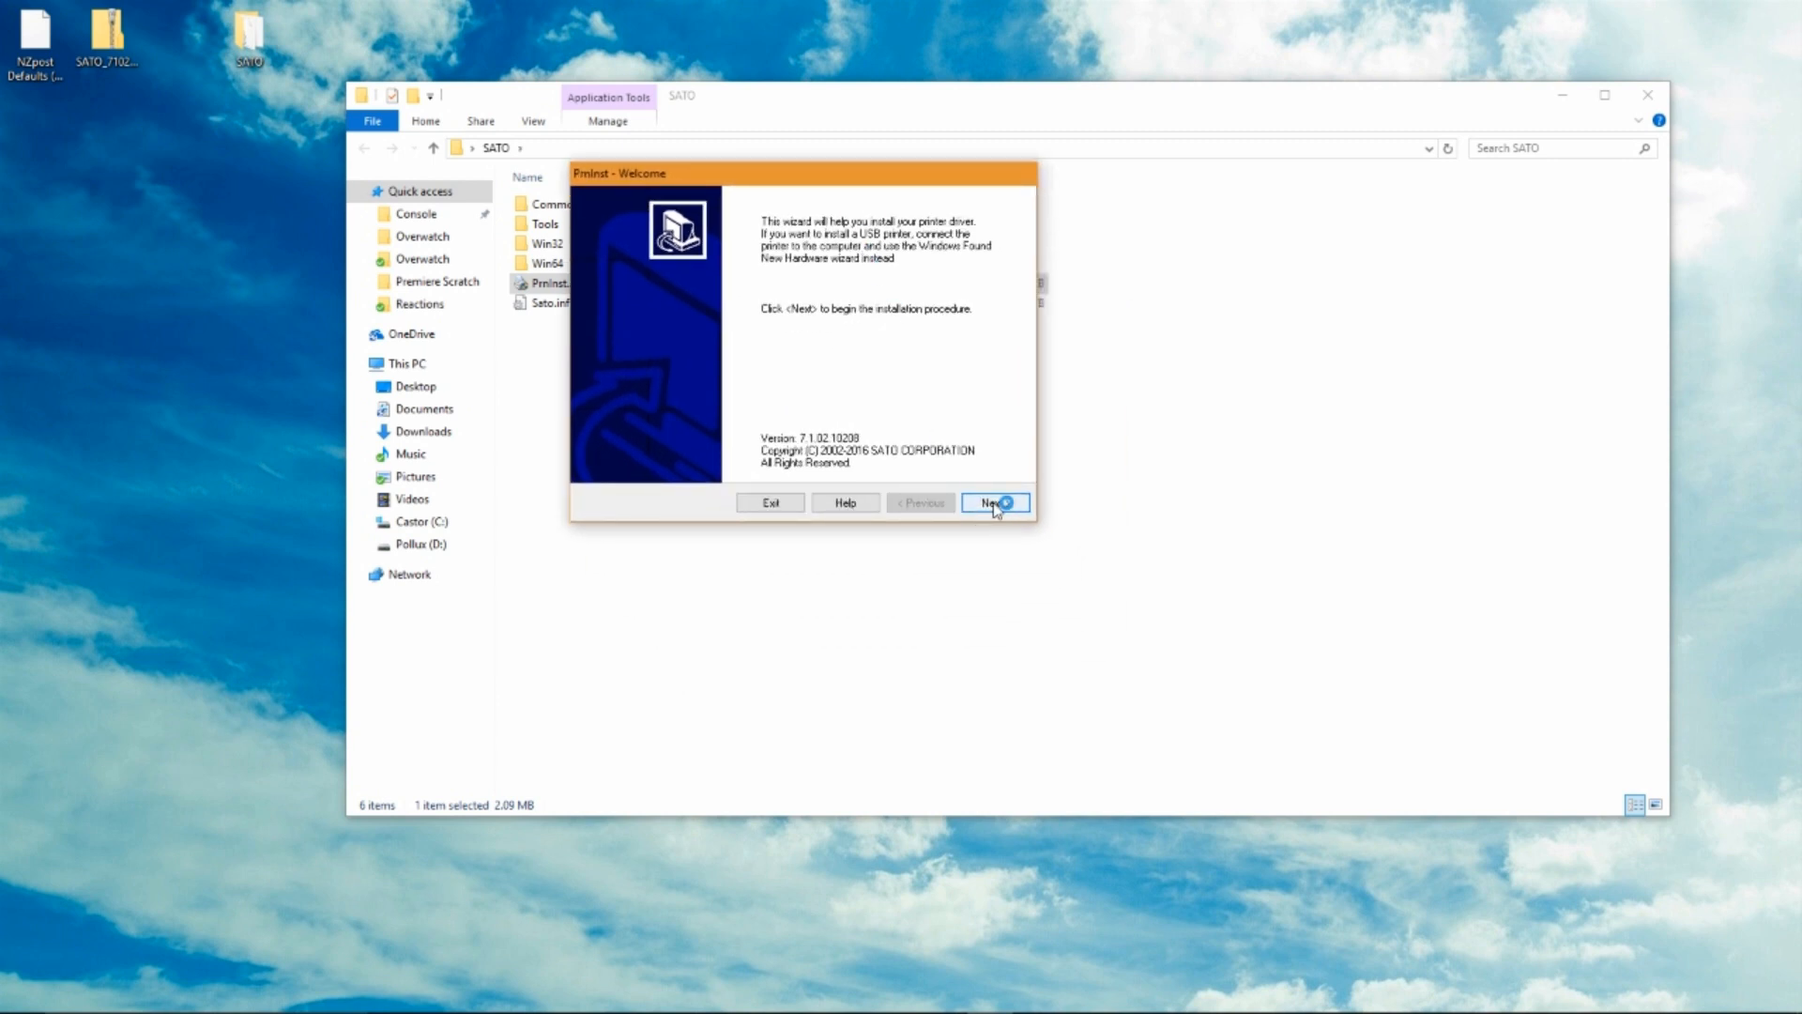
# Install a new SATO CG408 printer on port USB001 and finish the wizard.
pyautogui.click(990, 502)
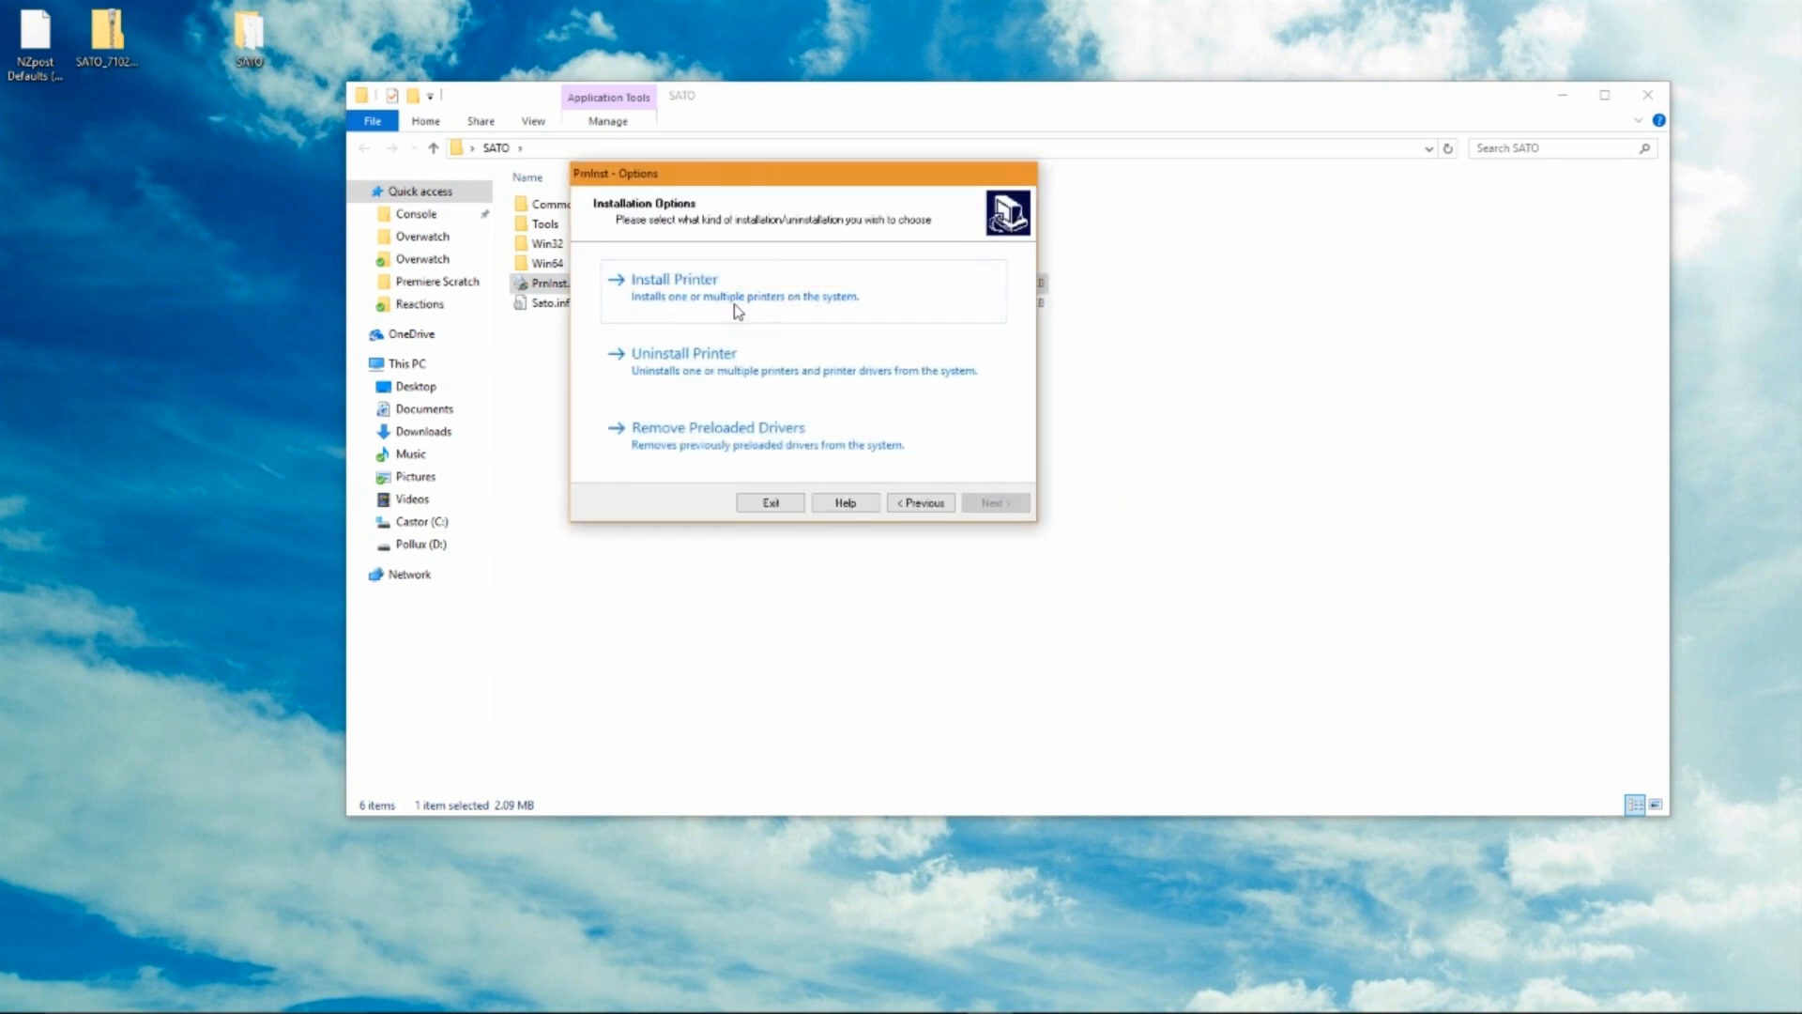
pyautogui.click(675, 278)
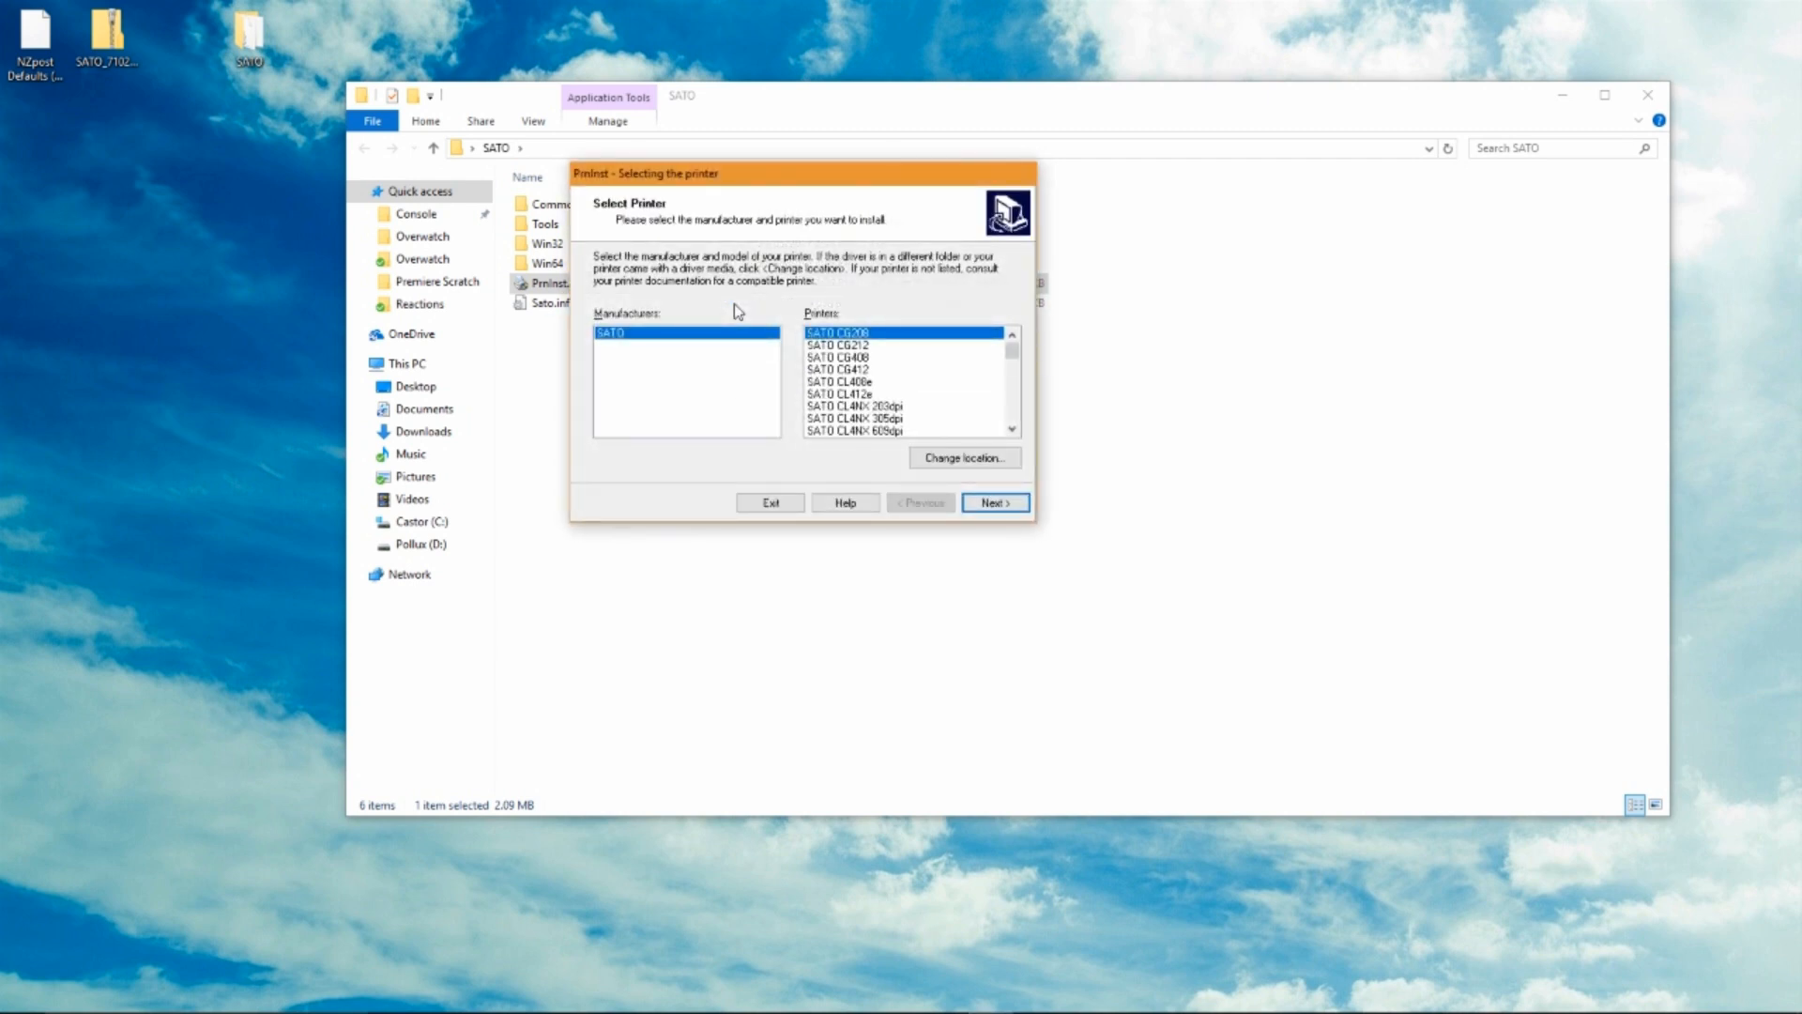
pyautogui.moveTo(874, 357)
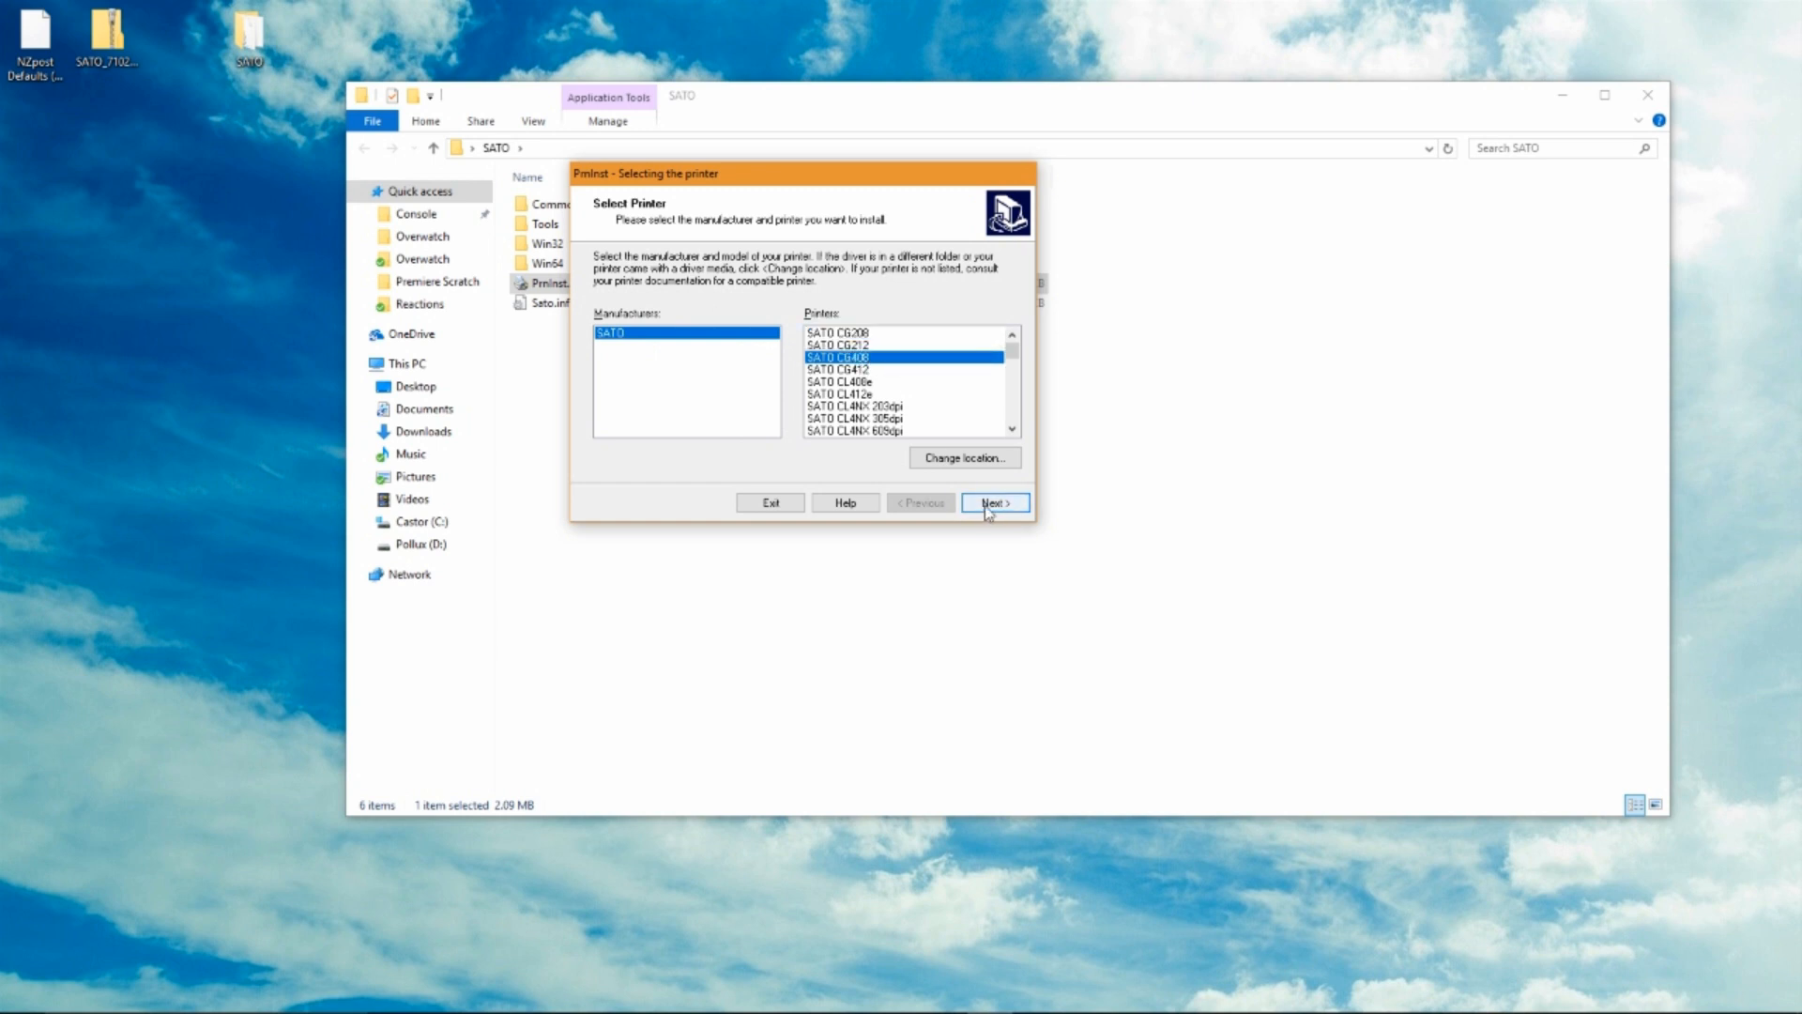
pyautogui.click(994, 502)
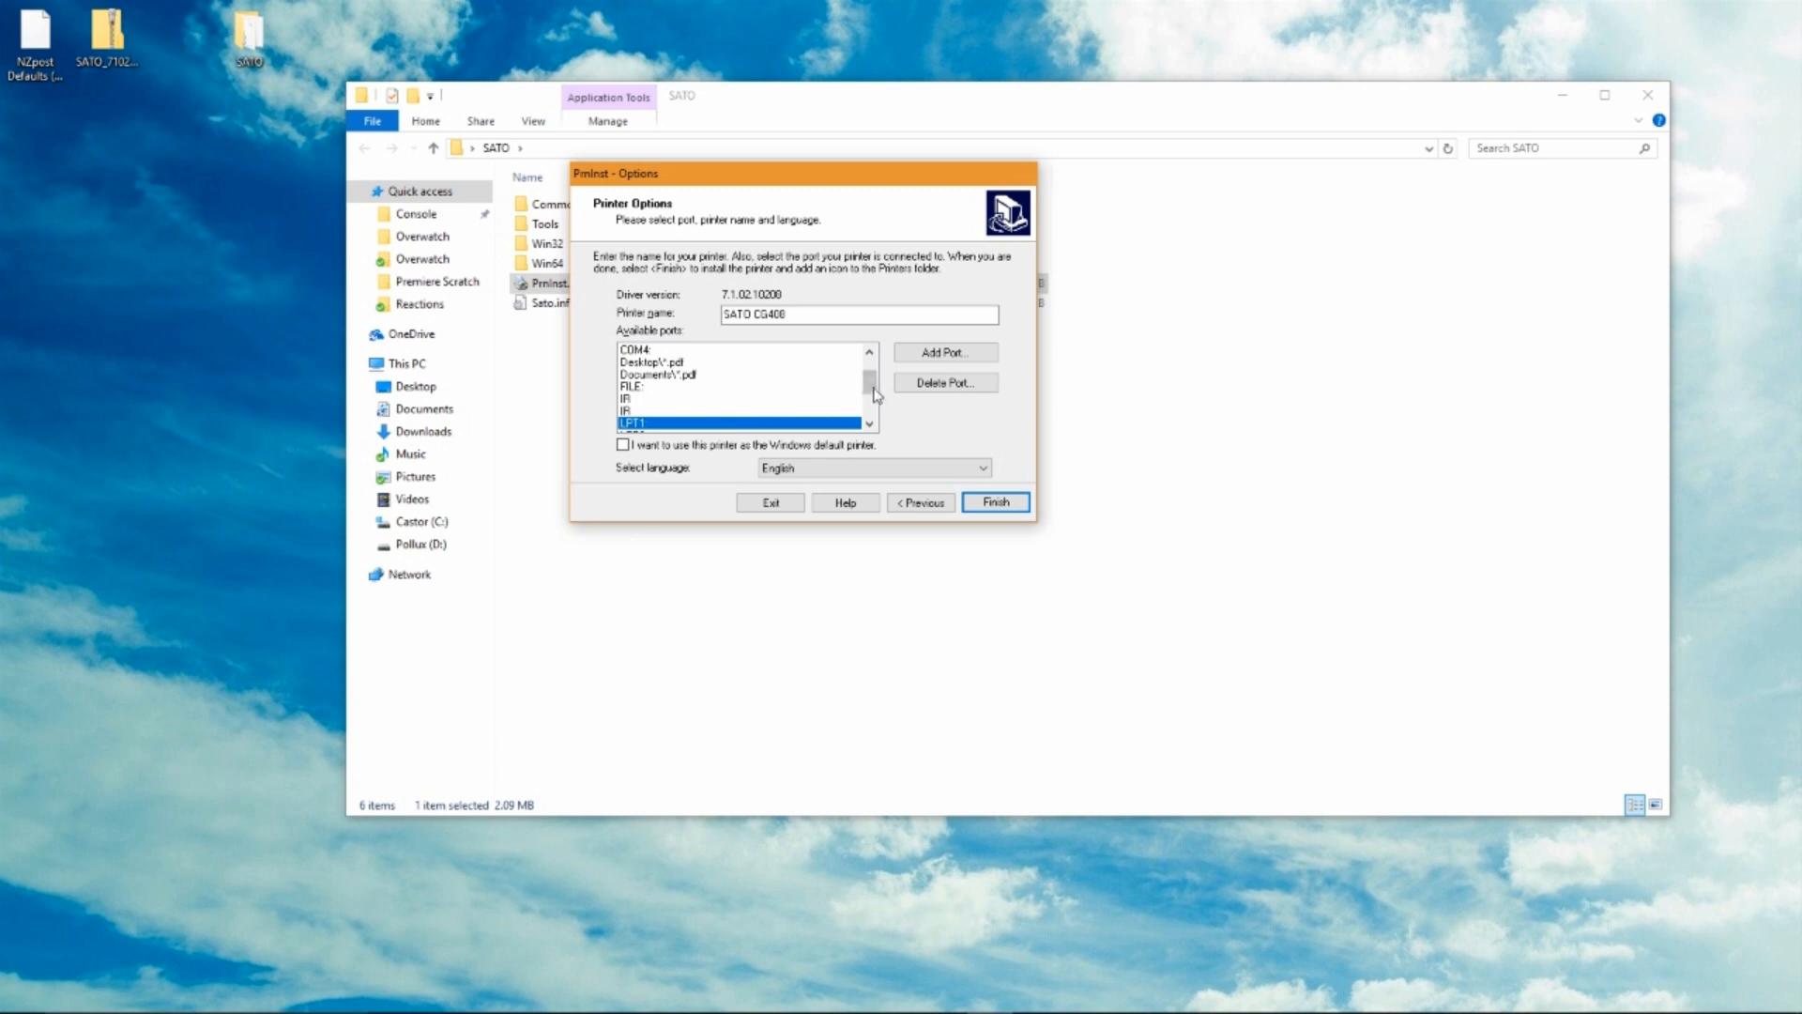
pyautogui.scroll(-3)
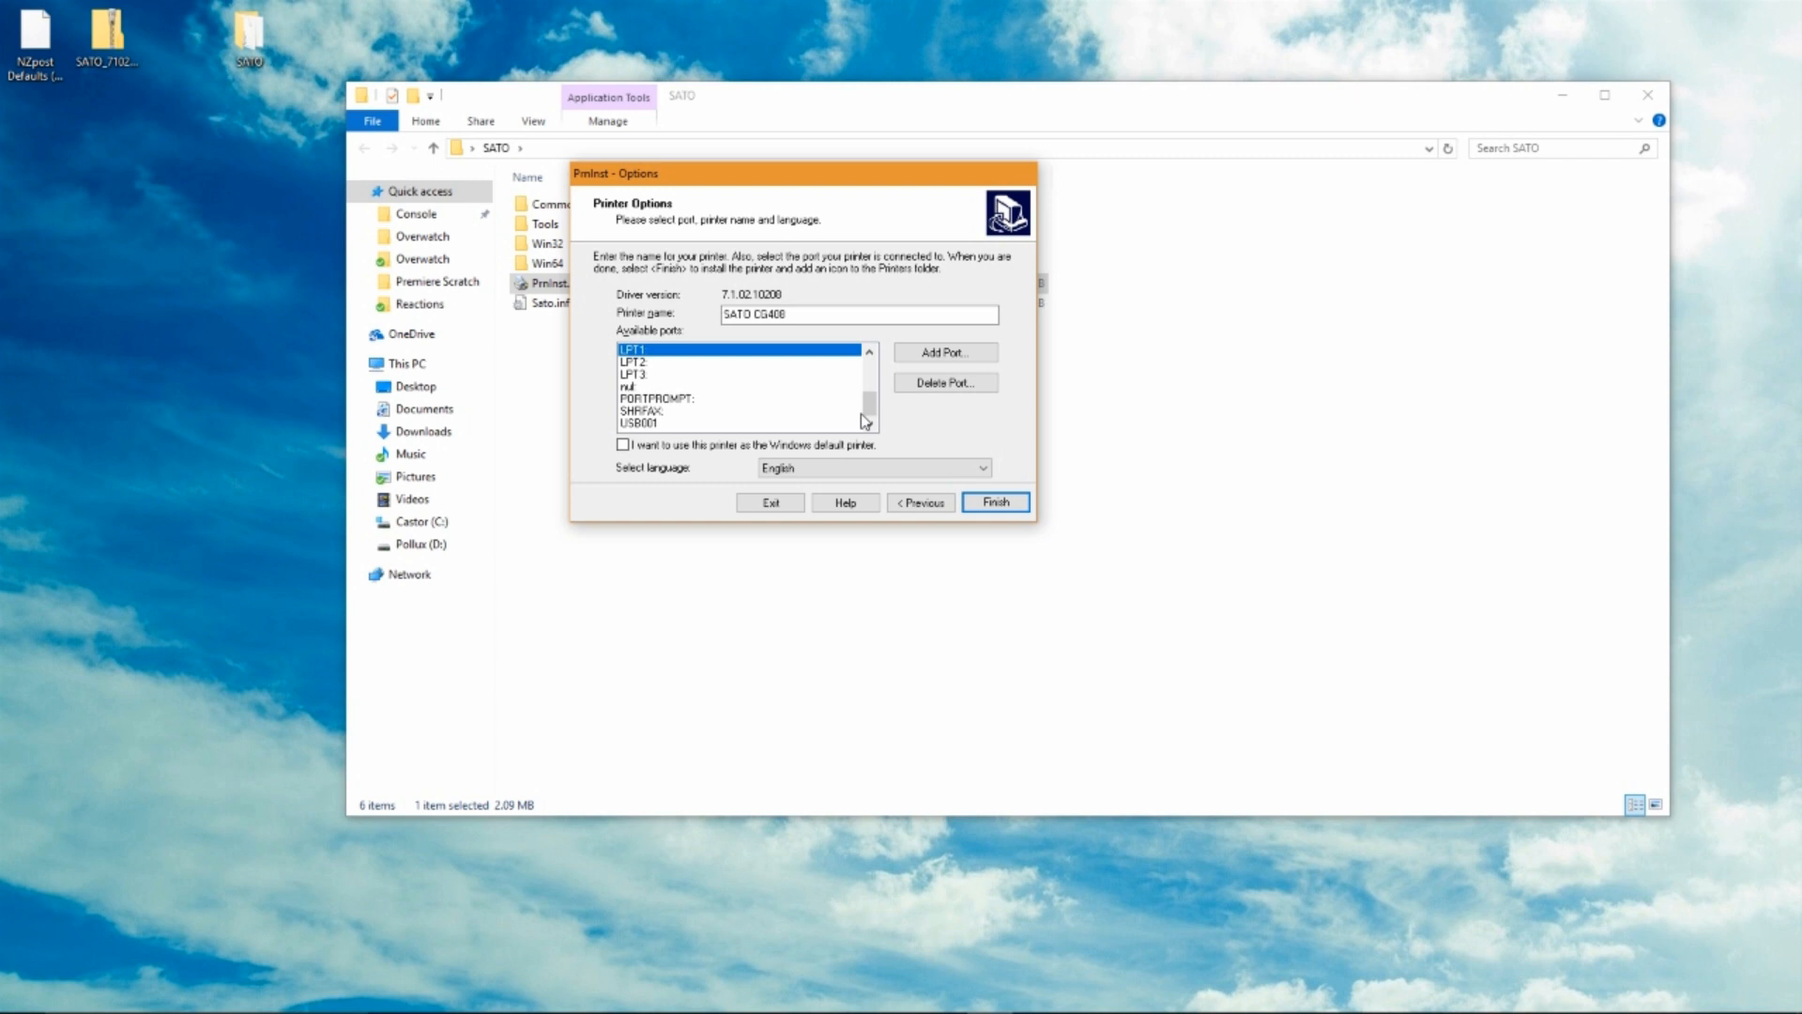
pyautogui.click(644, 424)
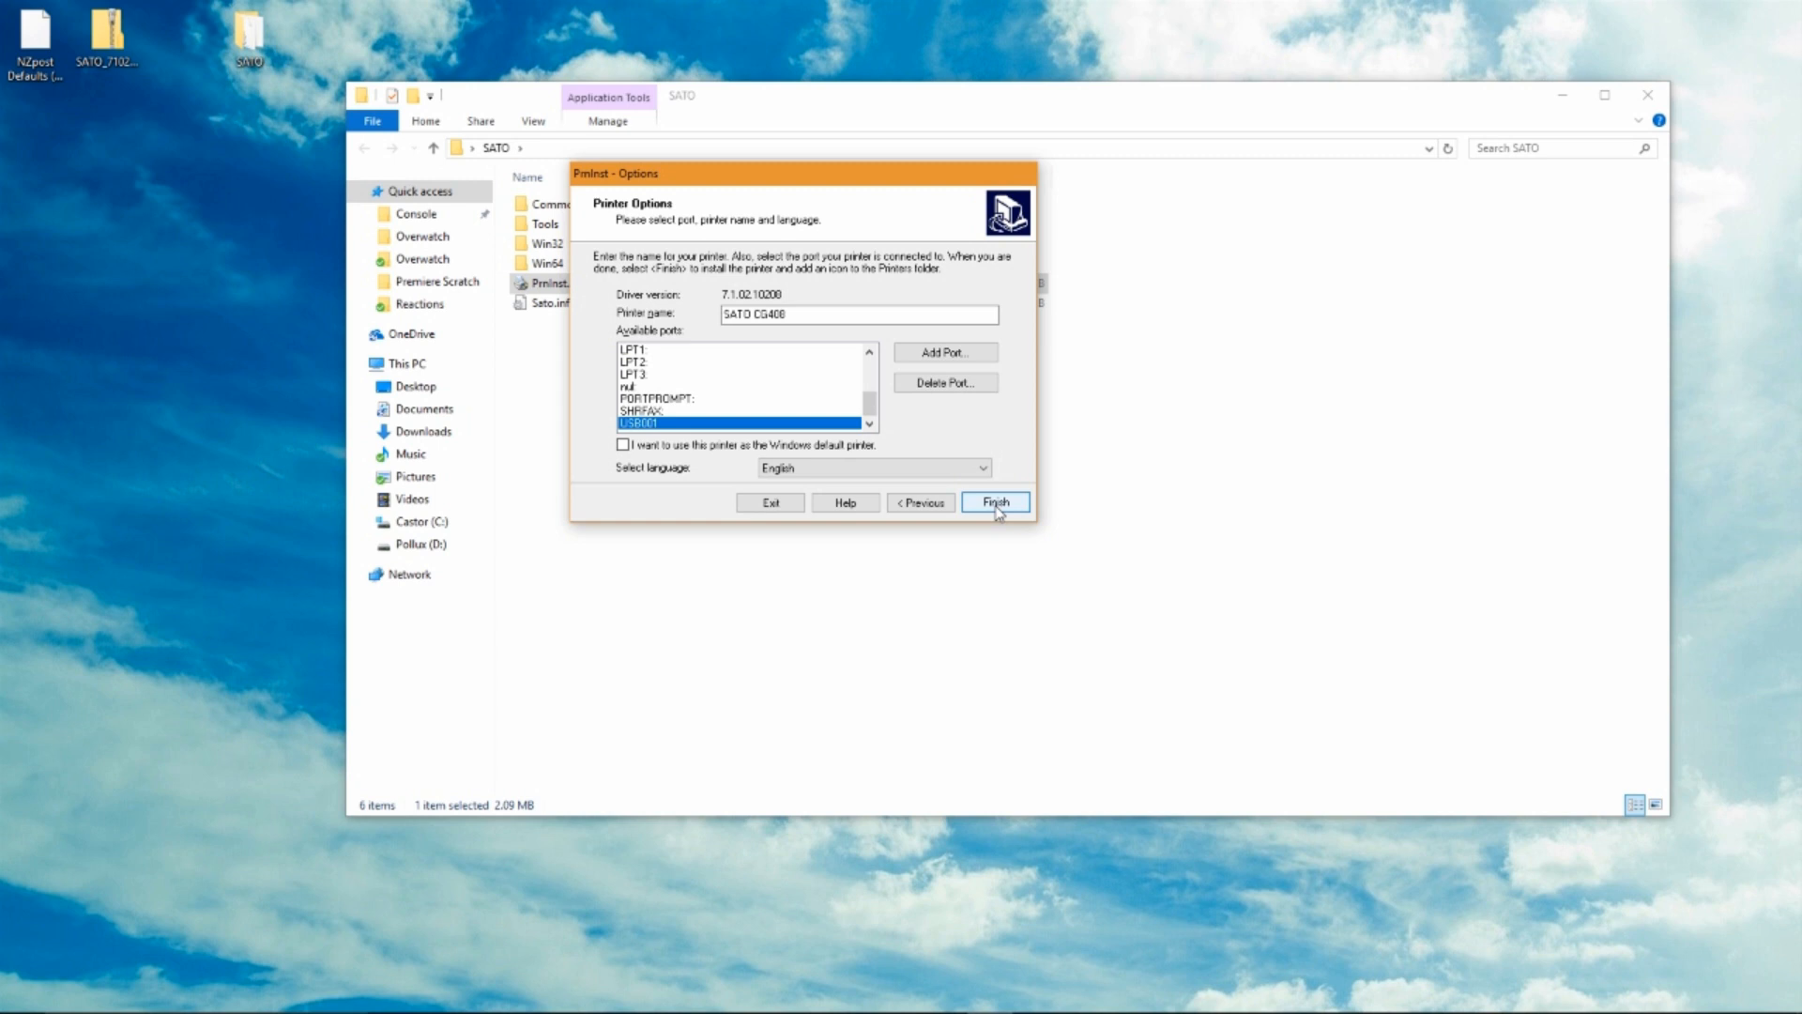
pyautogui.click(994, 503)
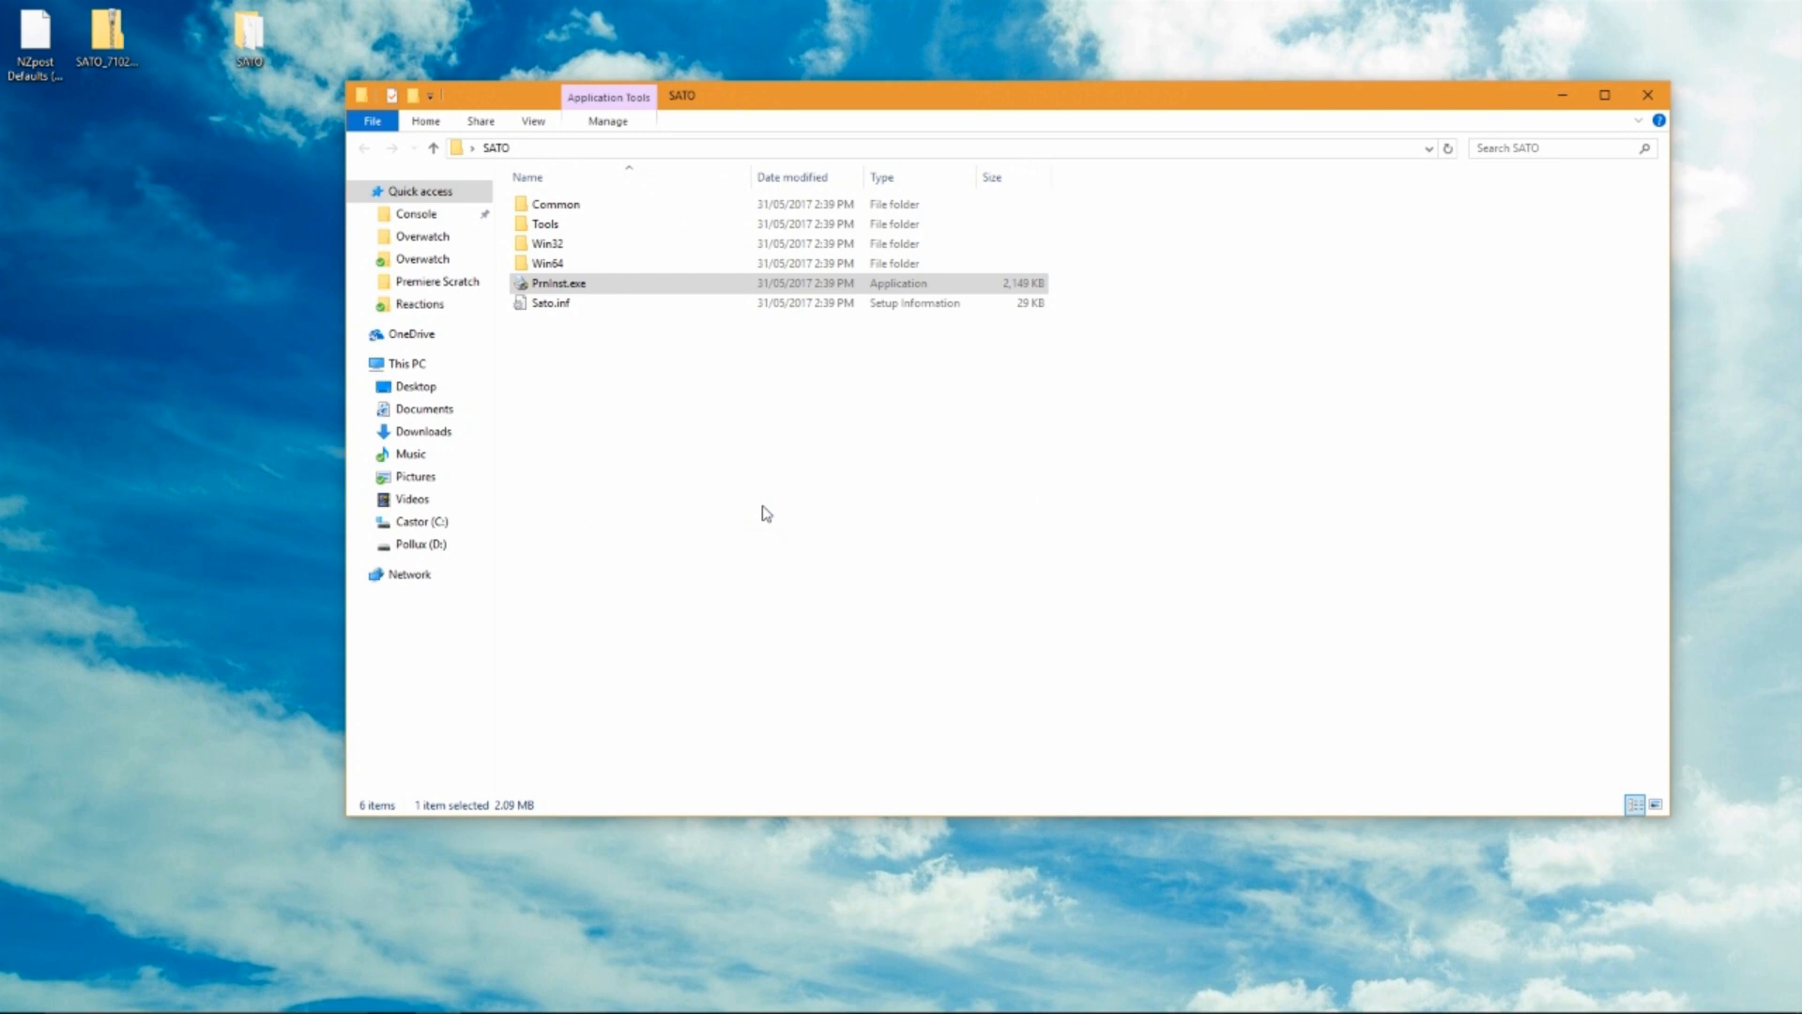
# Open SATO CG408 printer properties at Driver settings > Maintenance, then return to the browser.
pyautogui.click(1649, 96)
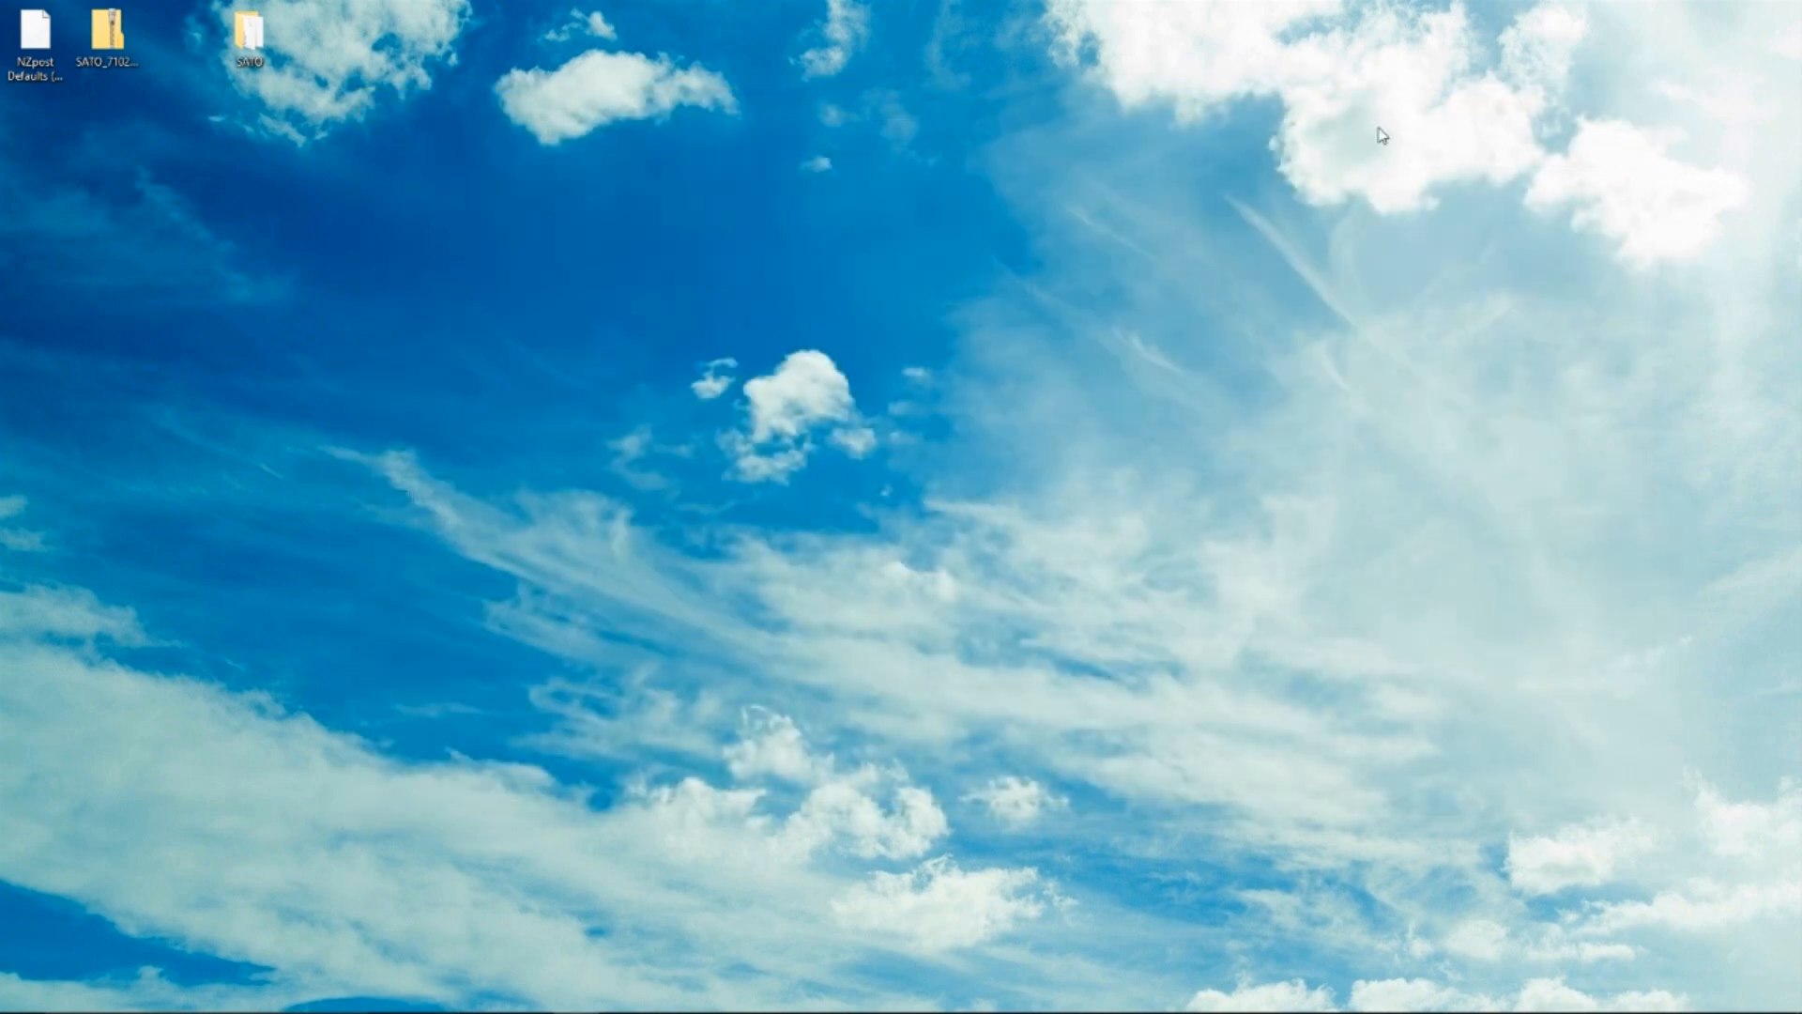
pyautogui.moveTo(1250, 158)
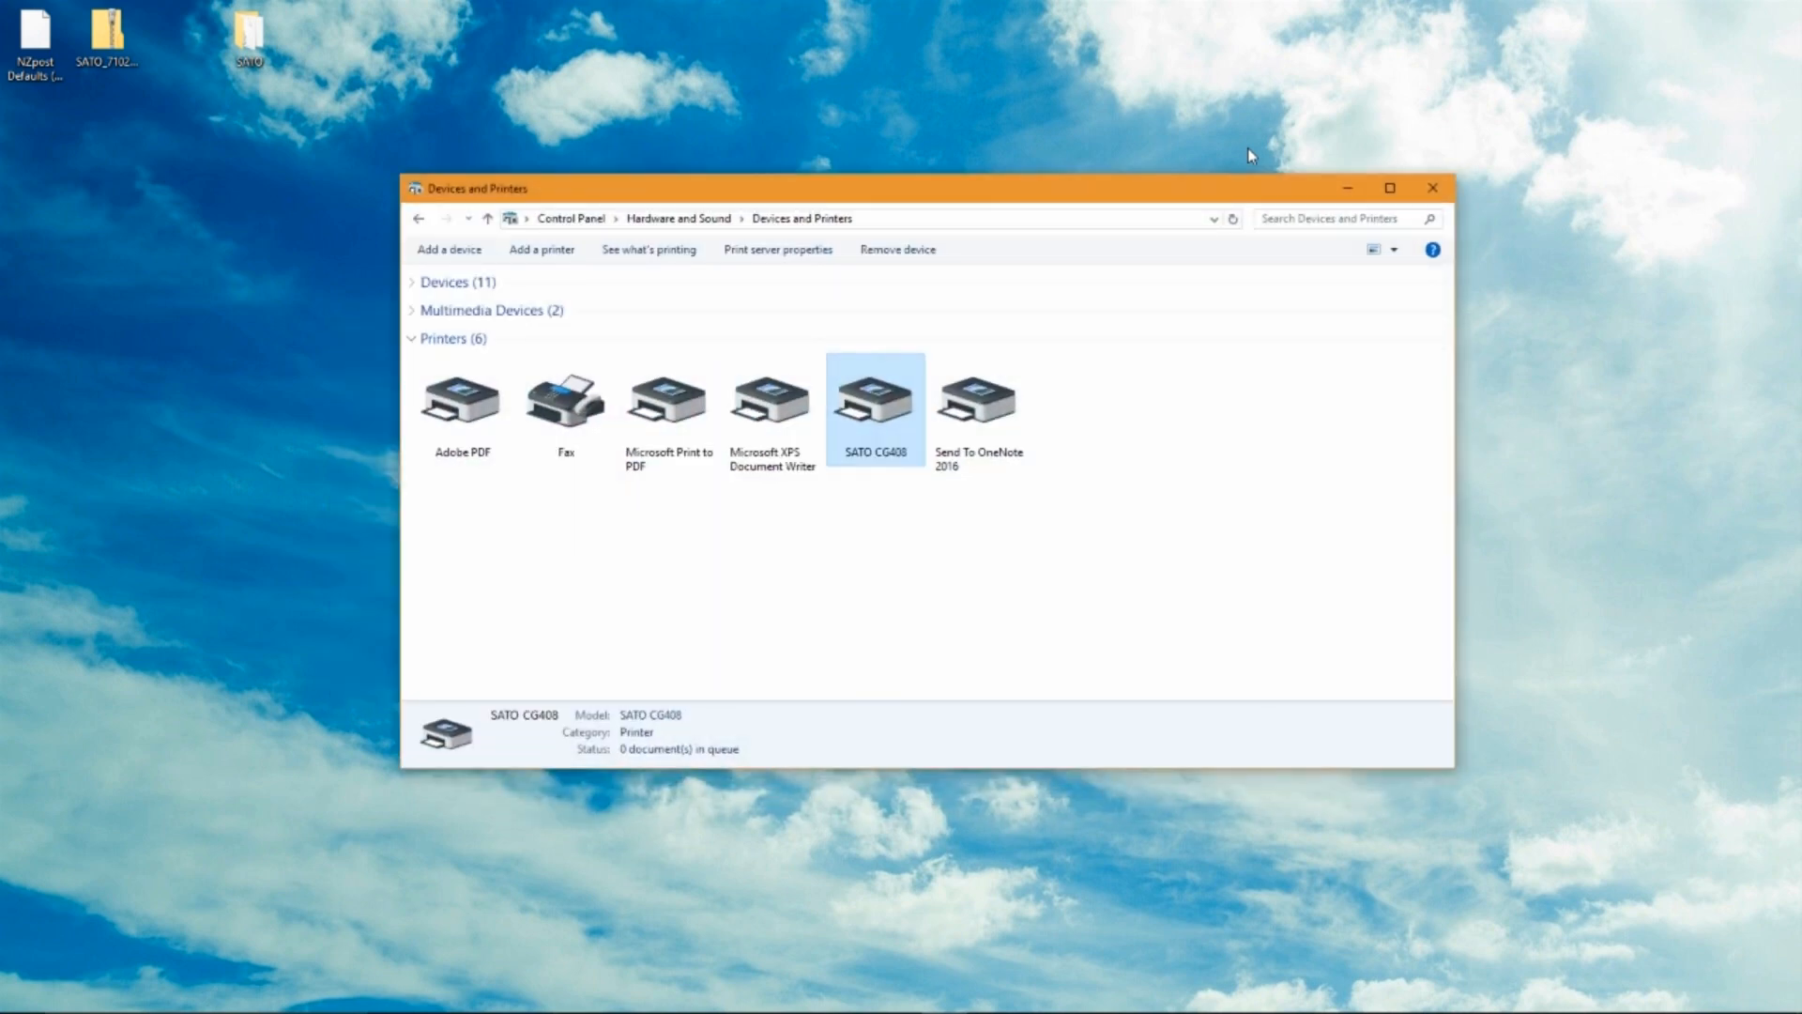
pyautogui.moveTo(885, 417)
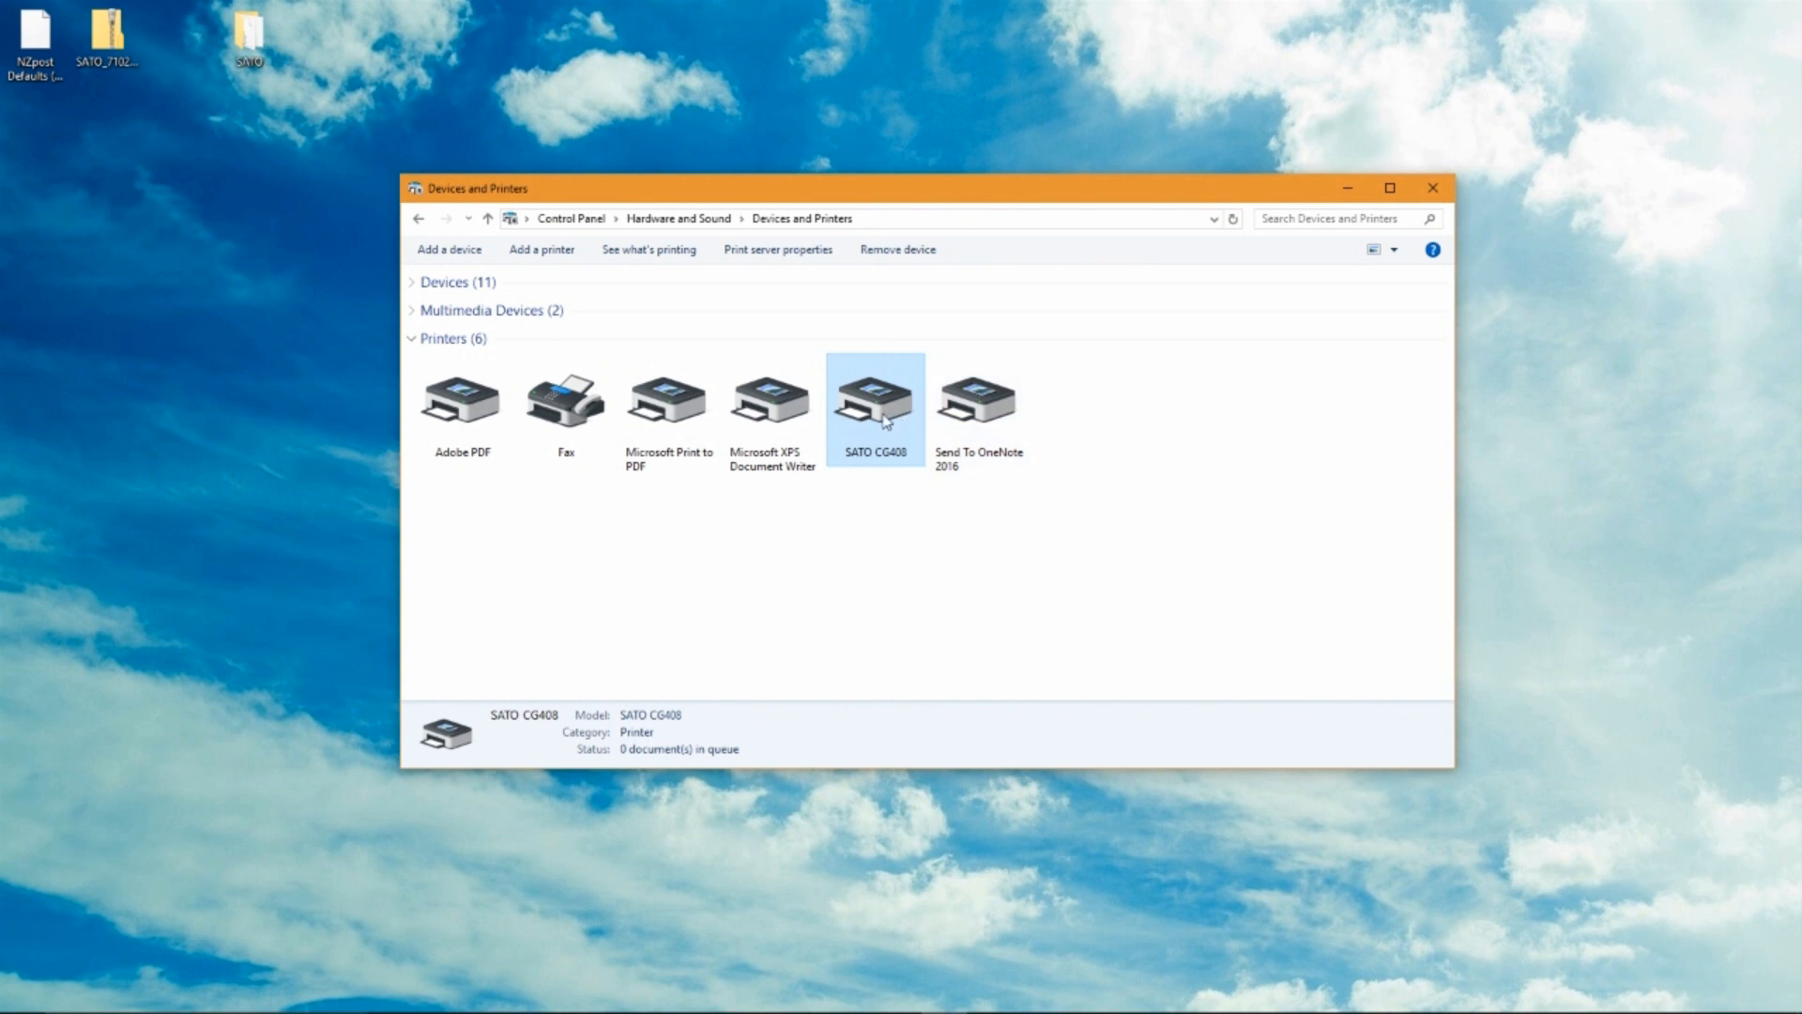
pyautogui.rightClick(874, 403)
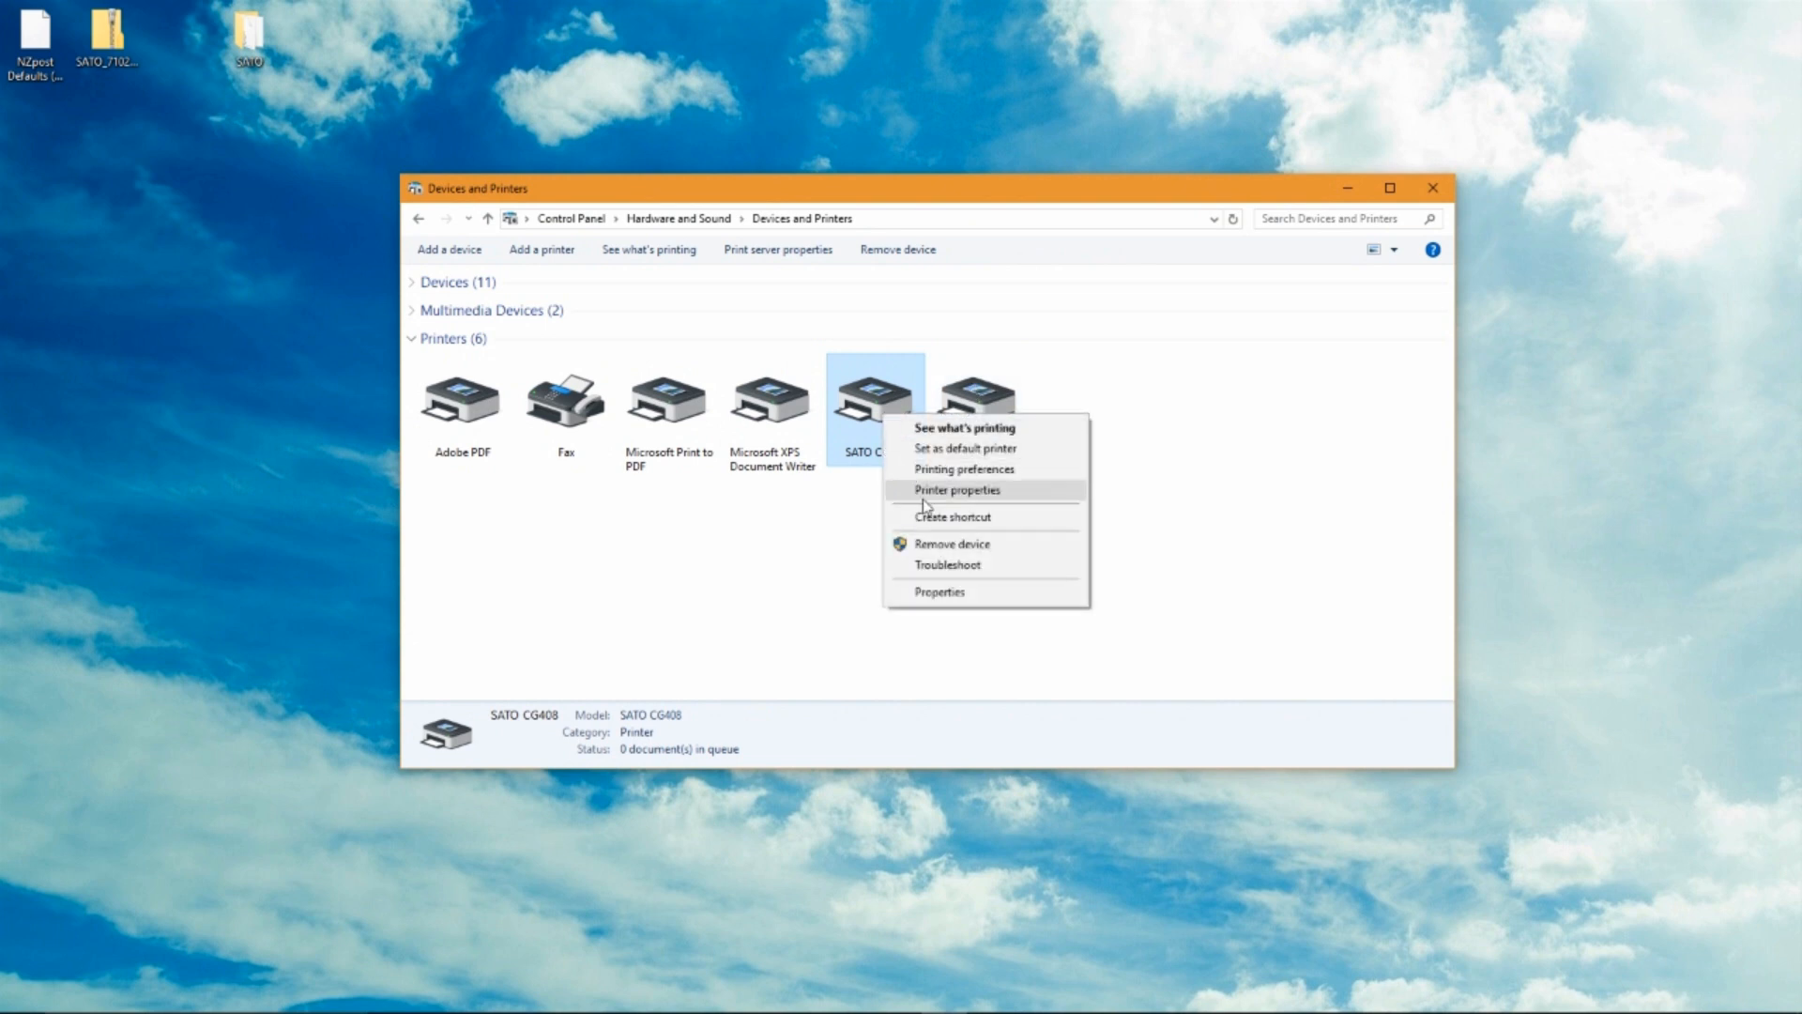
pyautogui.click(957, 490)
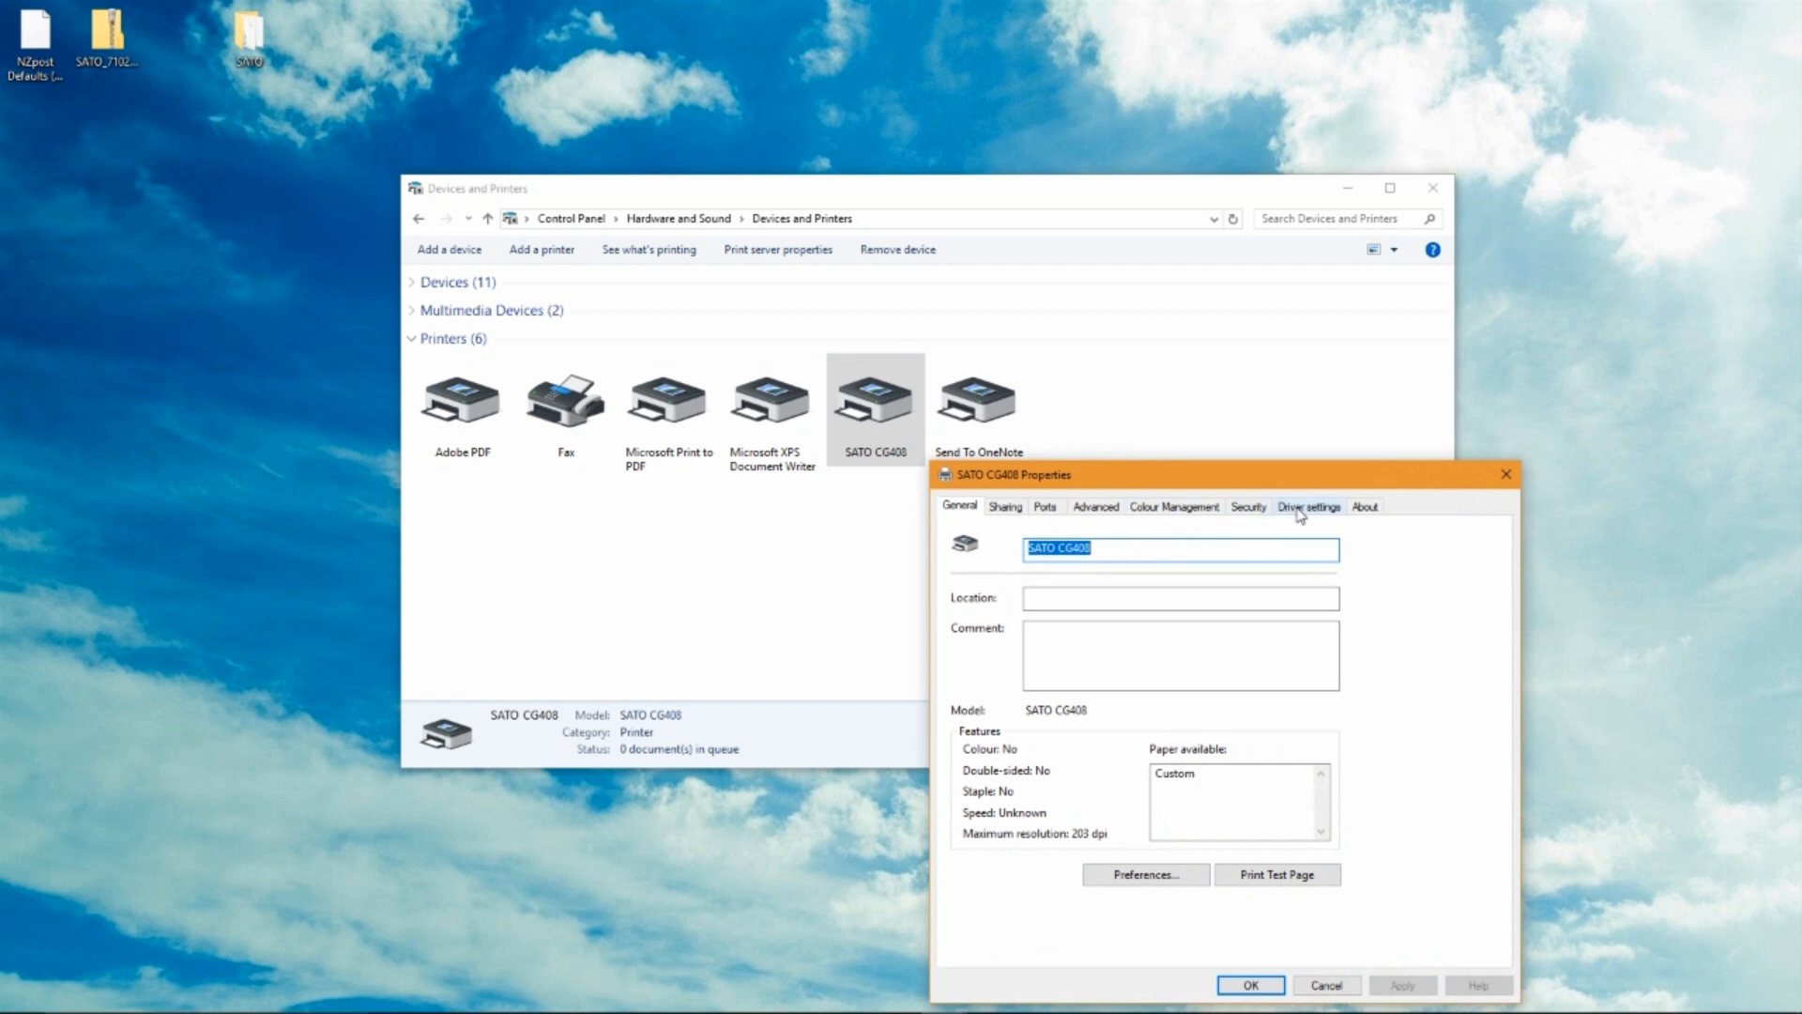
pyautogui.click(1307, 507)
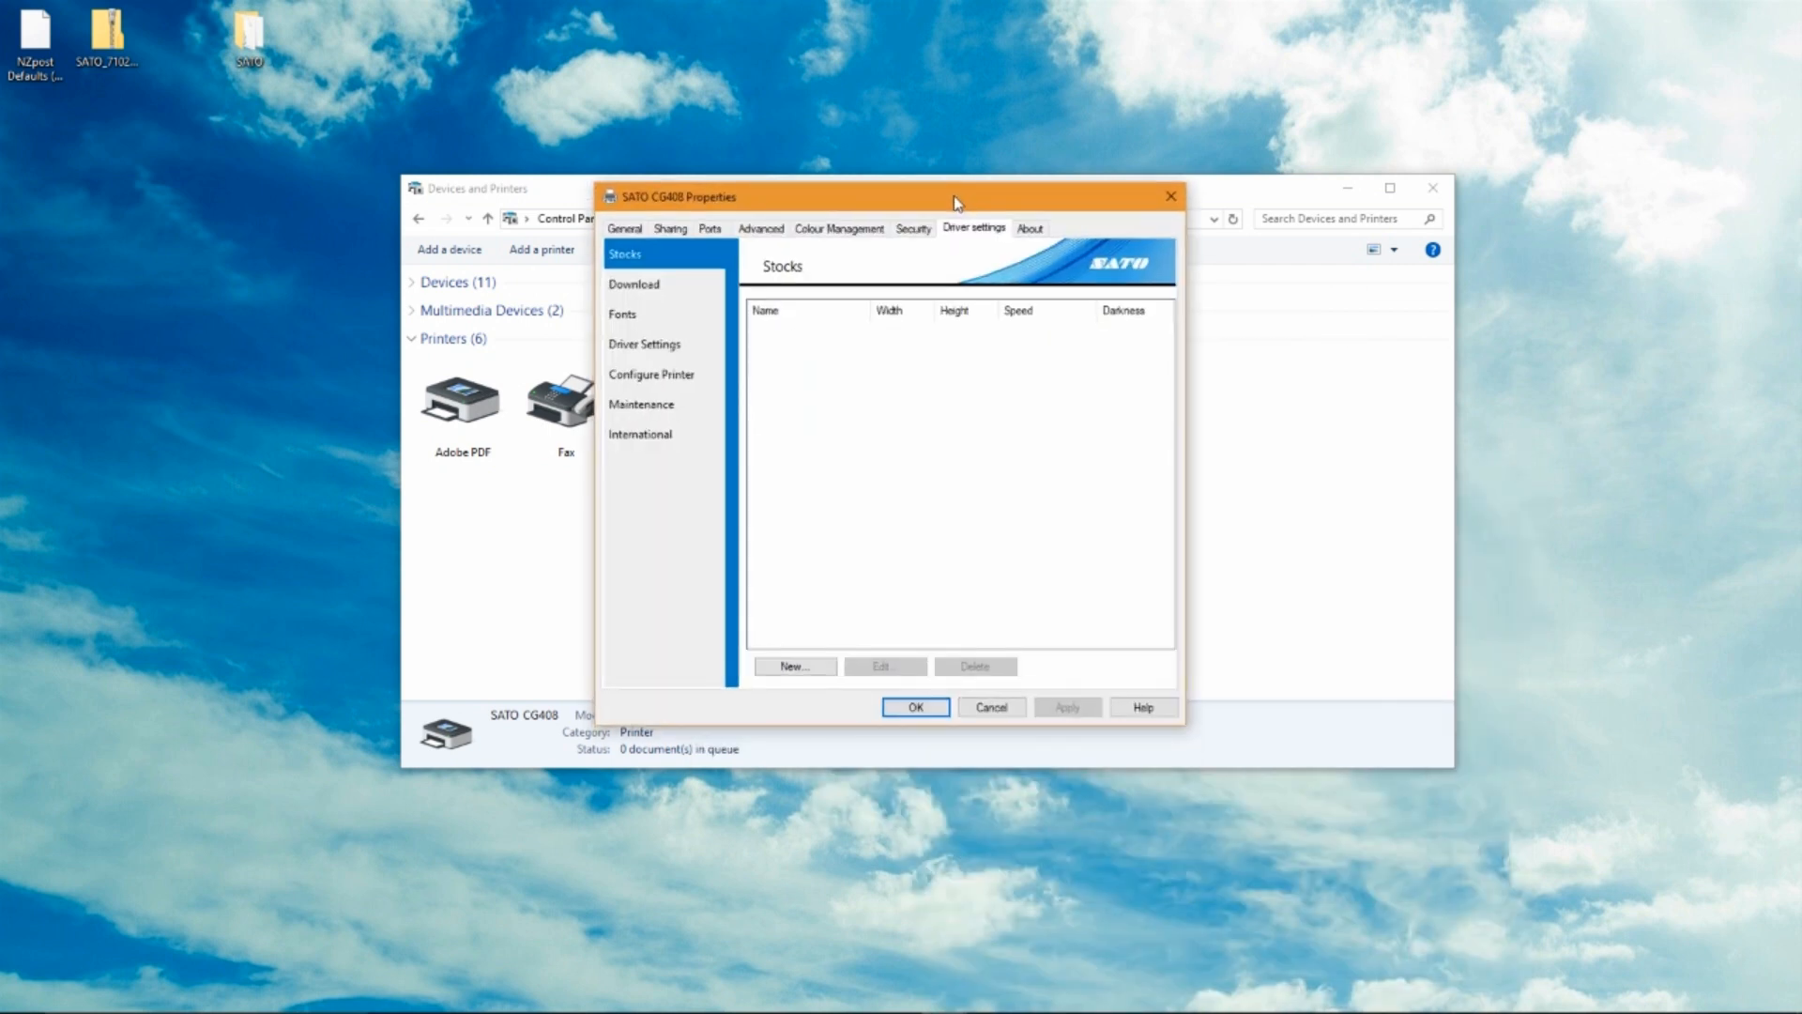
pyautogui.moveTo(641, 404)
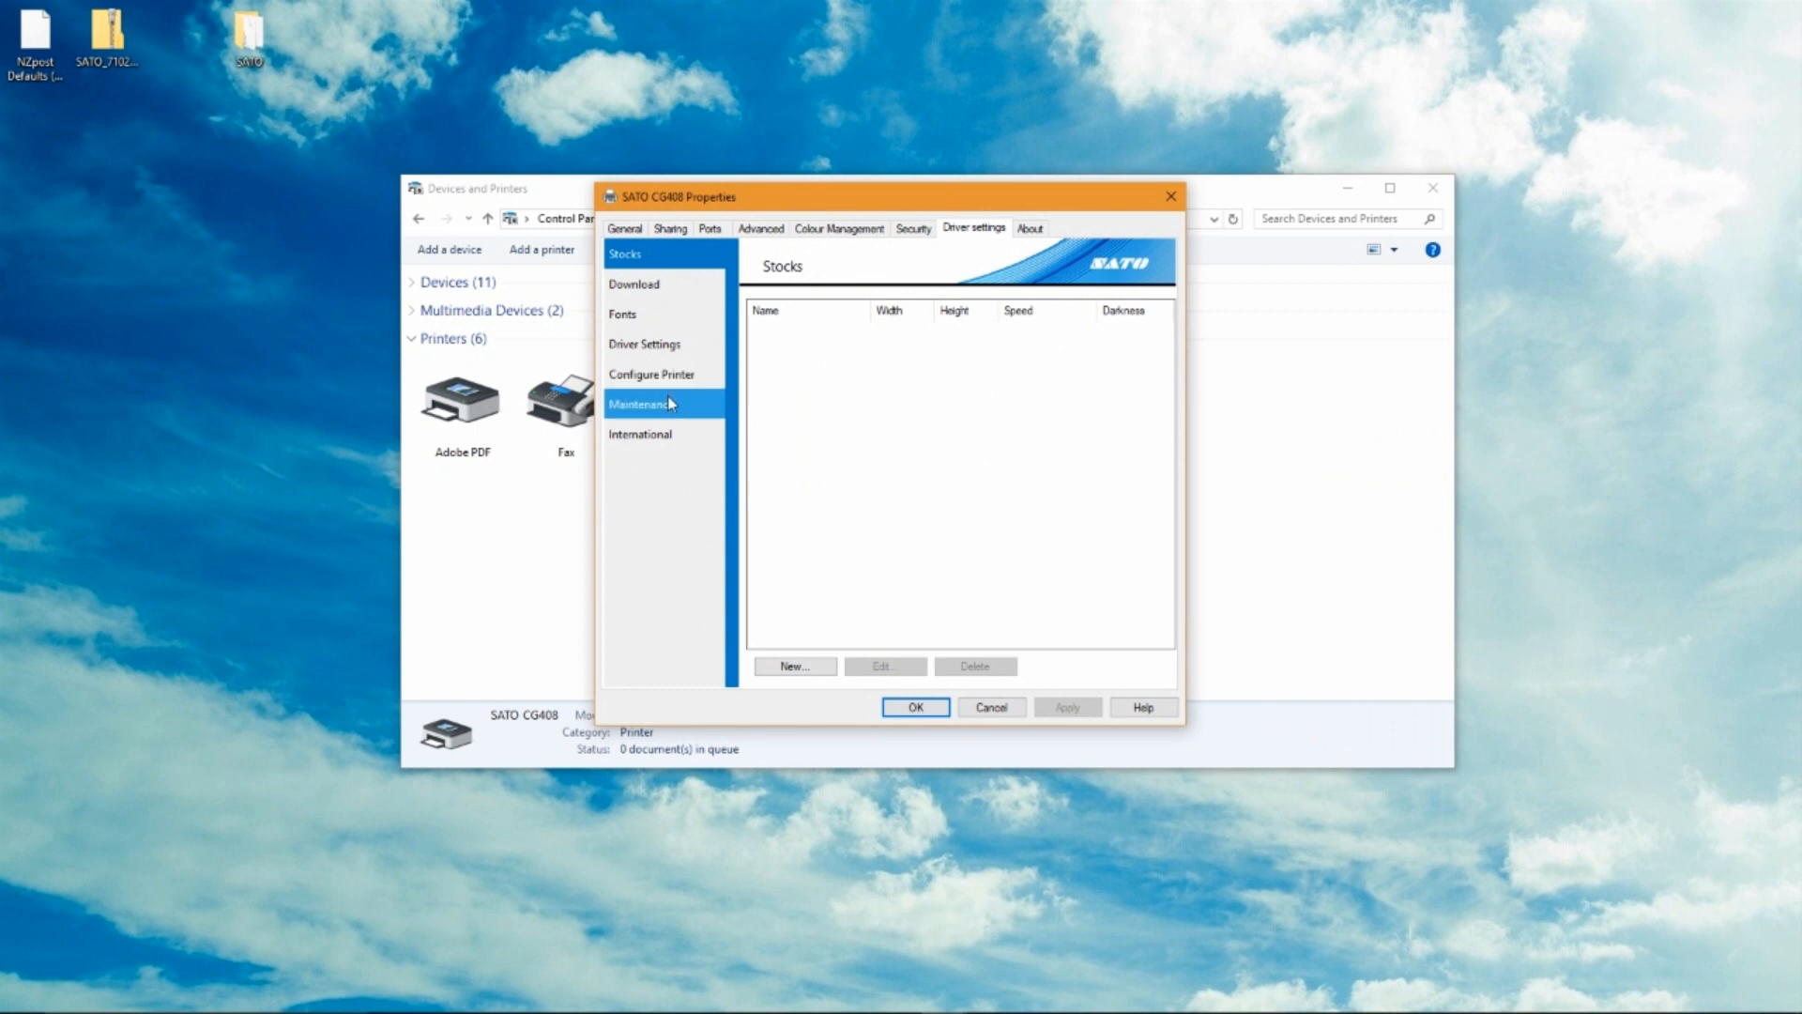
pyautogui.click(641, 404)
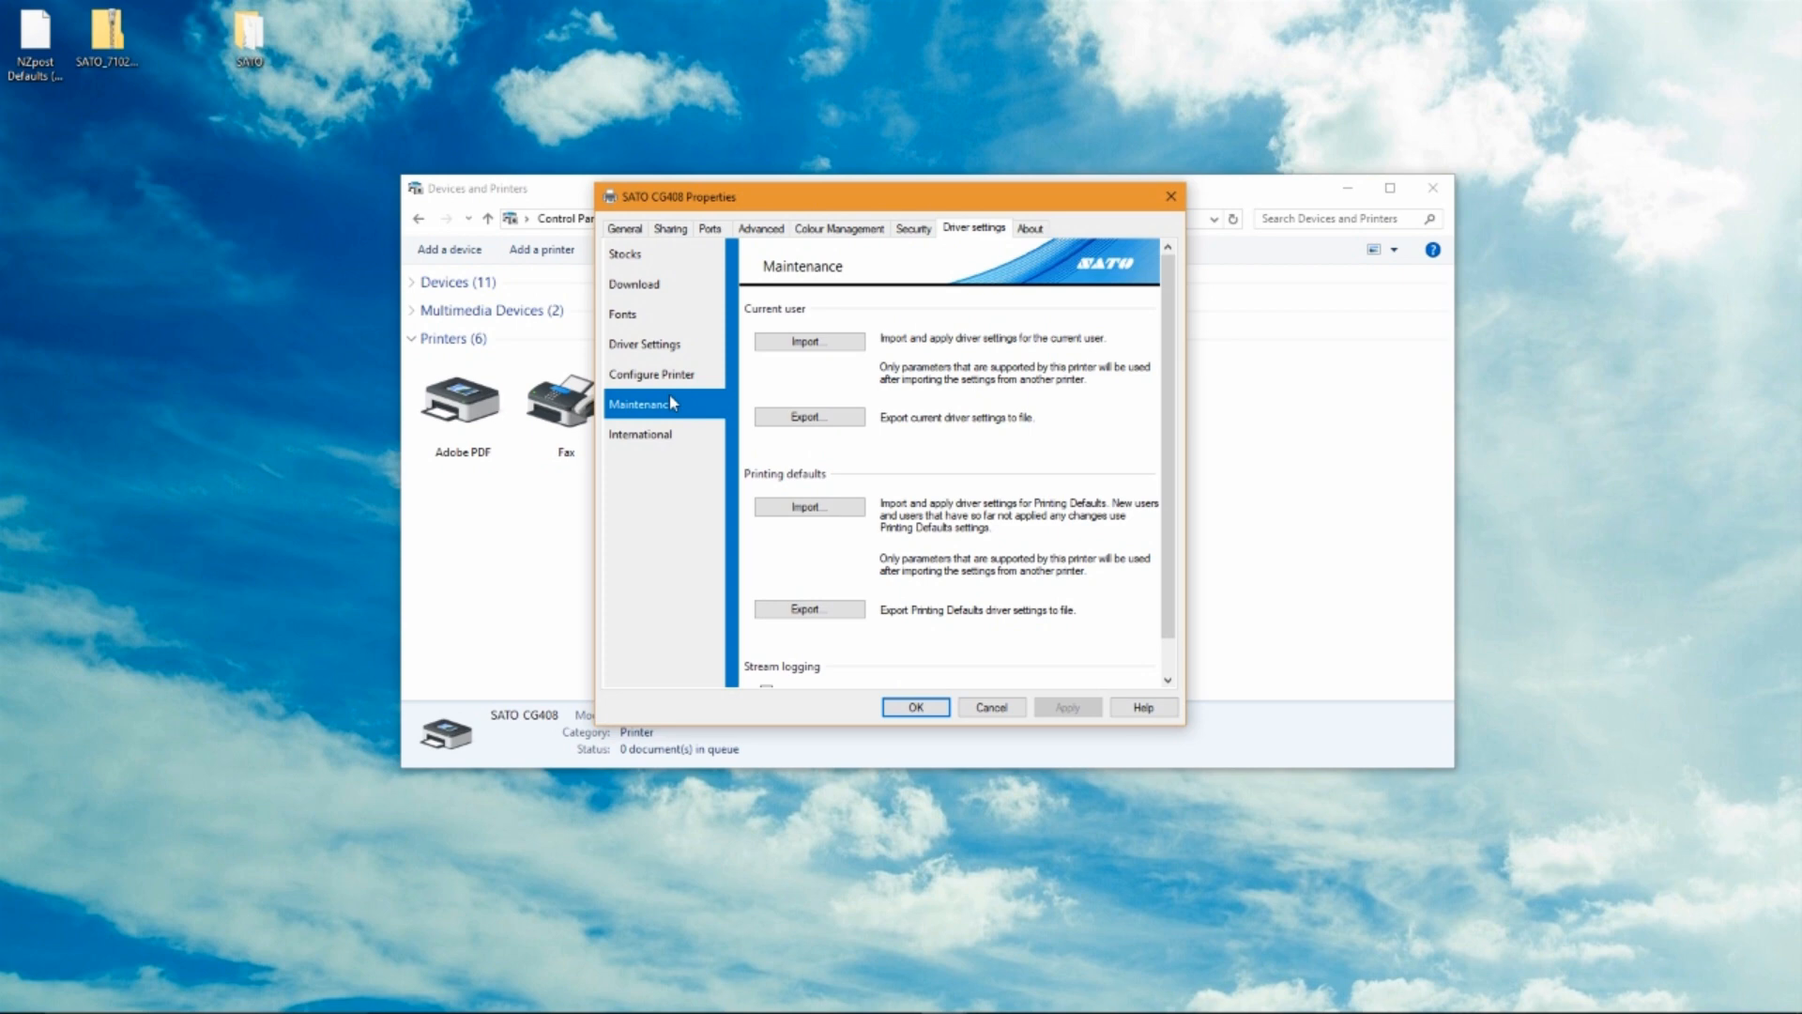
pyautogui.click(915, 707)
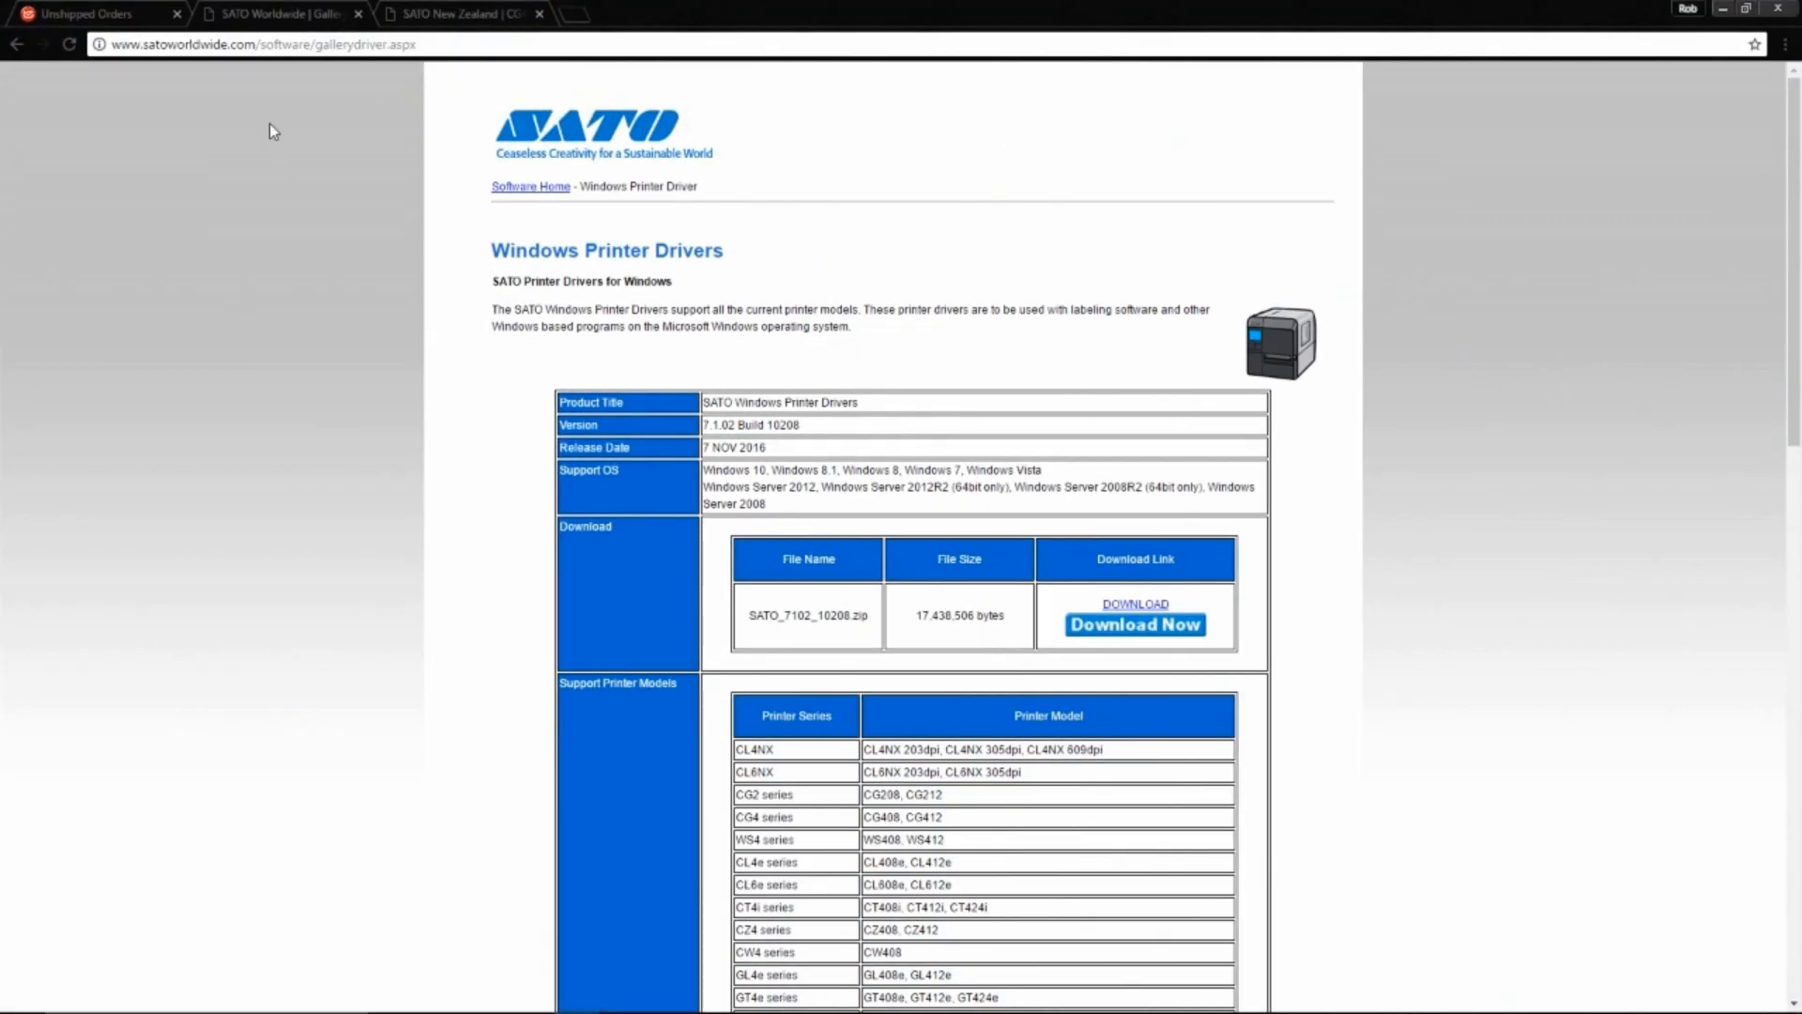
# Download the NZpost Defaults configuration file for CG models from the driver article.
pyautogui.click(276, 12)
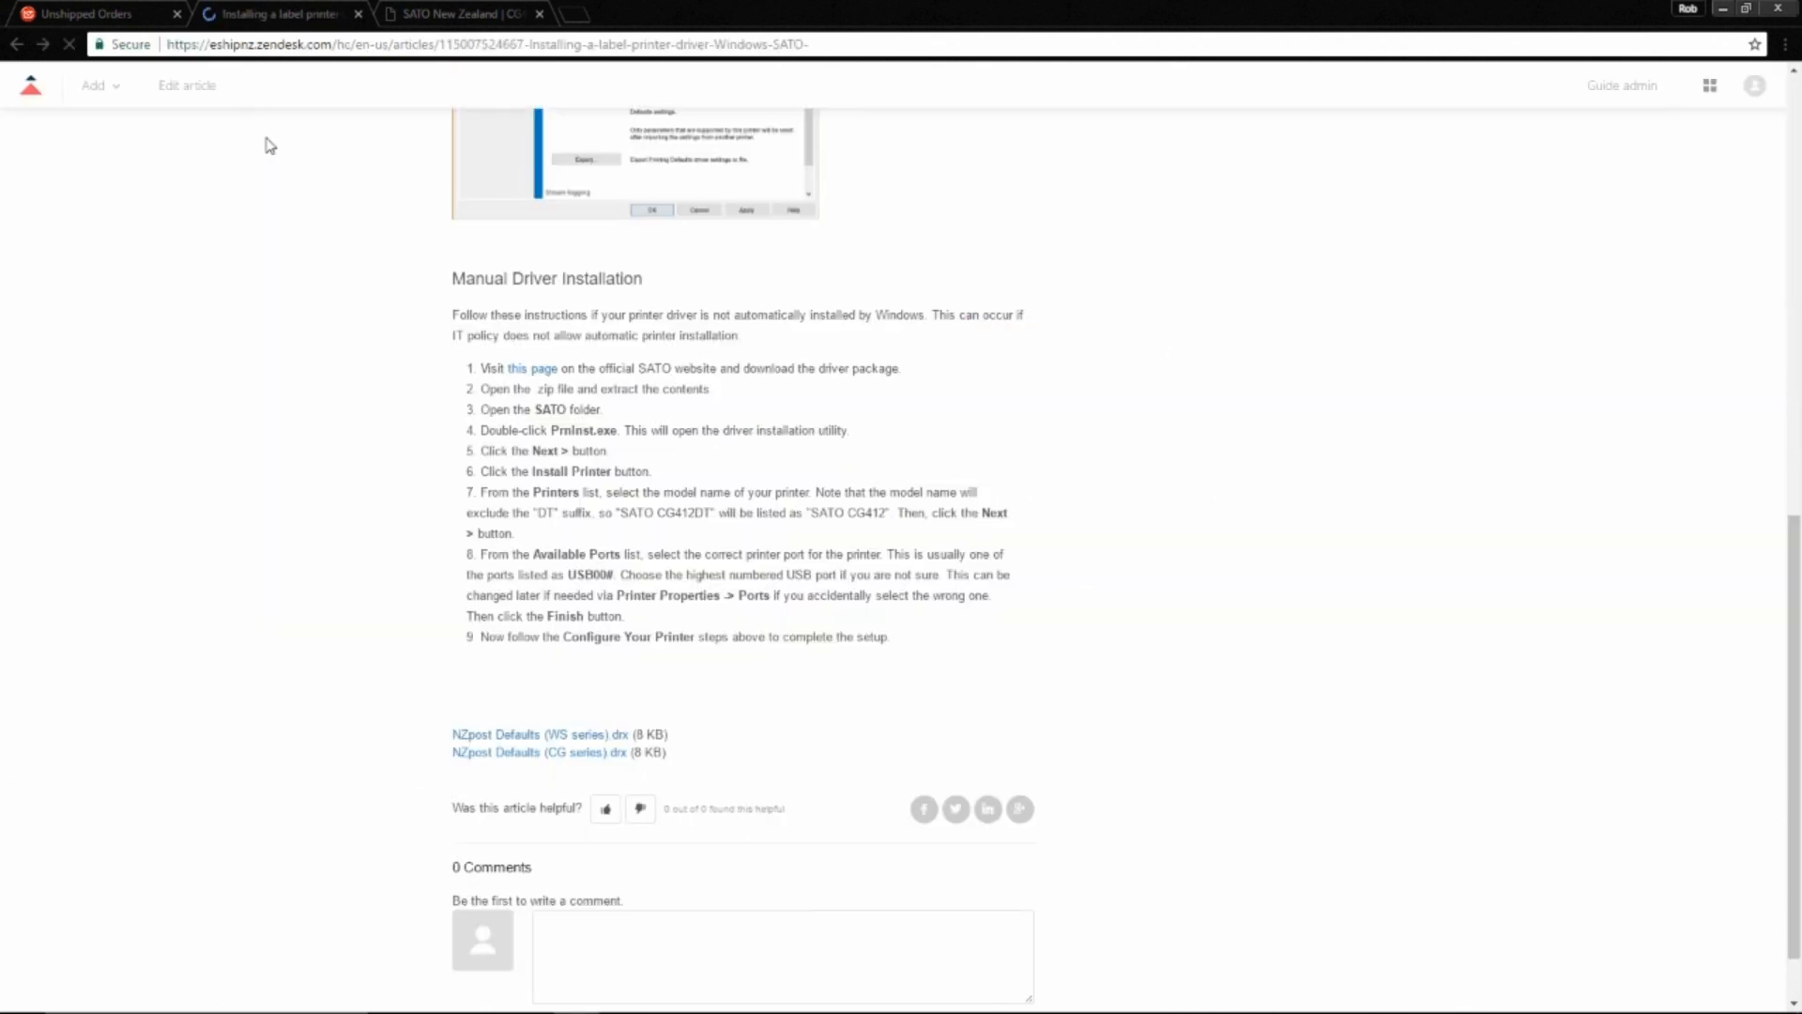
pyautogui.scroll(3)
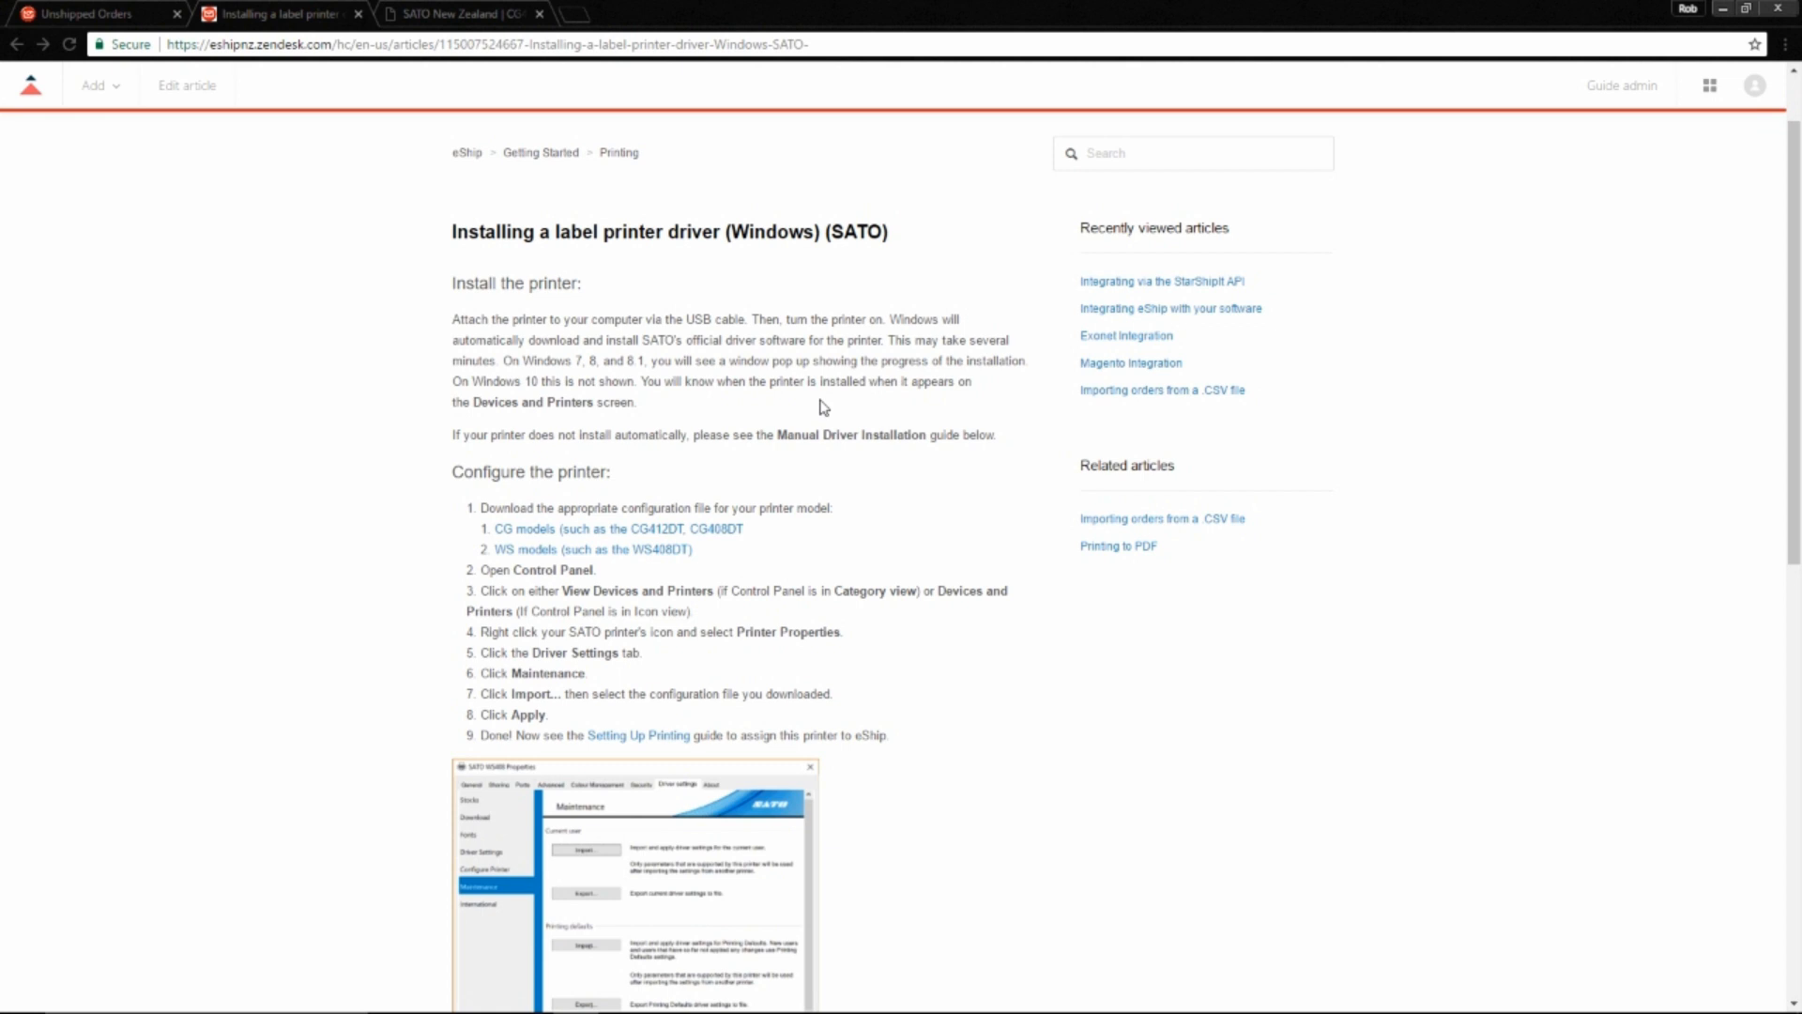
pyautogui.moveTo(836, 429)
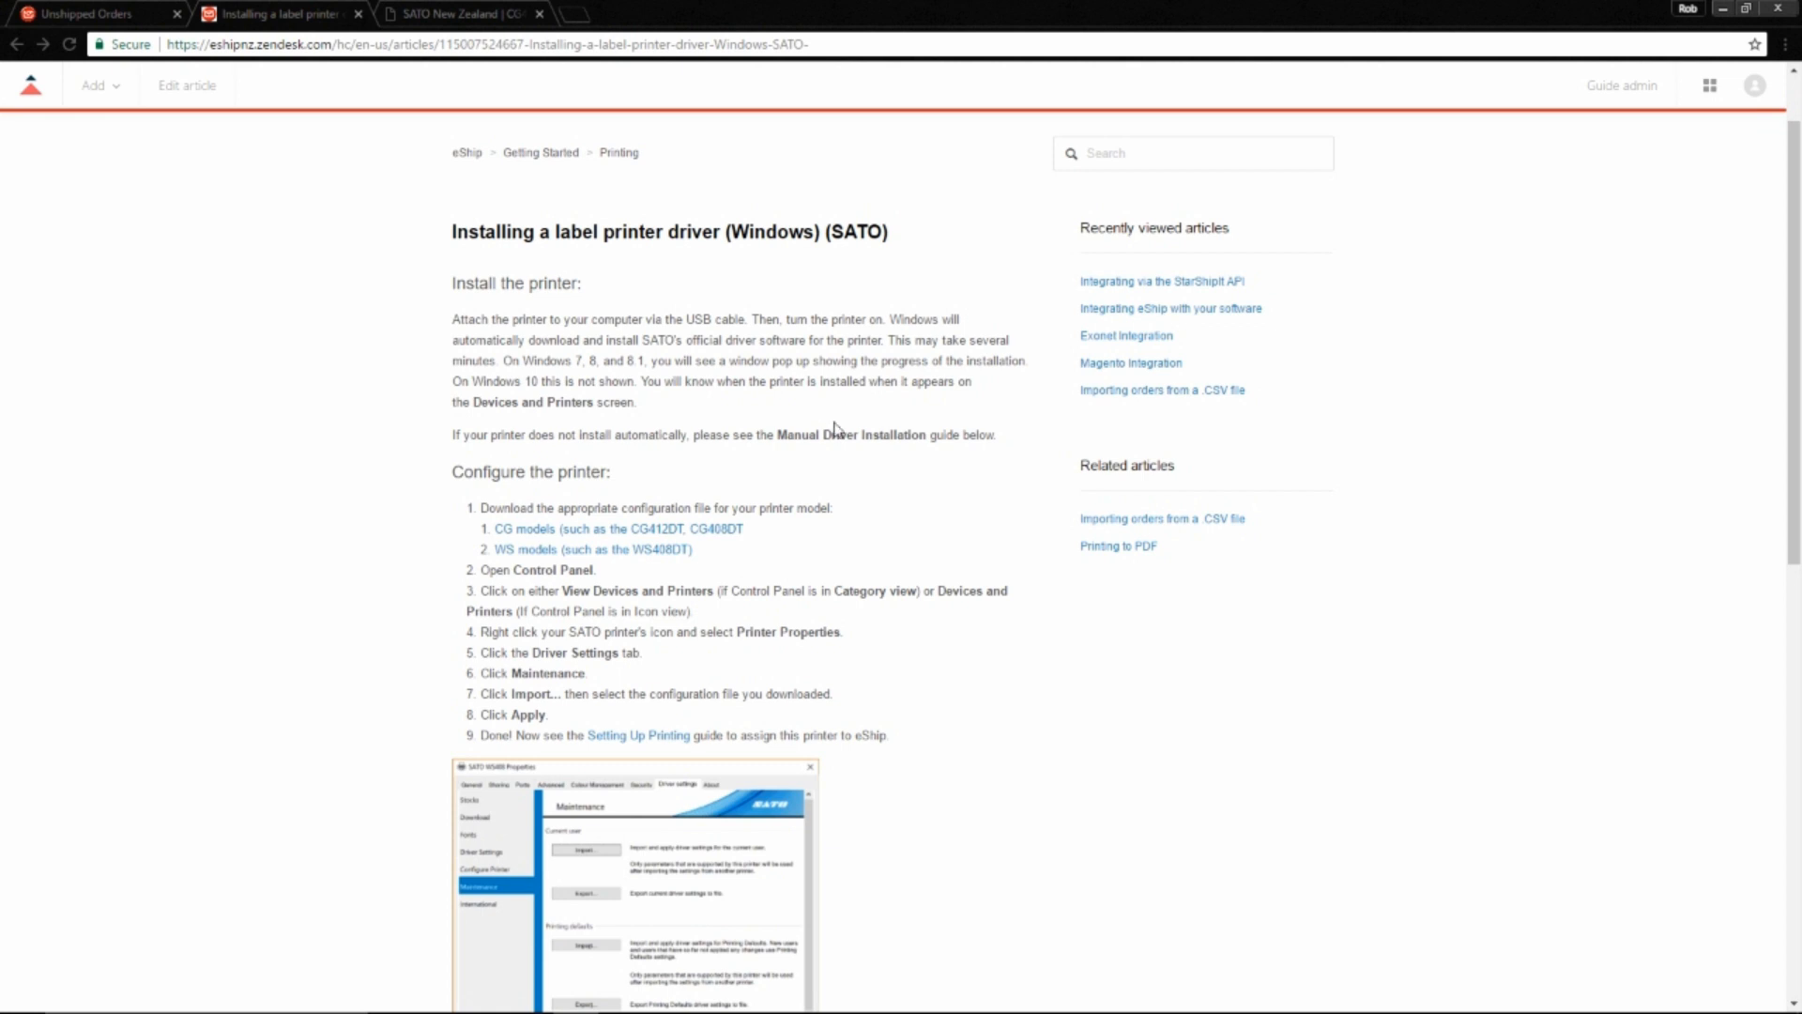
pyautogui.moveTo(749, 524)
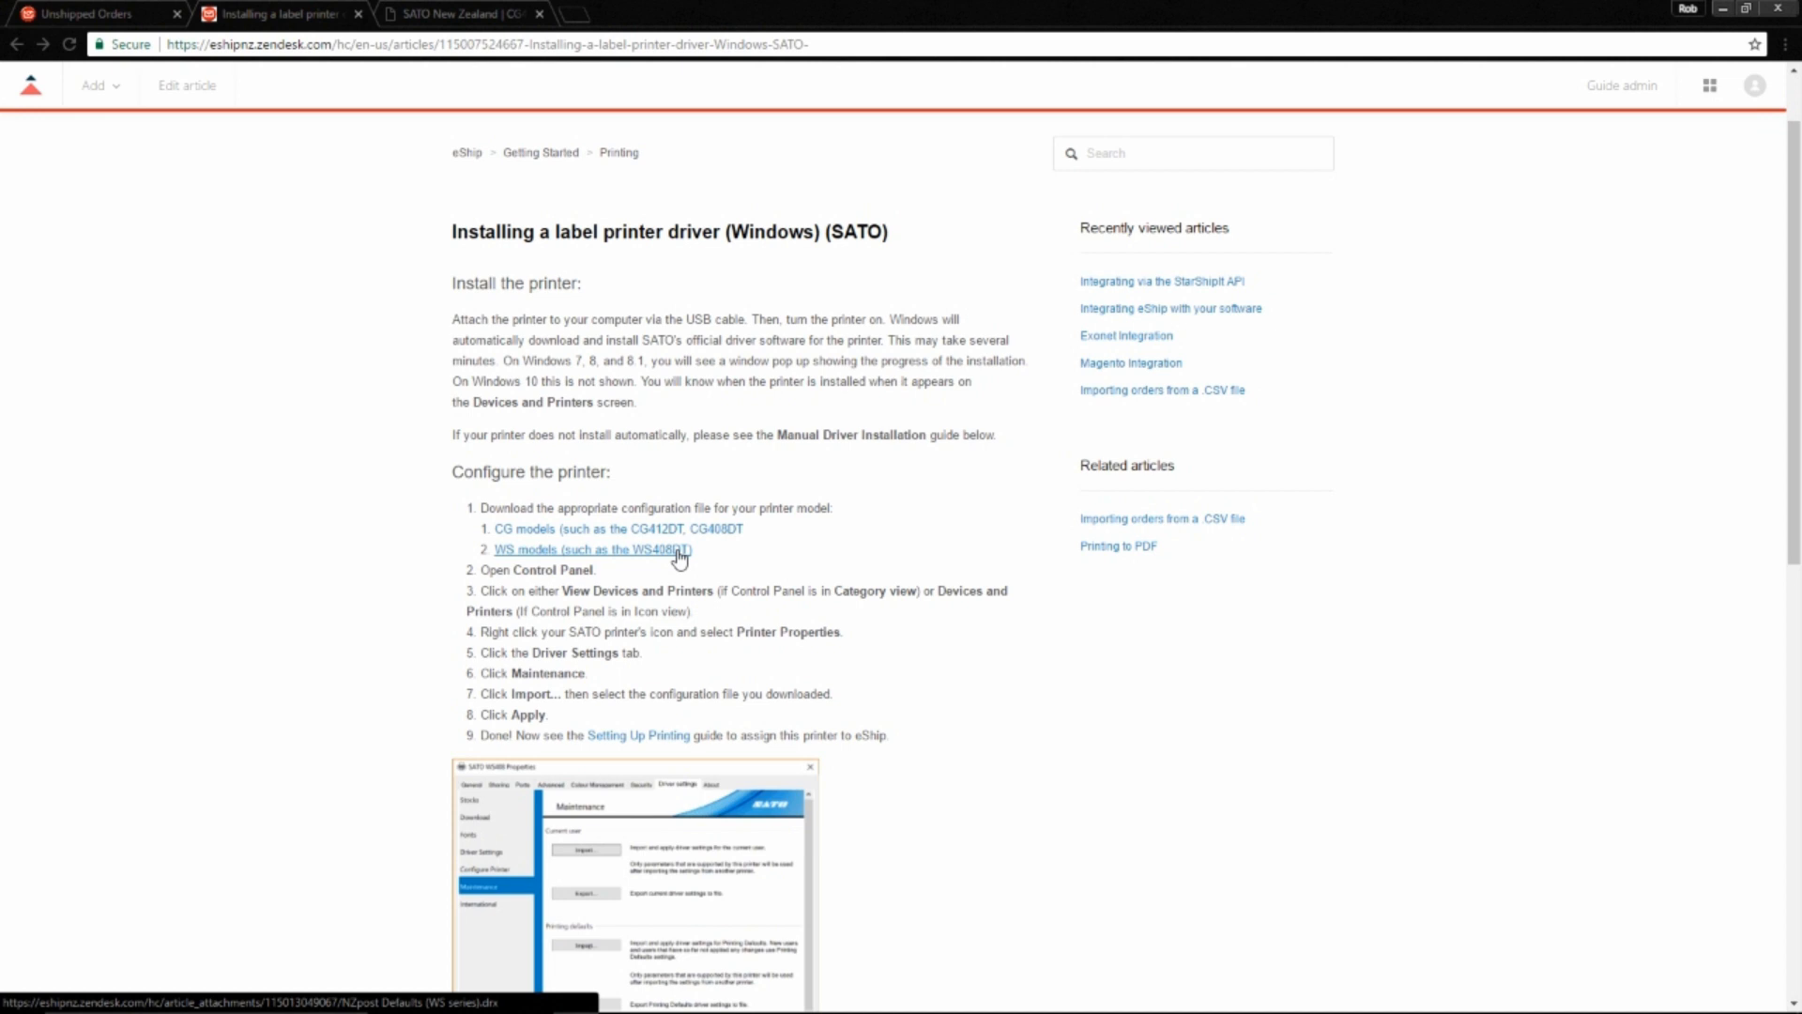
pyautogui.moveTo(706, 531)
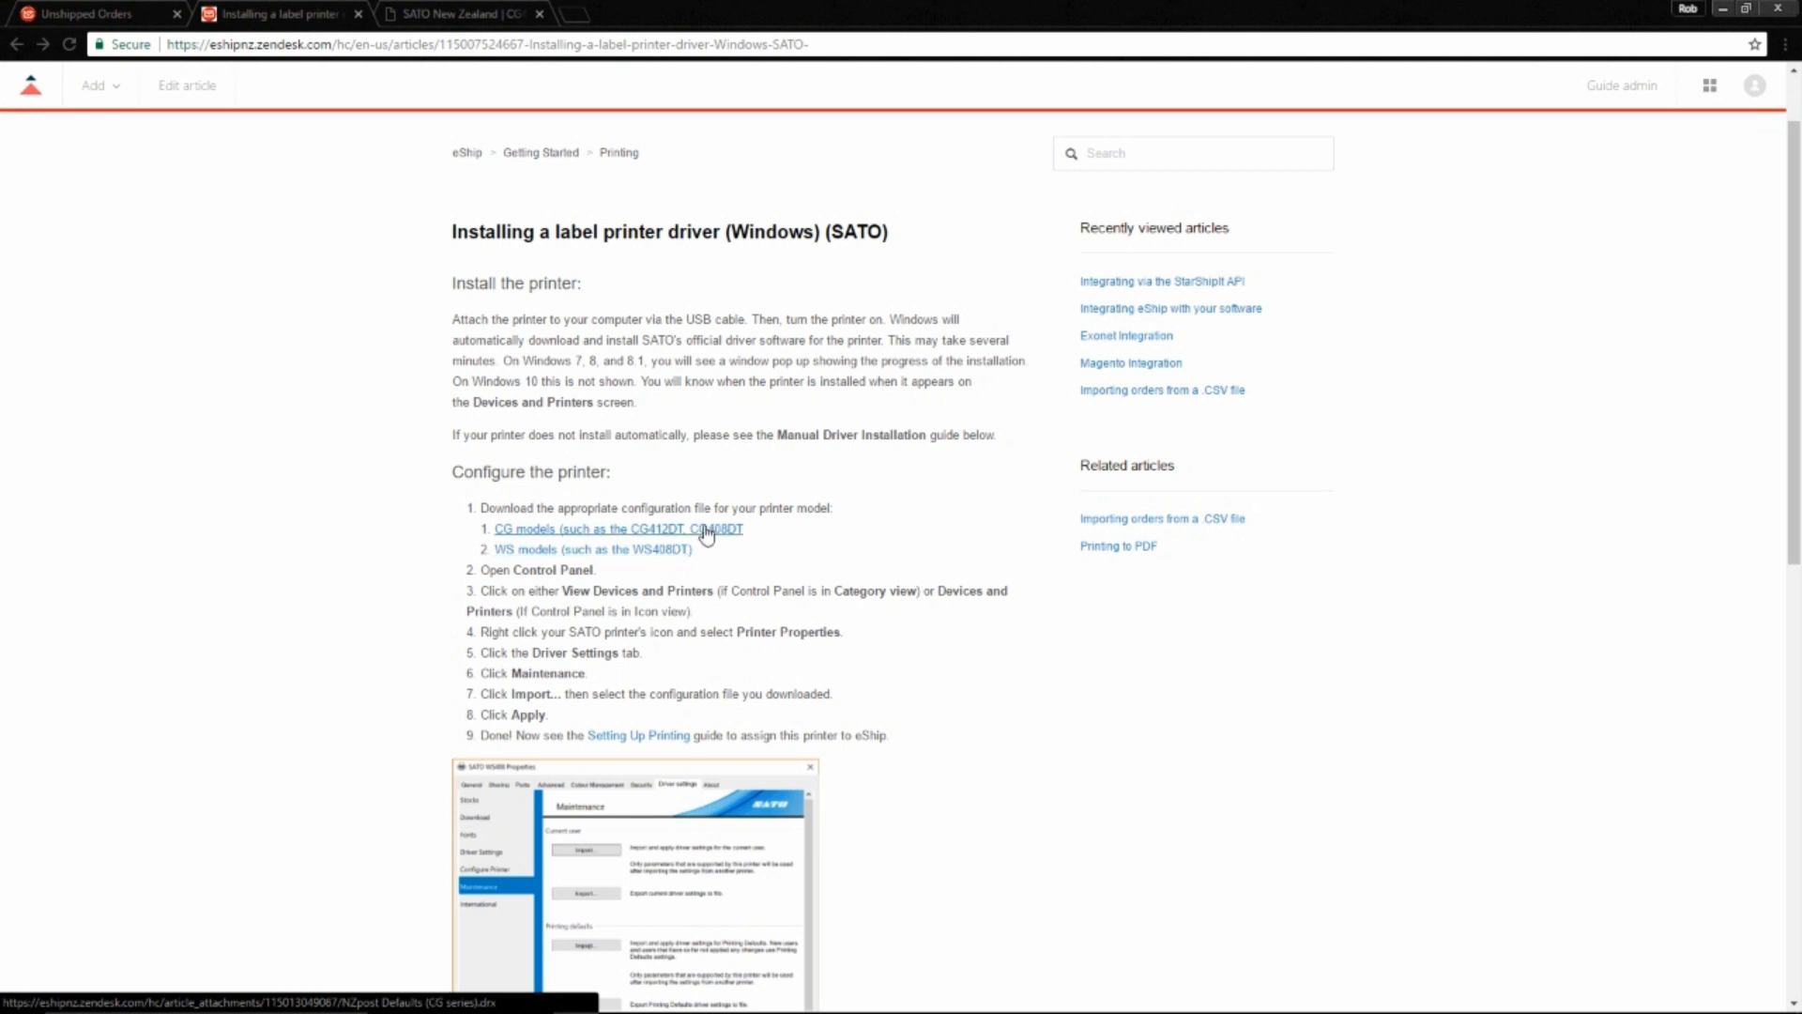
pyautogui.click(617, 529)
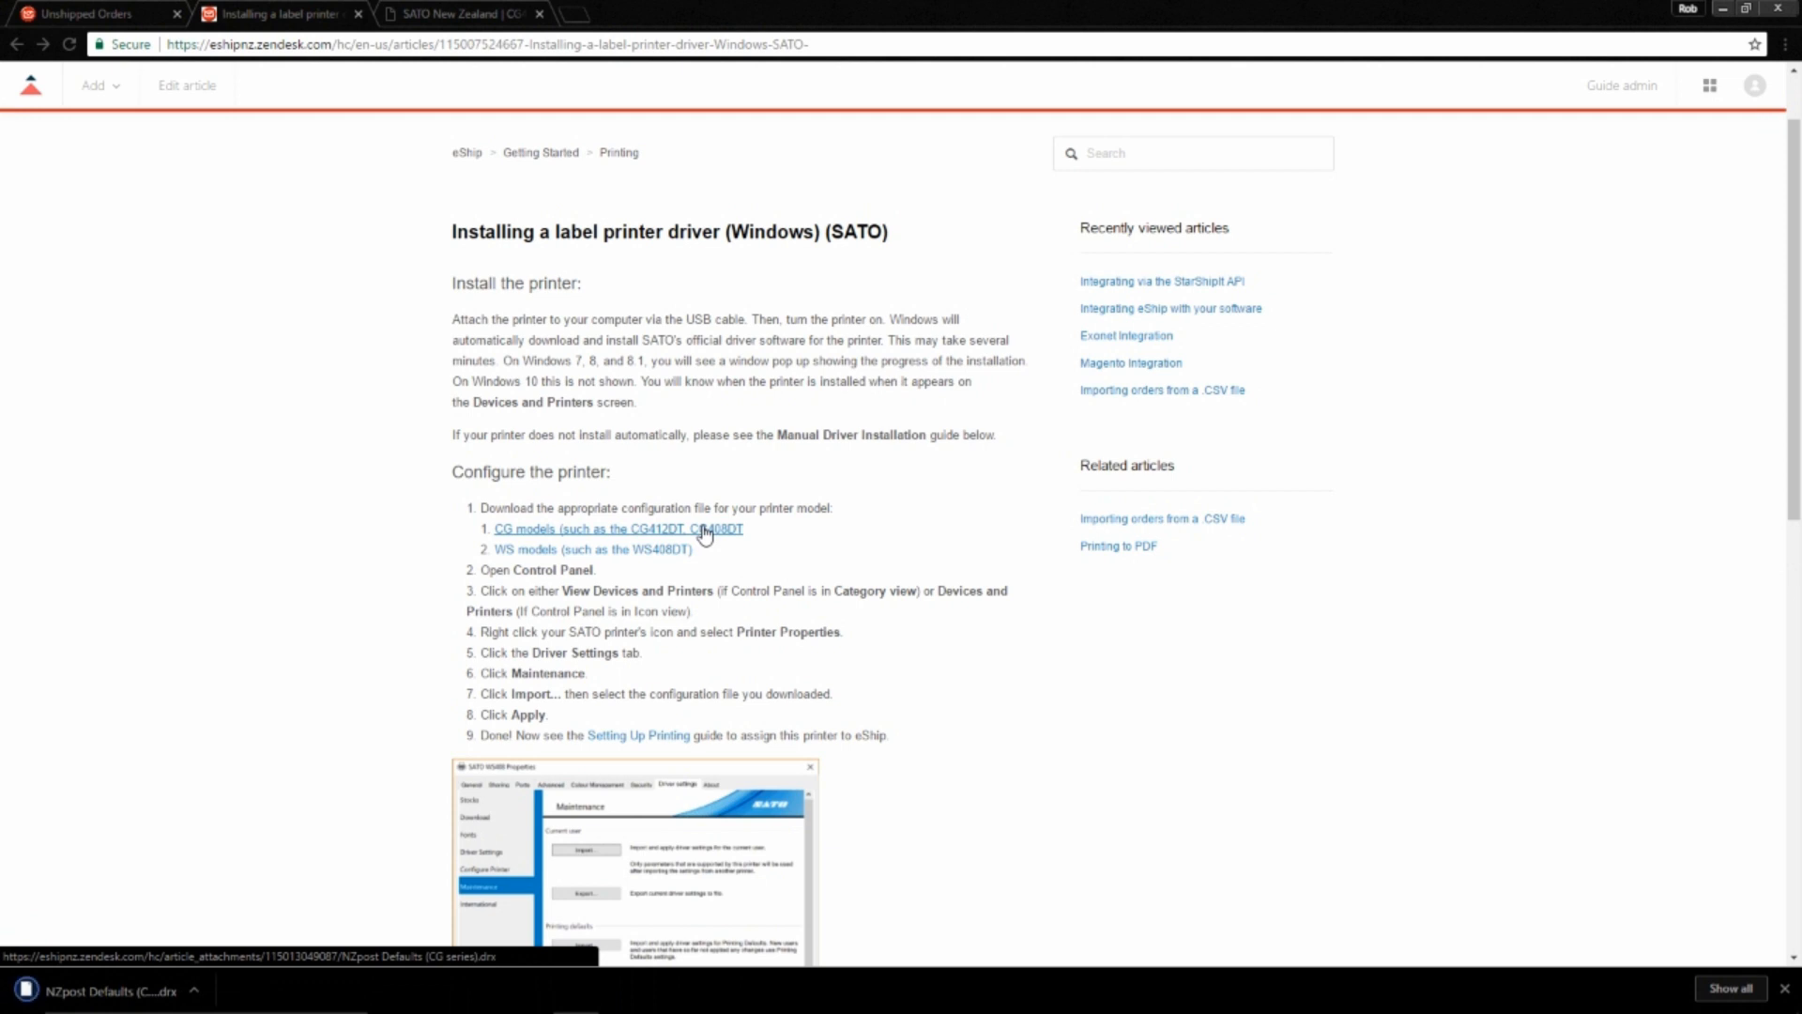
pyautogui.moveTo(1721, 14)
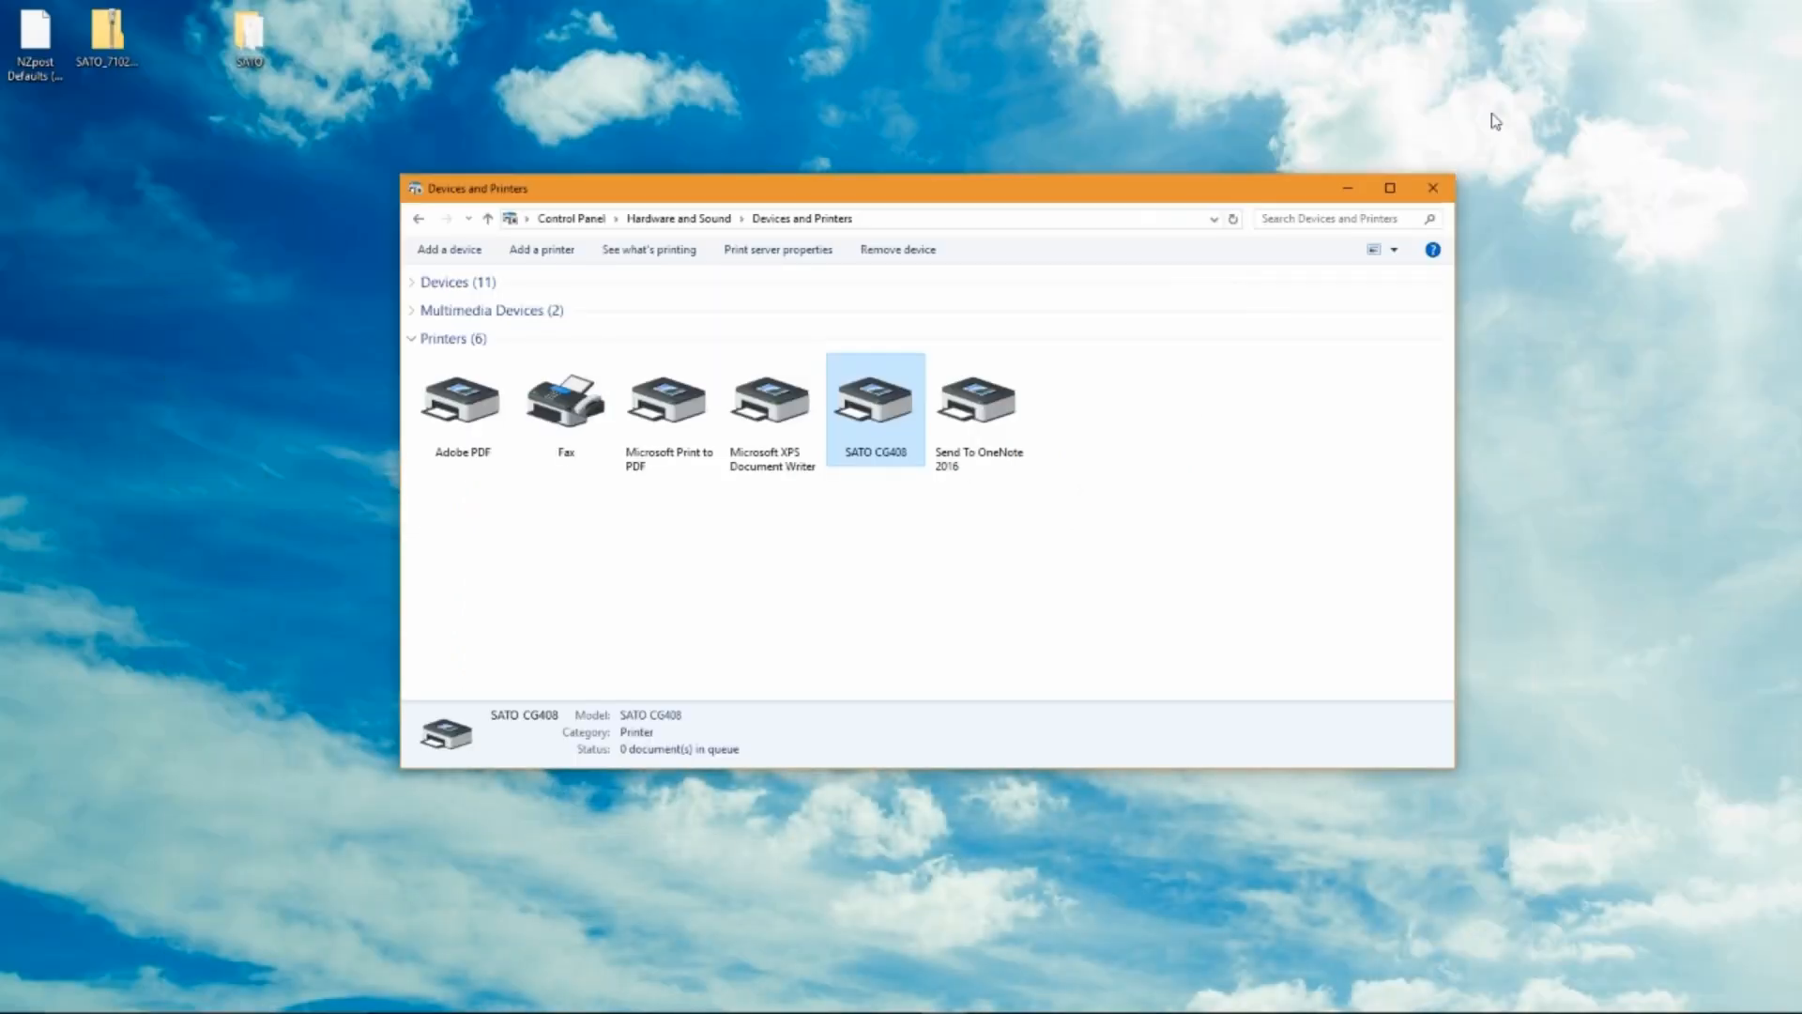
# Import 'NZpost Defaults (CG series).drv' for the current user and apply it.
pyautogui.doubleClick(875, 400)
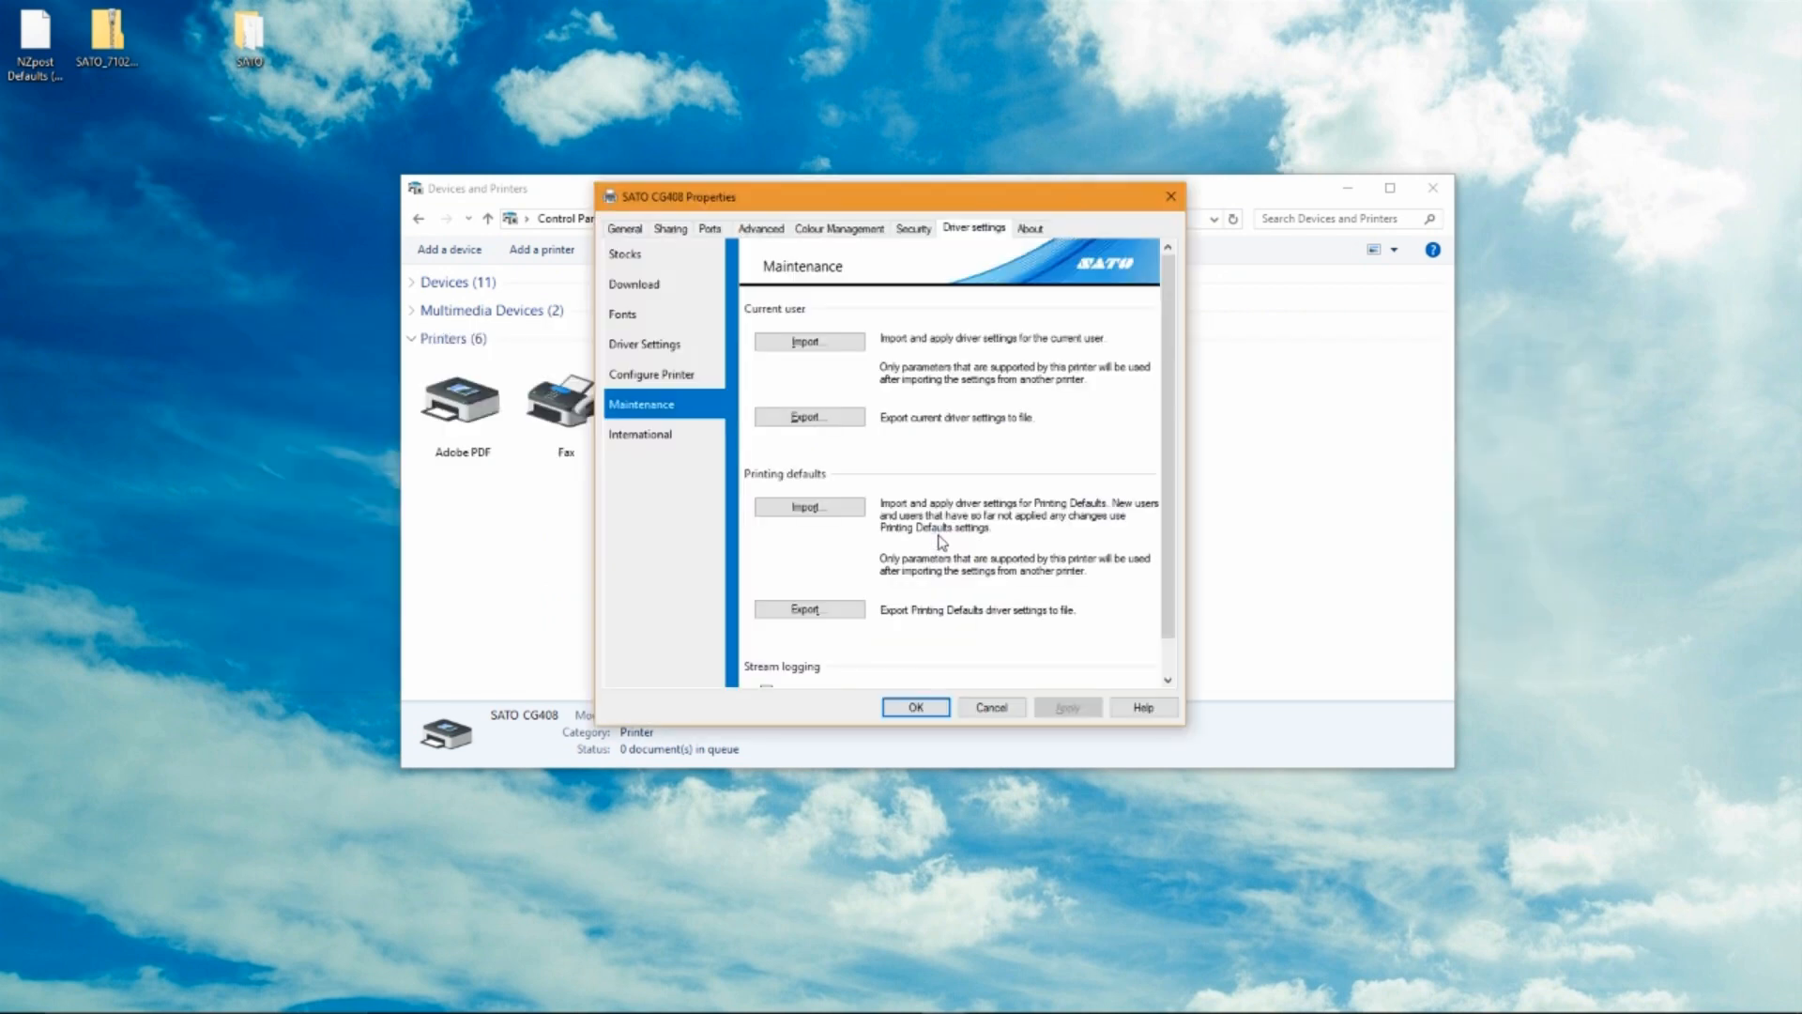
pyautogui.moveTo(809, 341)
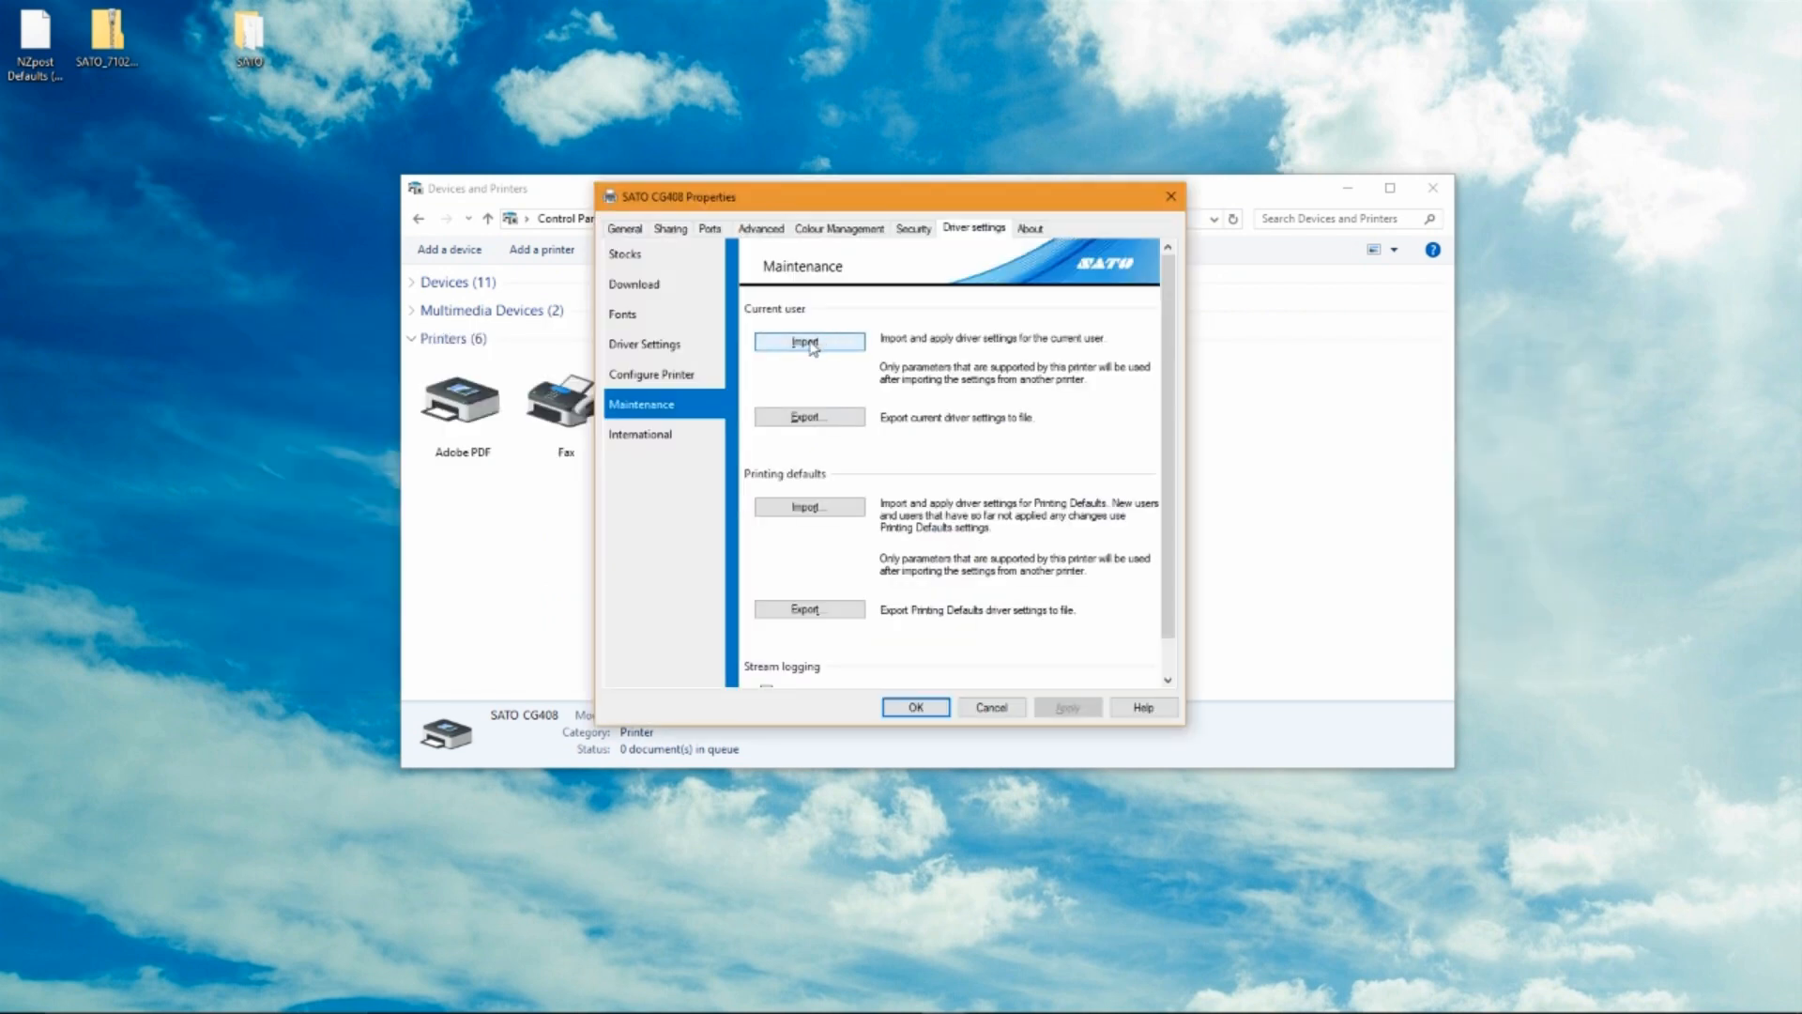
pyautogui.click(808, 343)
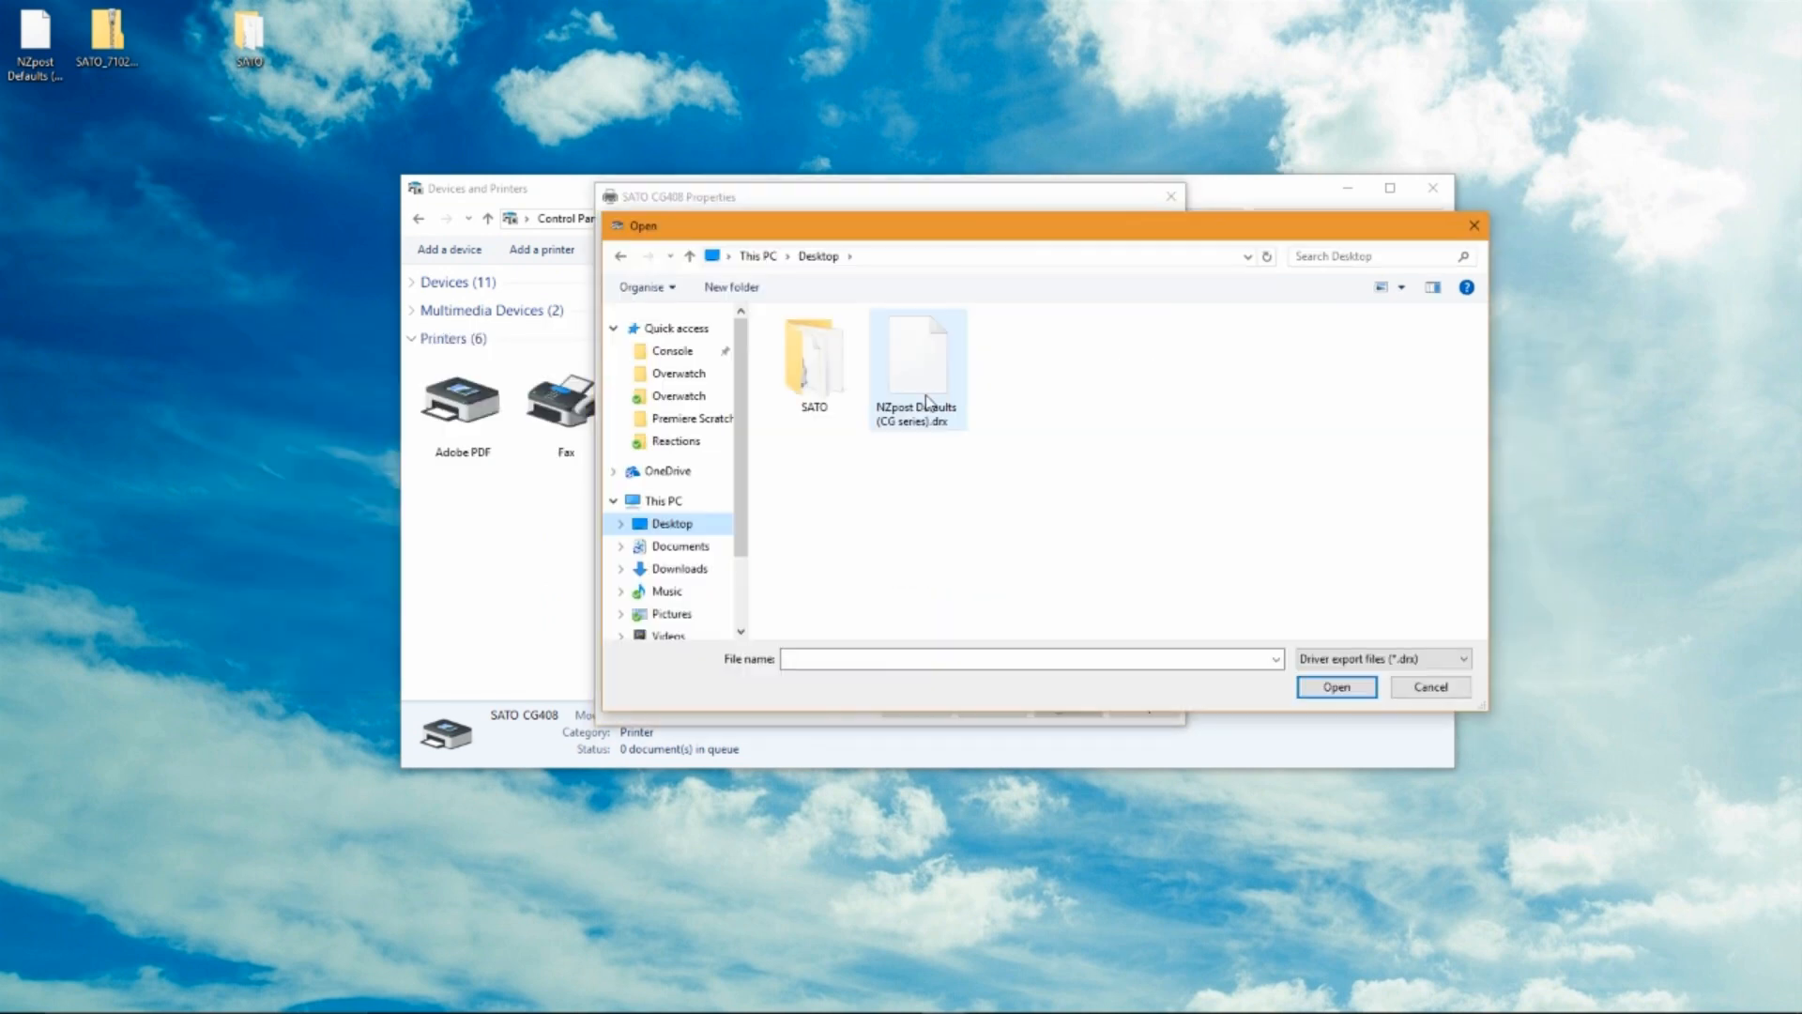
pyautogui.click(916, 362)
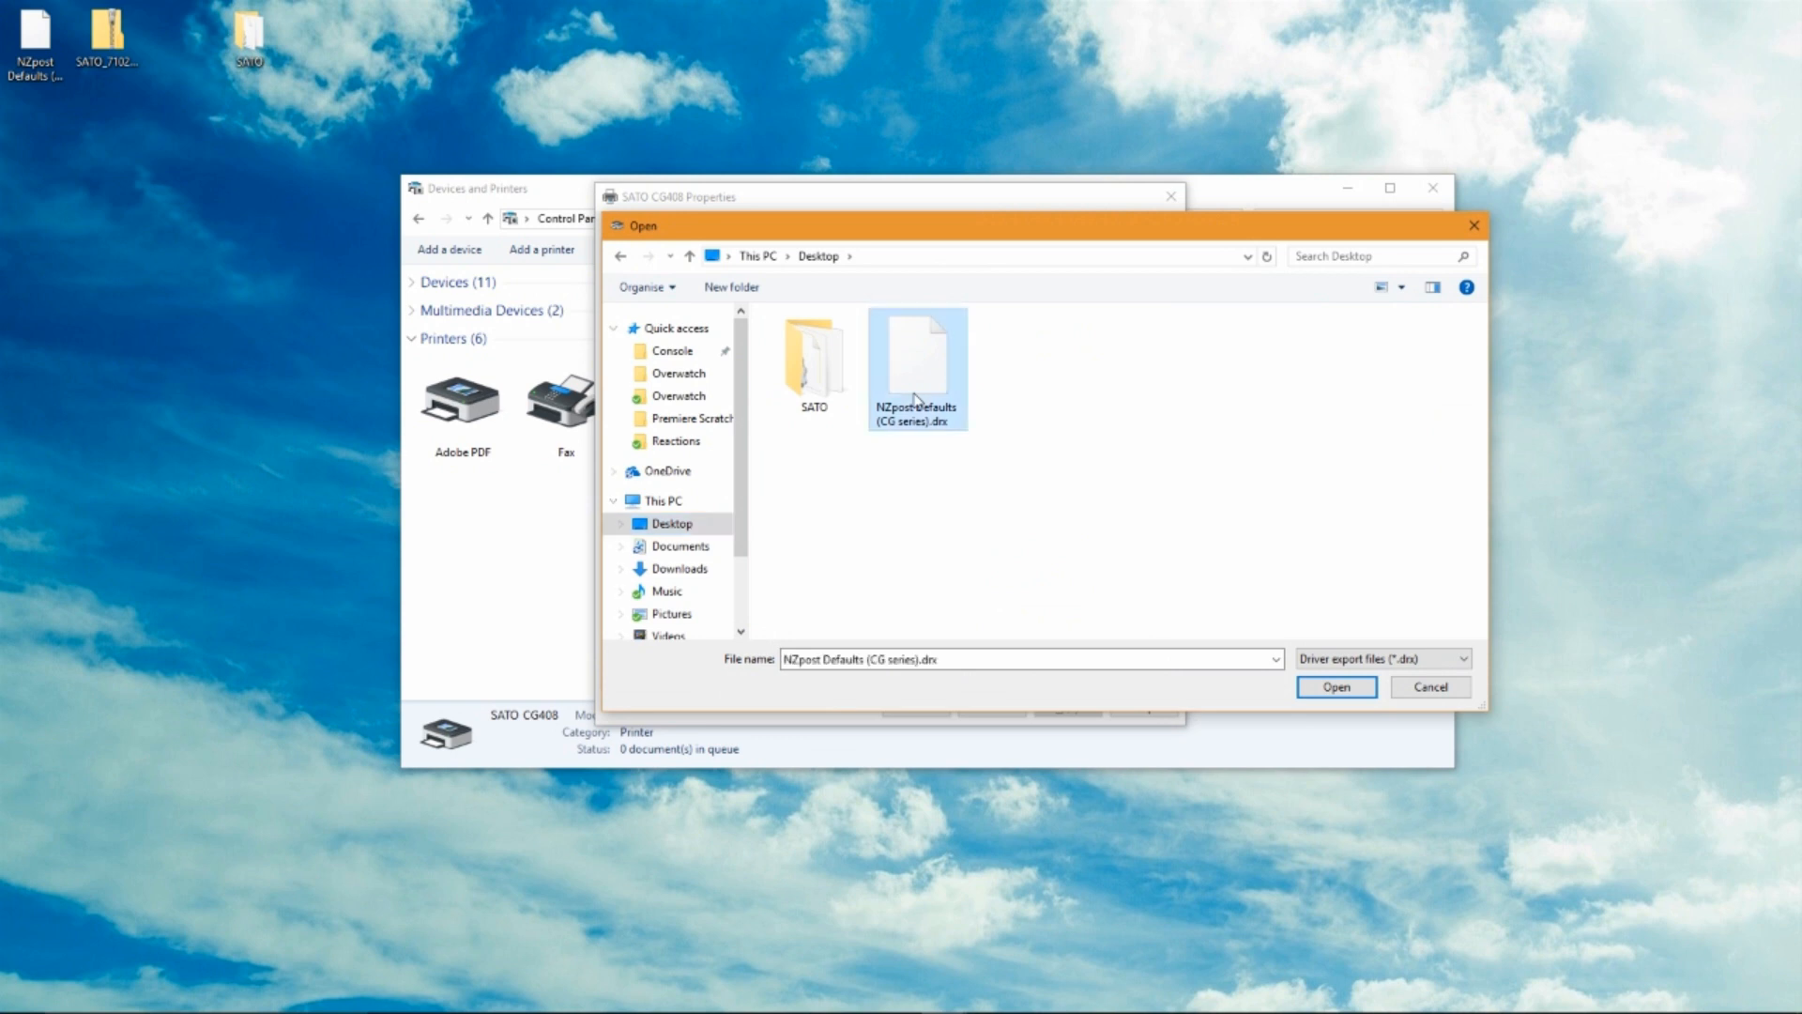
pyautogui.click(1335, 686)
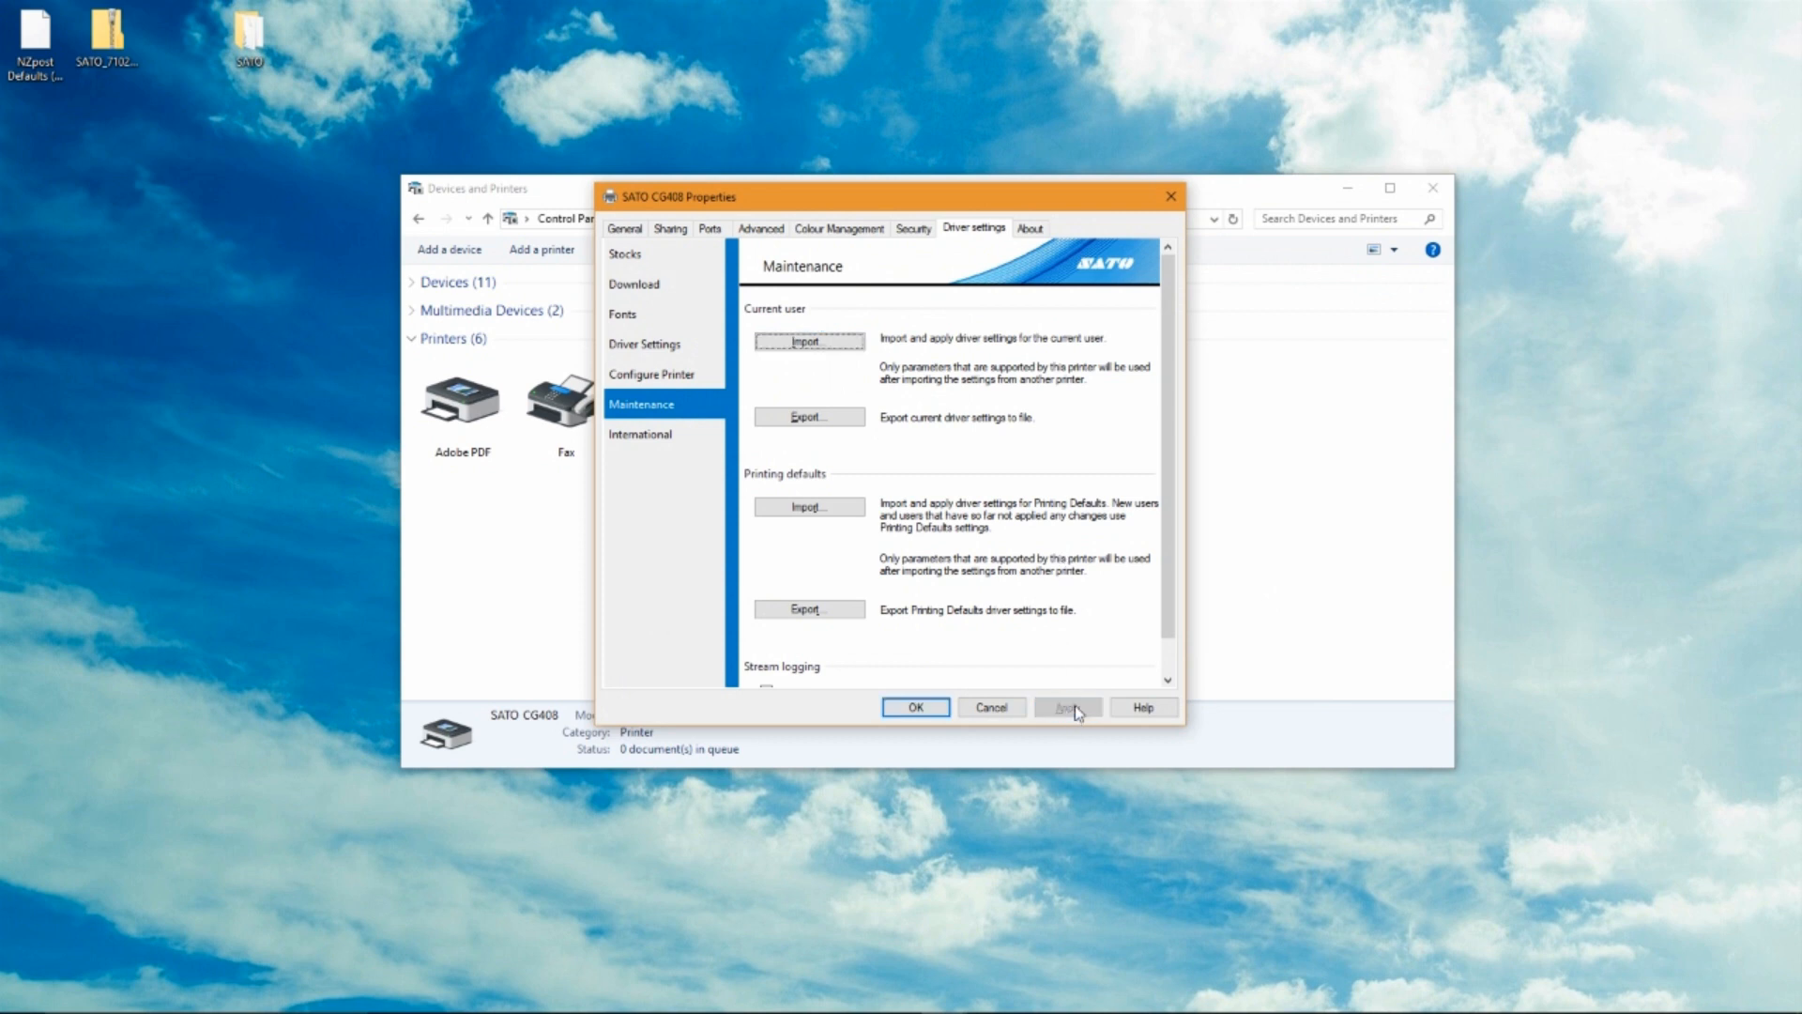
pyautogui.click(625, 254)
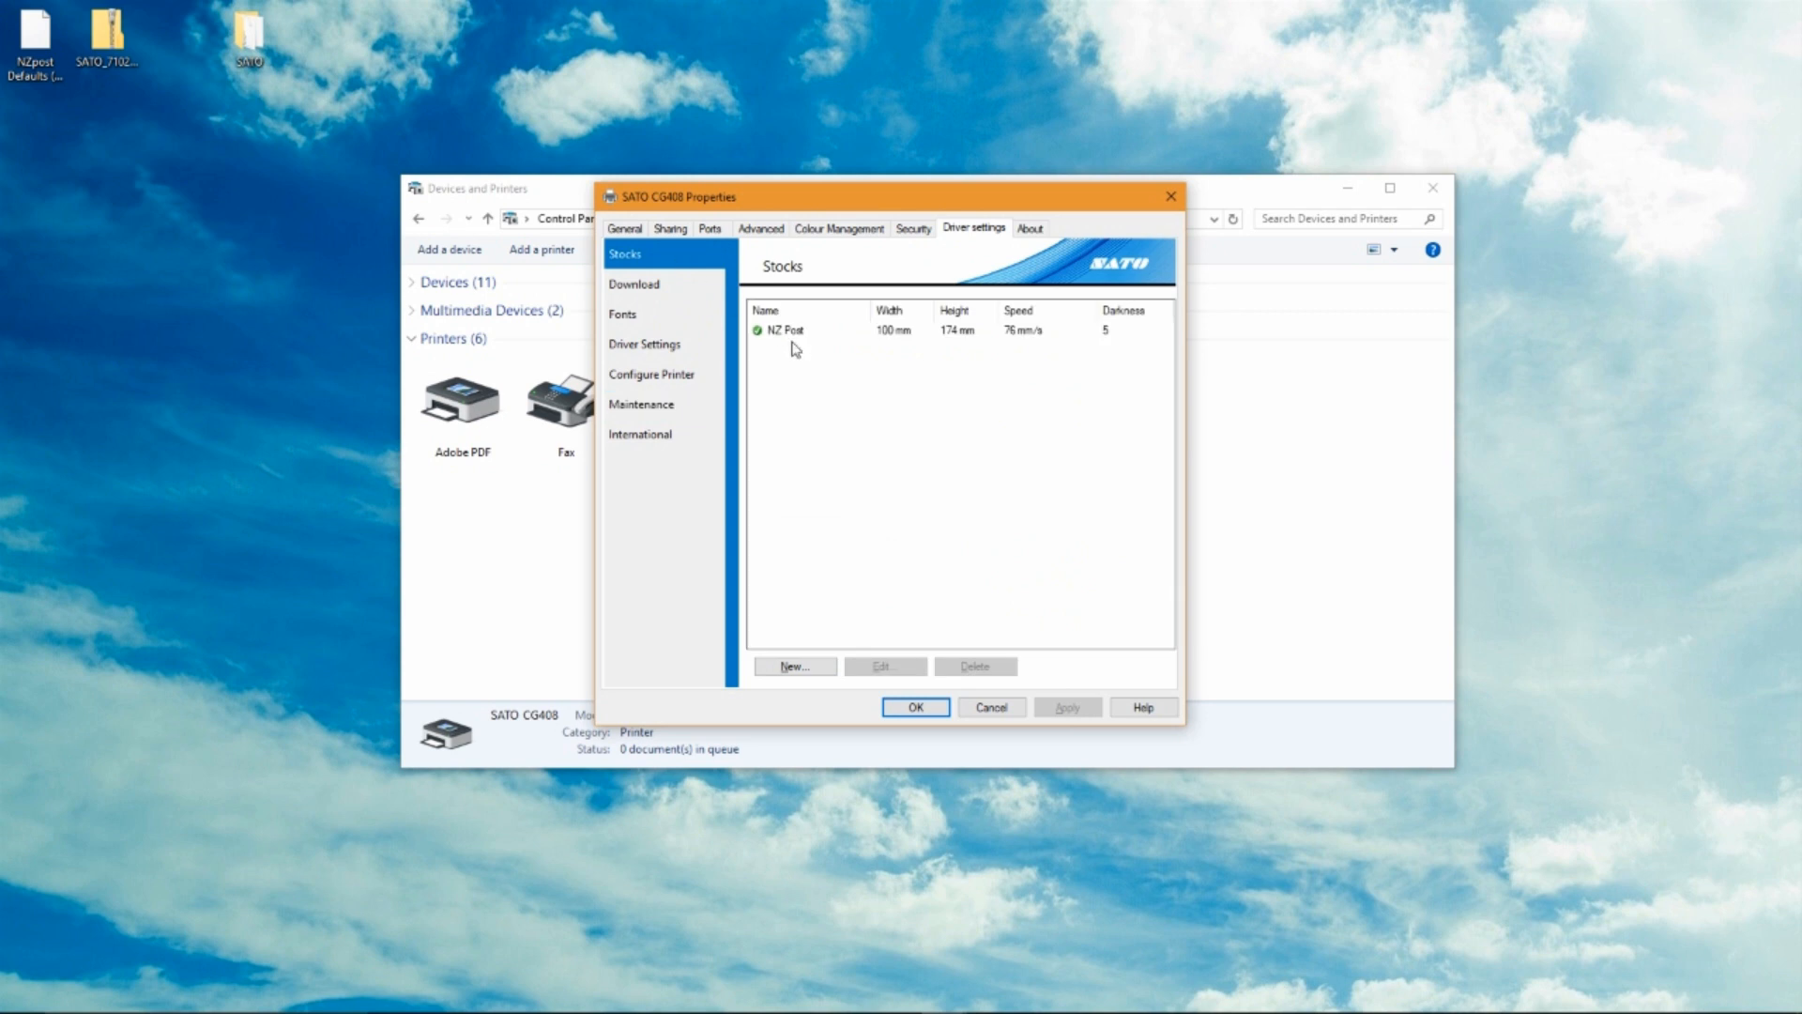